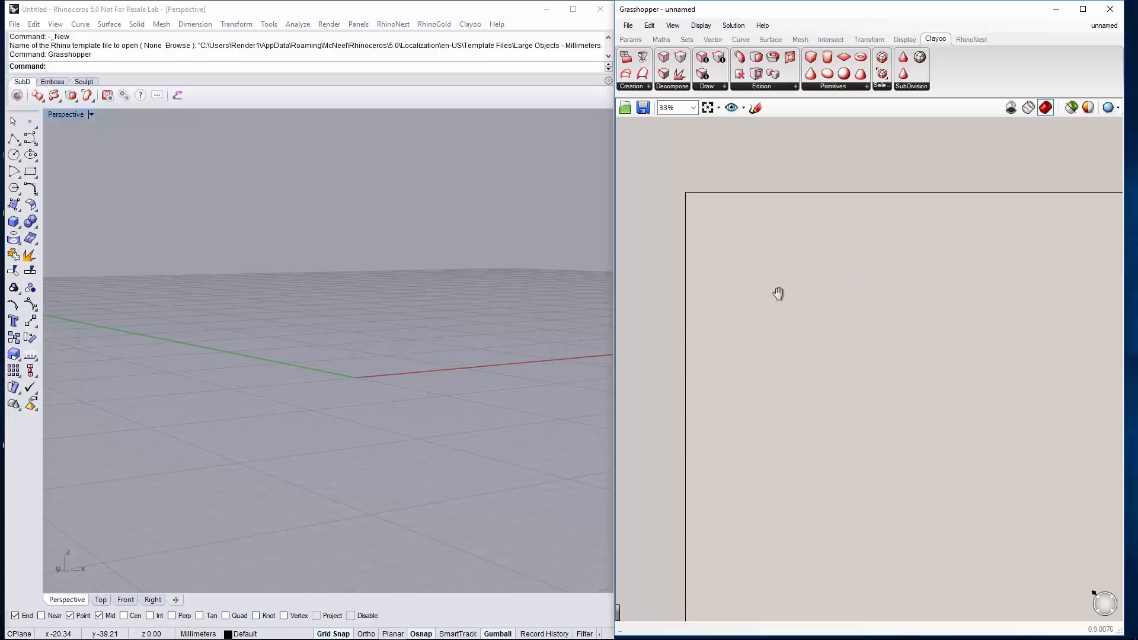
mouse_move(862, 317)
text(cir)
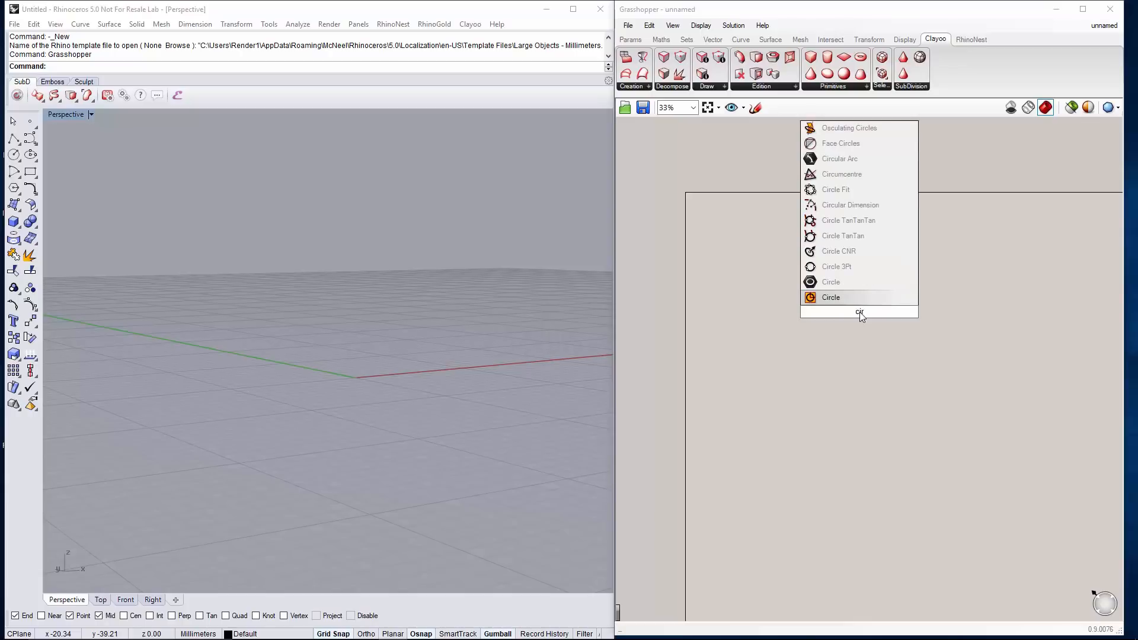
Add a Circle component and a number slider with a 1<100 range
click(830, 297)
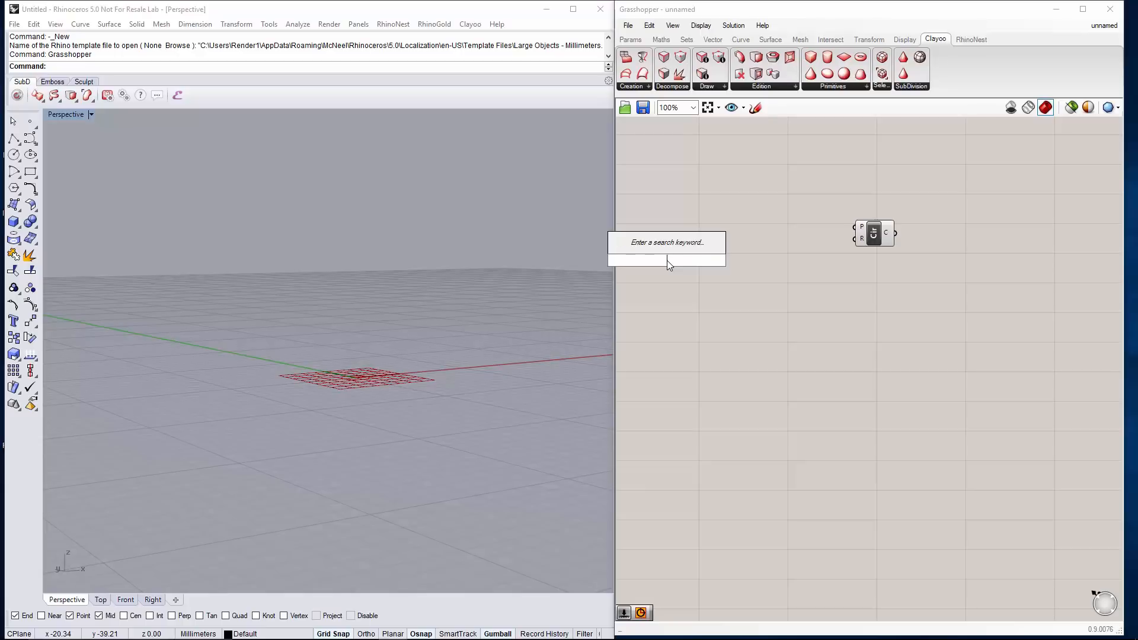
text(Number Slider)
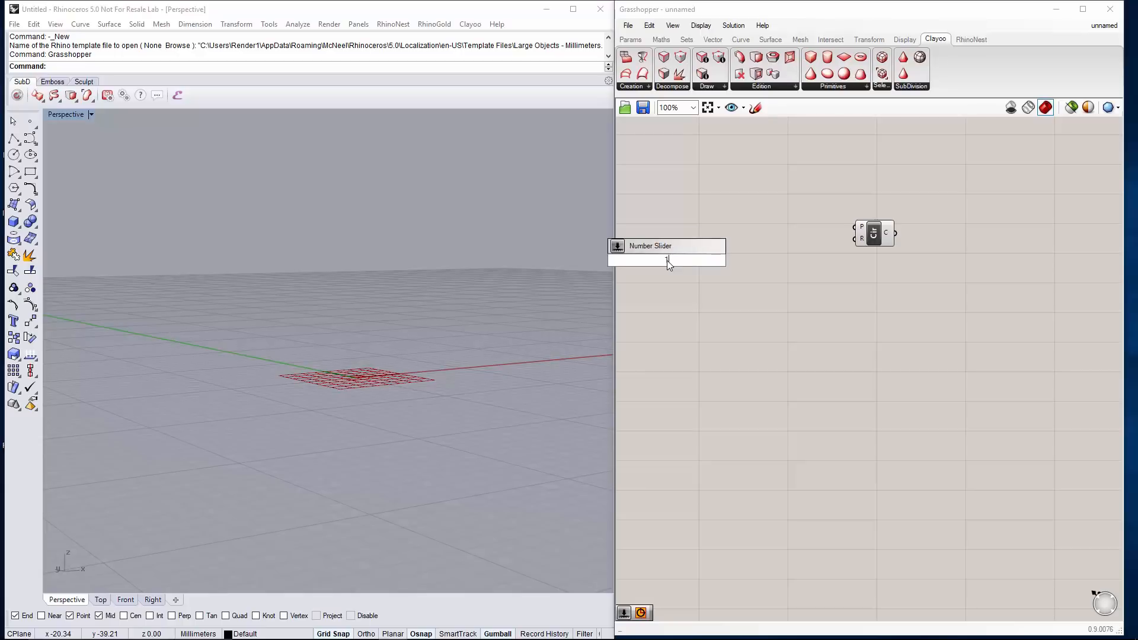
text(1<100)
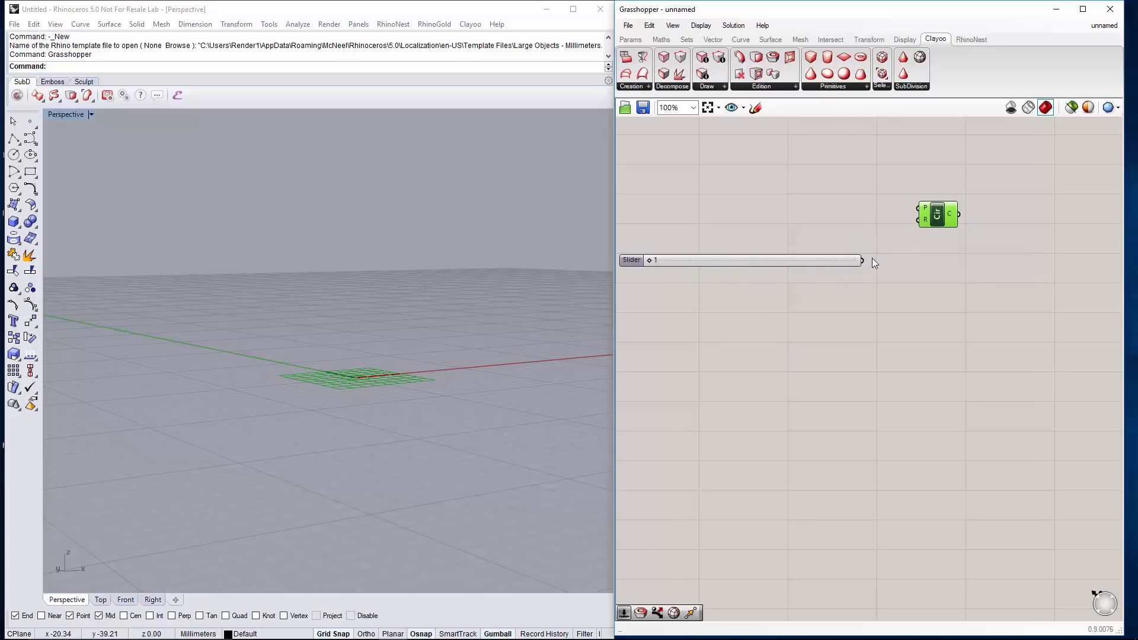
mouse_move(922, 221)
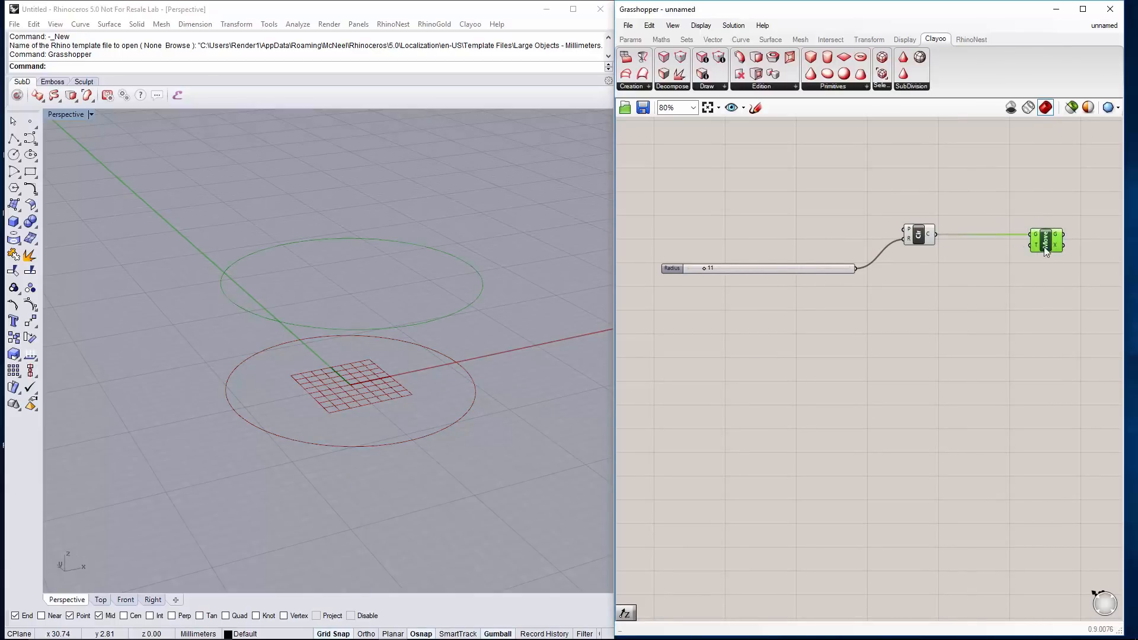
Drive Circle R with a Radius slider at 11 and move the circle along Unit Z
right_click(1045, 243)
text(seri)
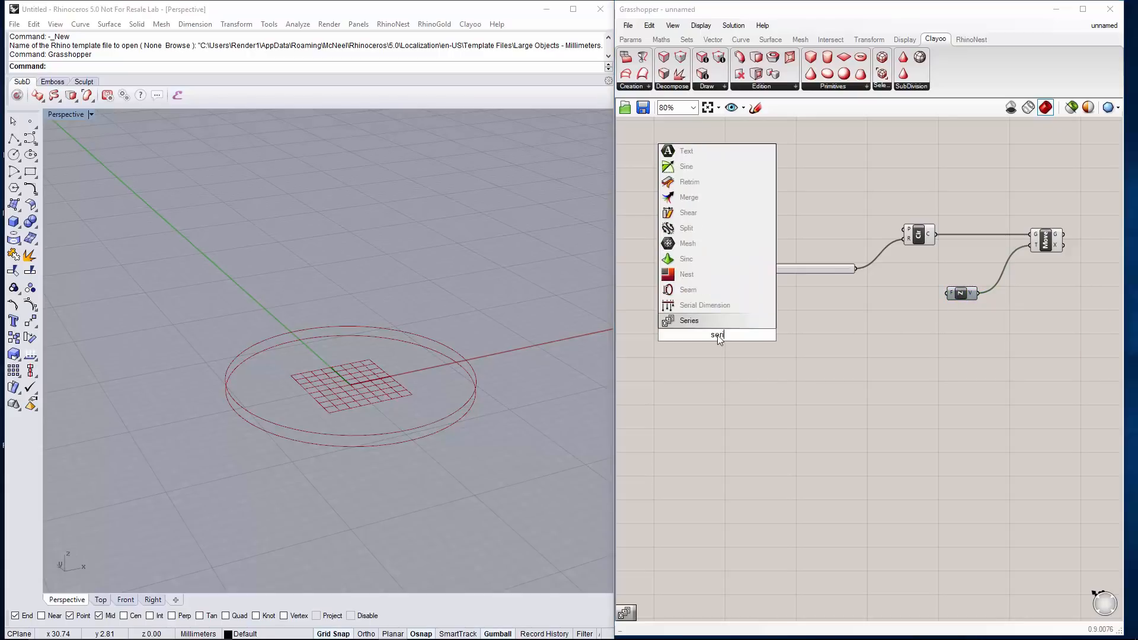
Add a Series component feeding Unit Z, with step and count number sliders
click(688, 320)
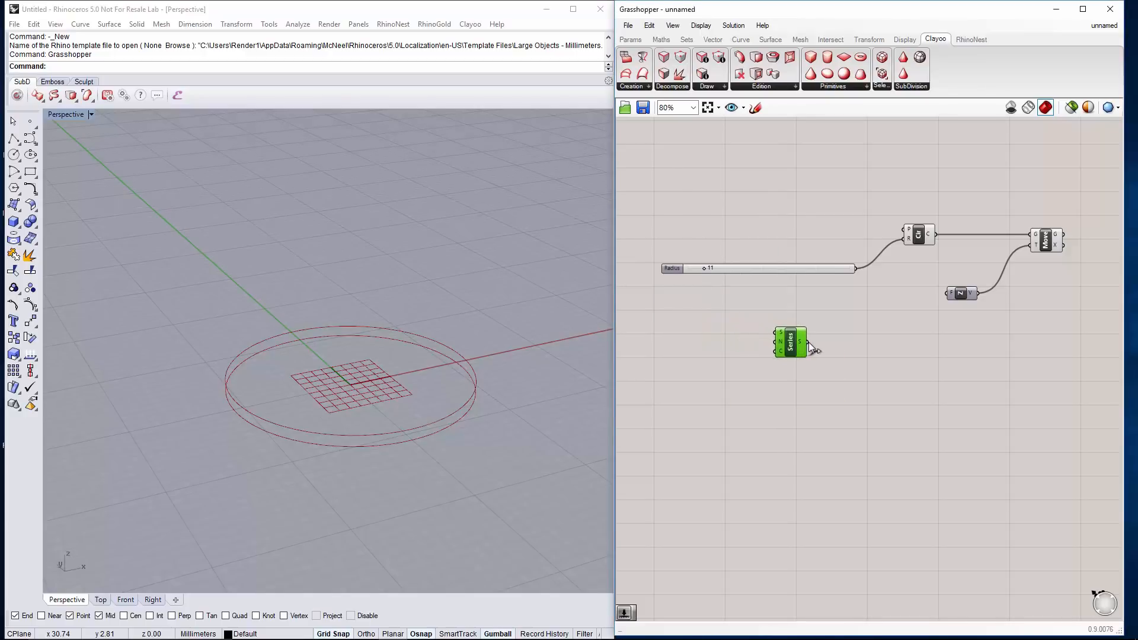
mouse_move(819, 353)
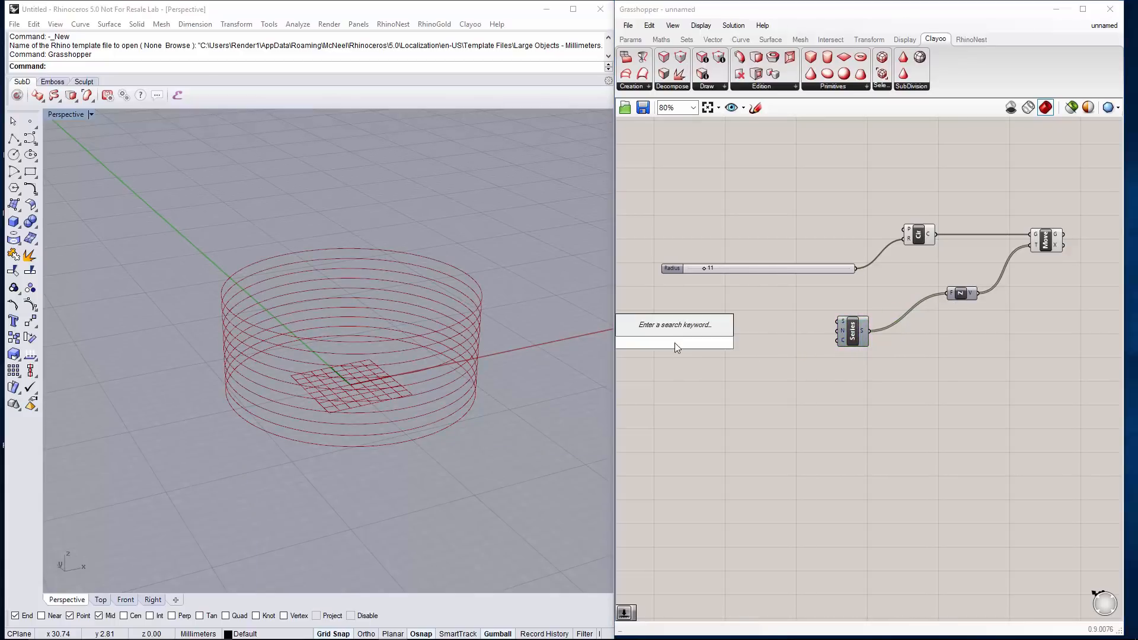
text(Number Slider)
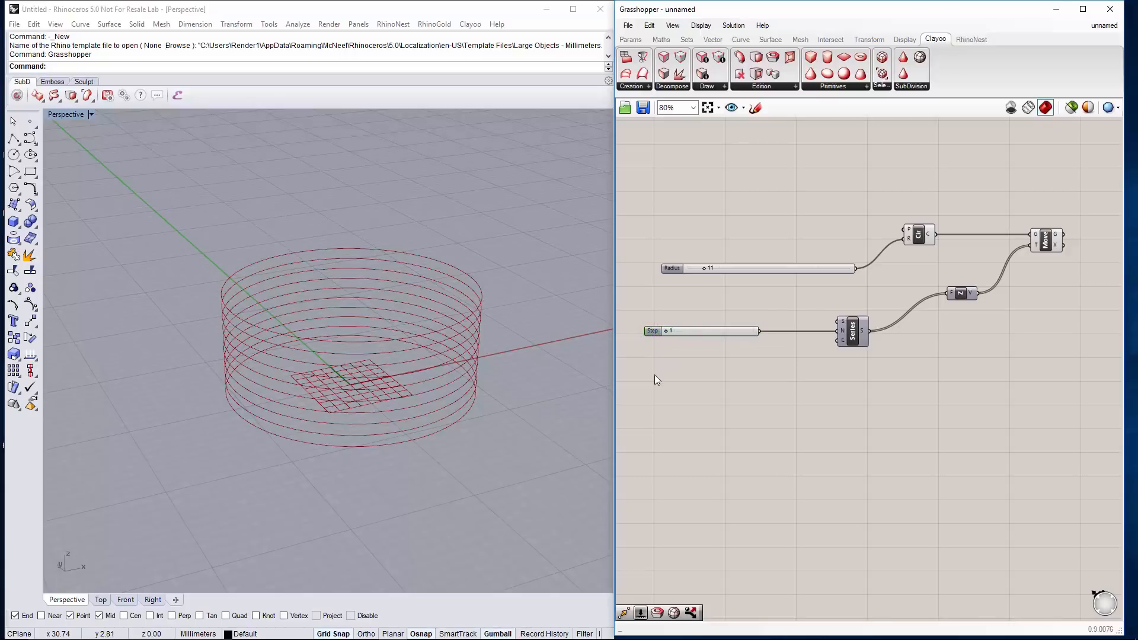
double_click(654, 378)
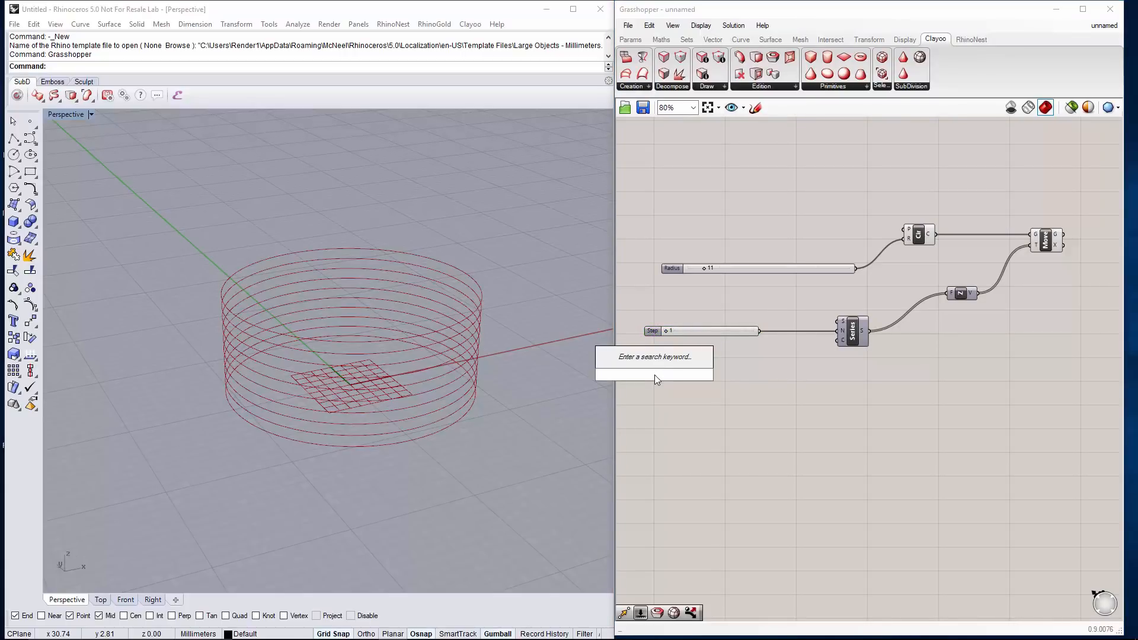
text(Number Slider)
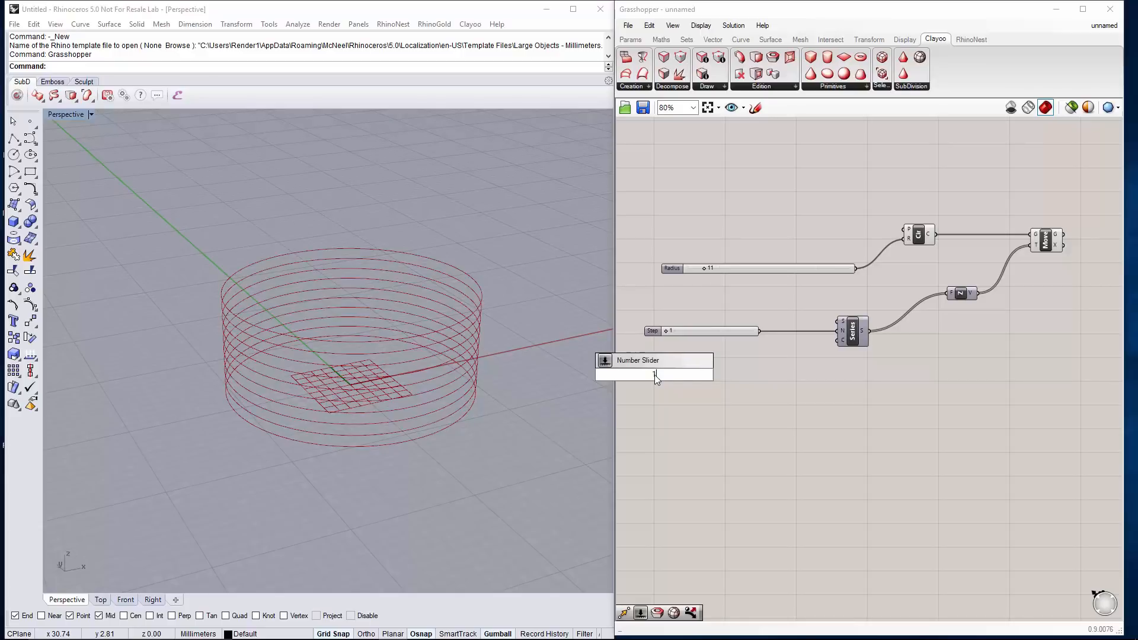
click(653, 374)
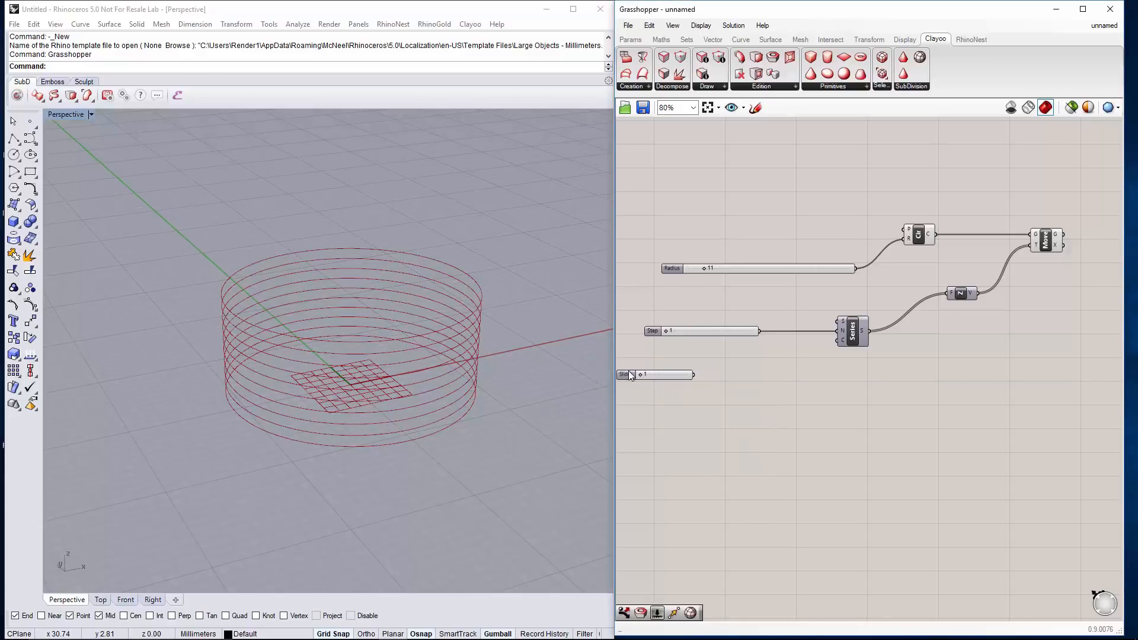
click(651, 374)
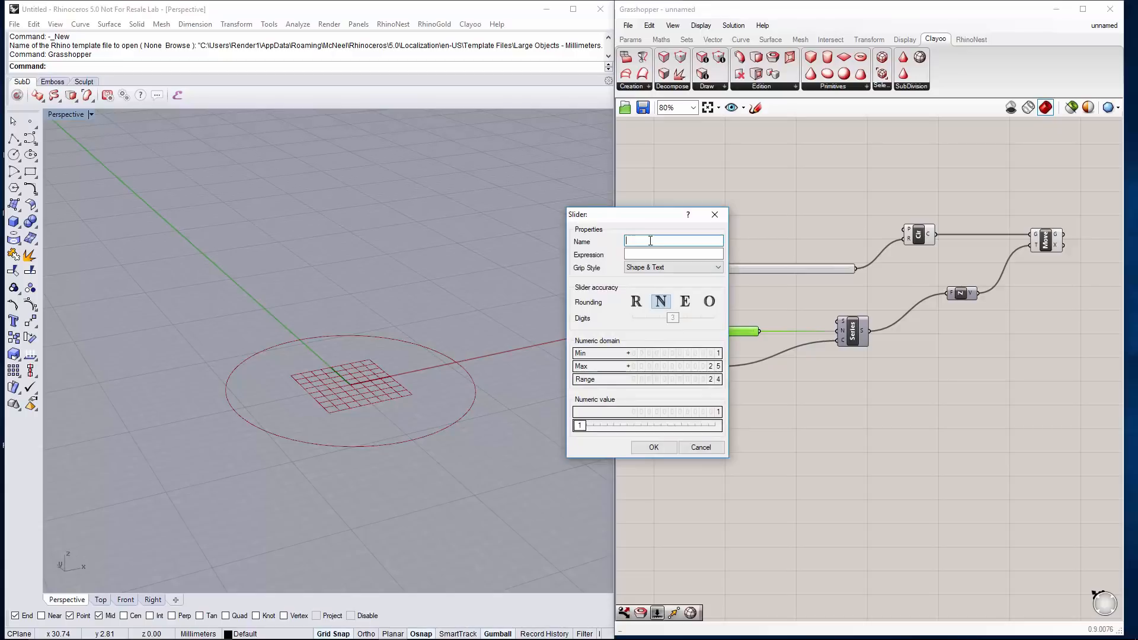
Rename the step slider to 'Height of stripes'
text(Height of)
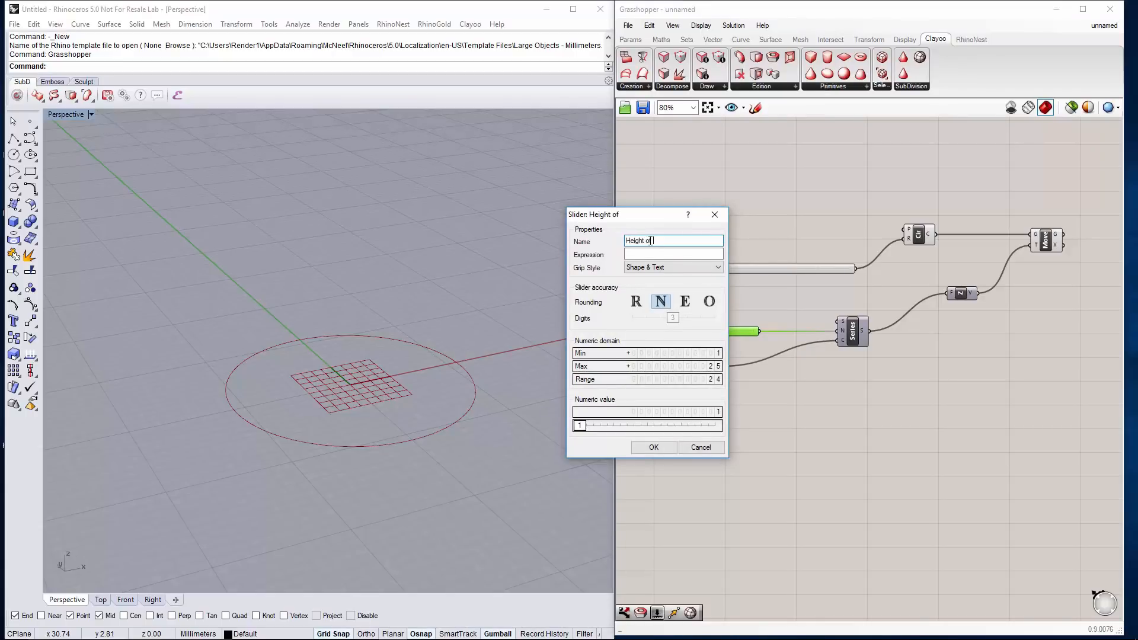
text(stripes)
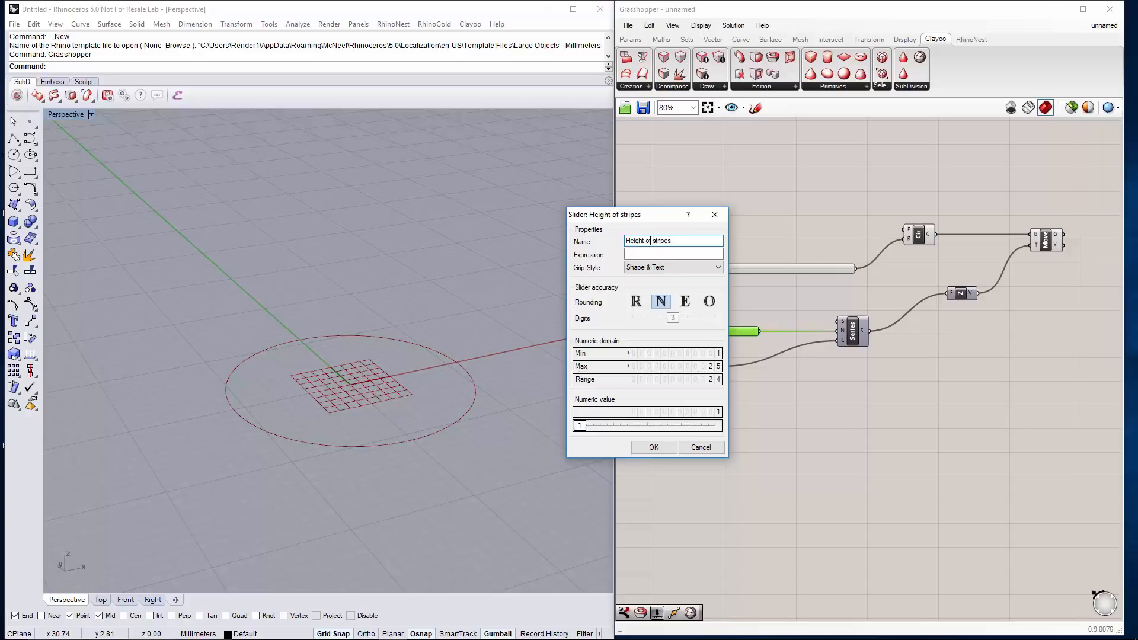
click(652, 447)
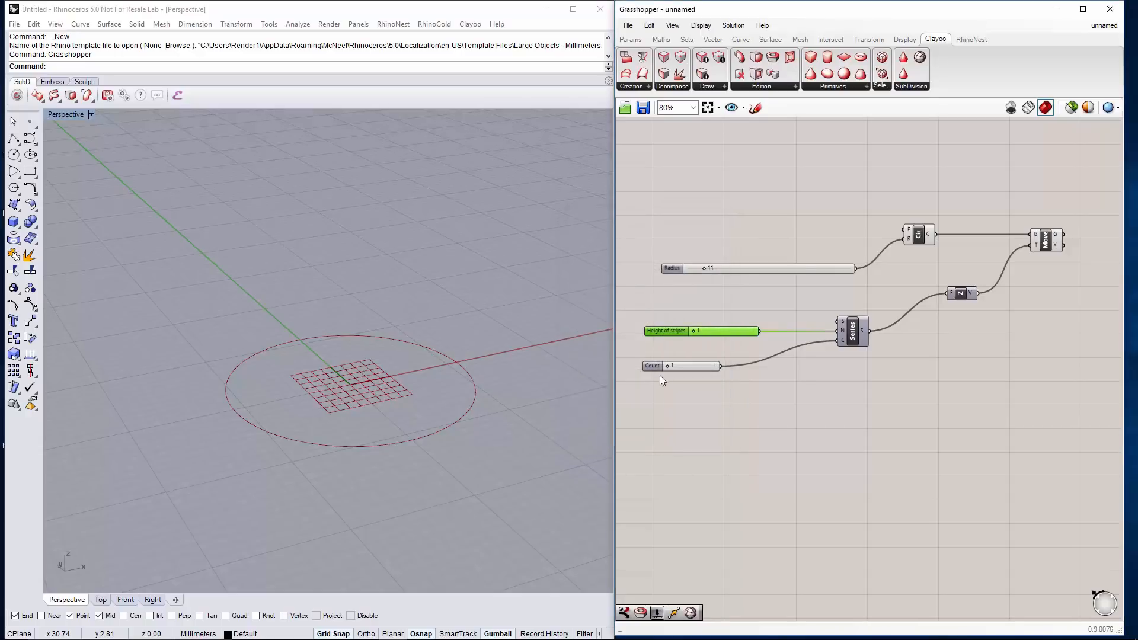
Rename the count slider to 'Number of Stripes'
double_click(681, 366)
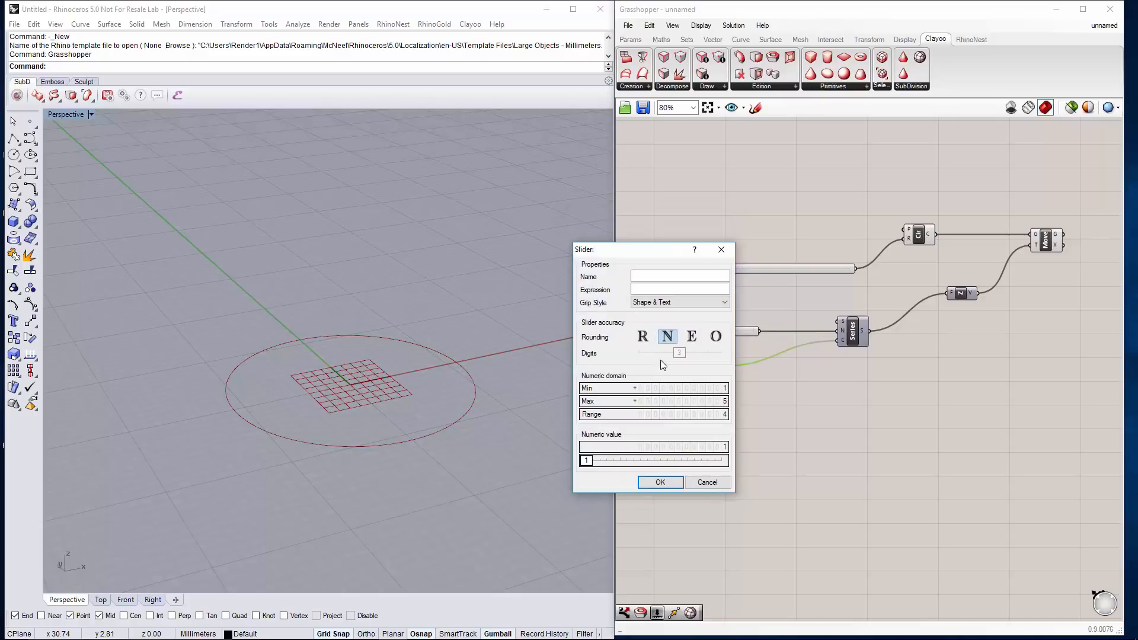
text(Number of S)
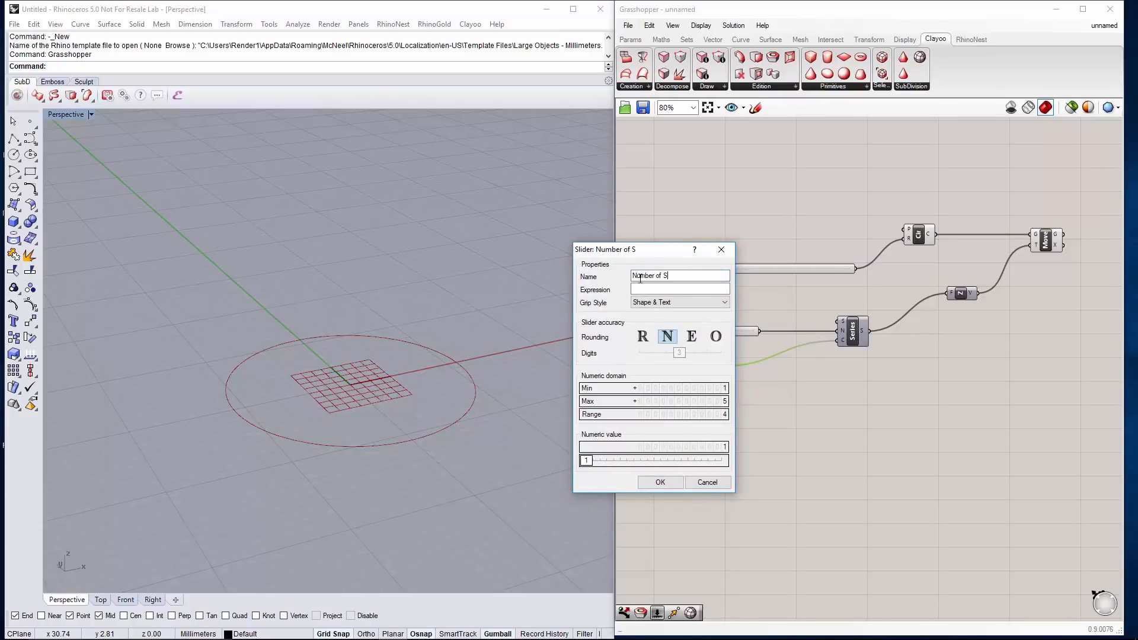
text(tripes)
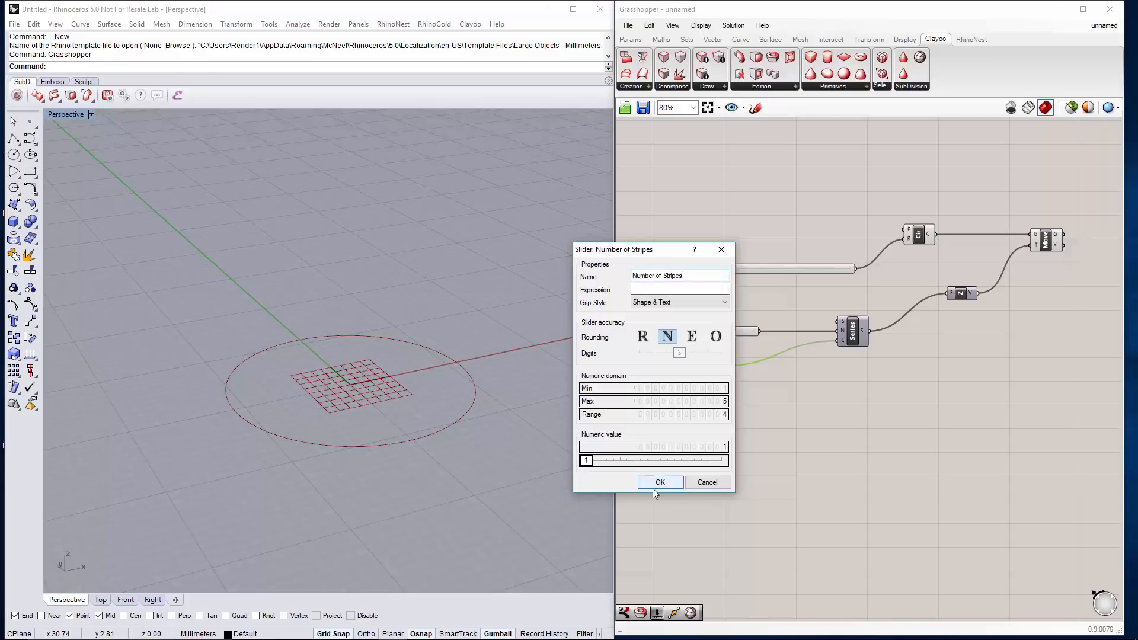
click(660, 482)
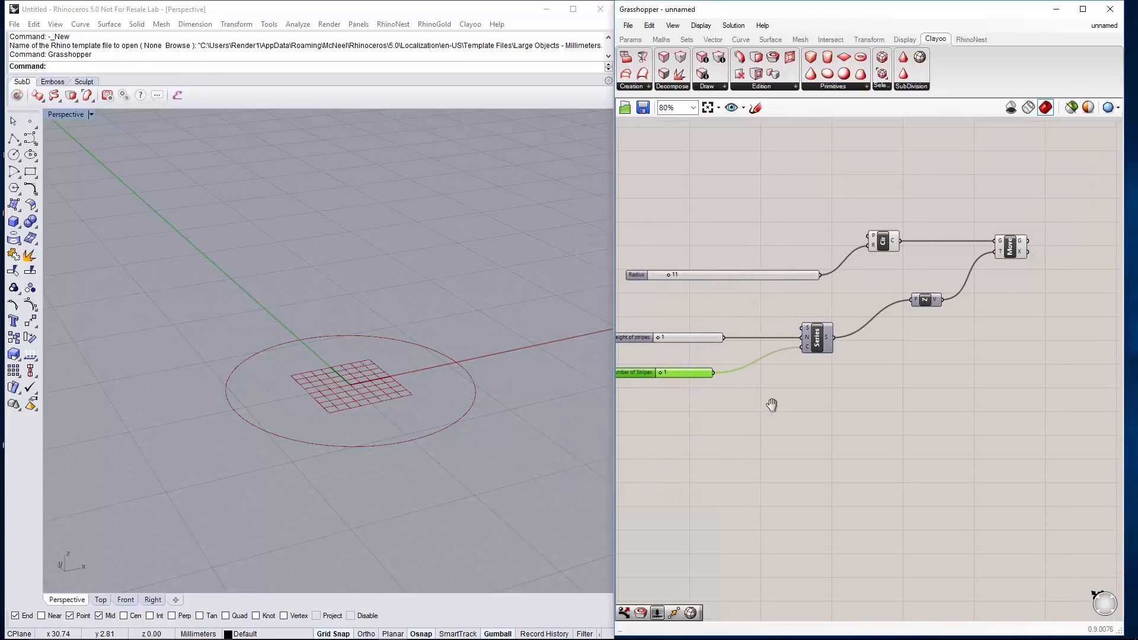
scroll(down, 3)
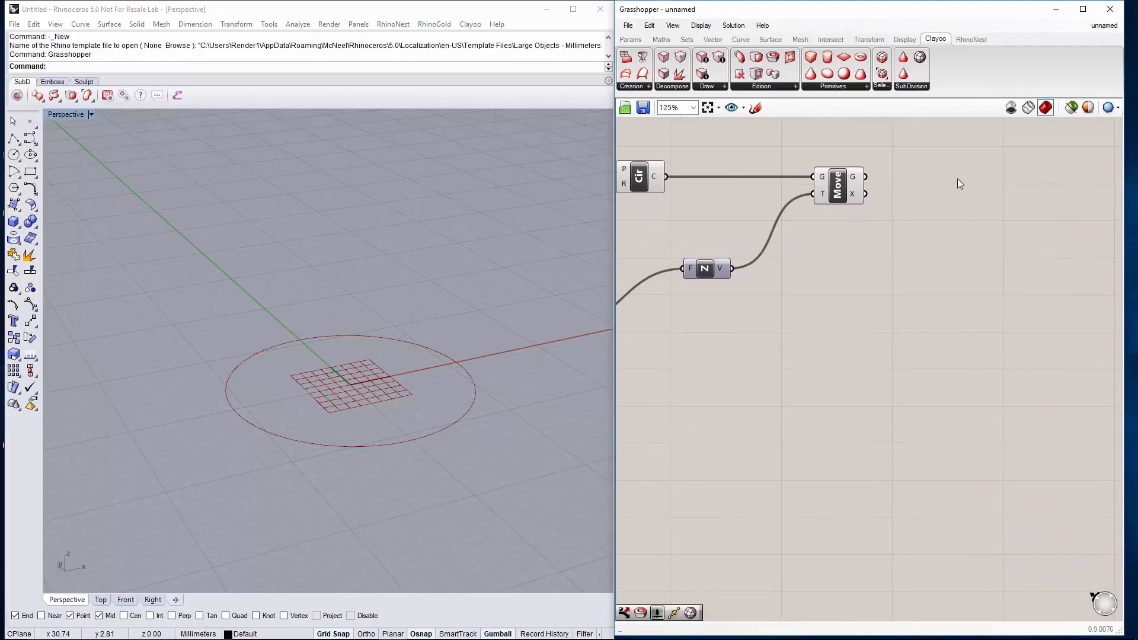
Add a Dispatch fed by Move and a 'true false' pattern panel wired to P
double_click(987, 166)
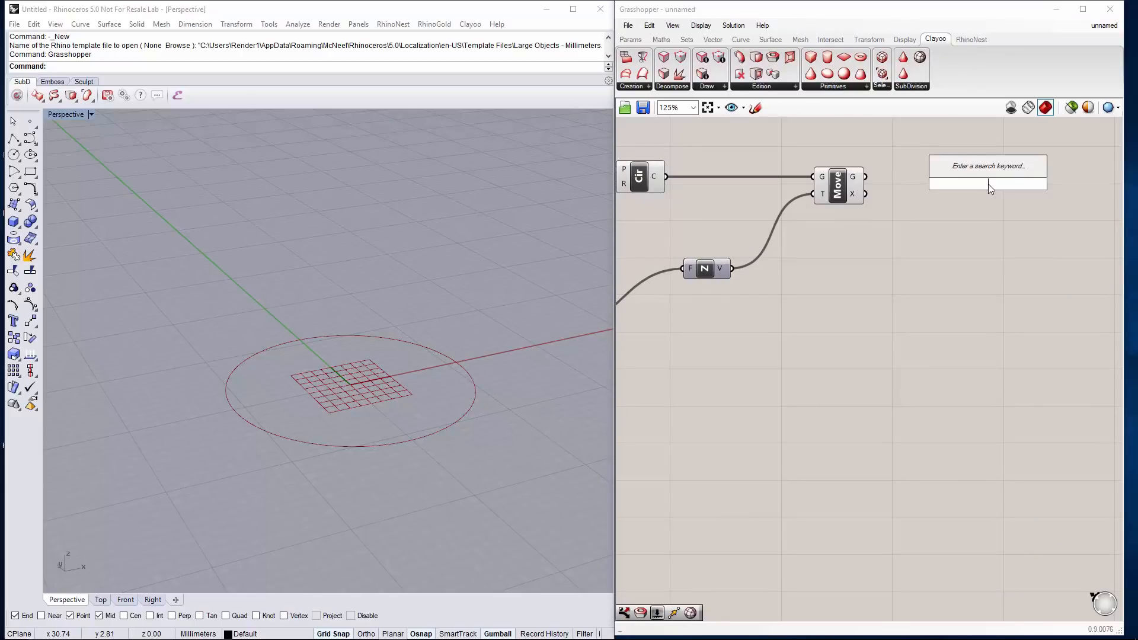
text(dis)
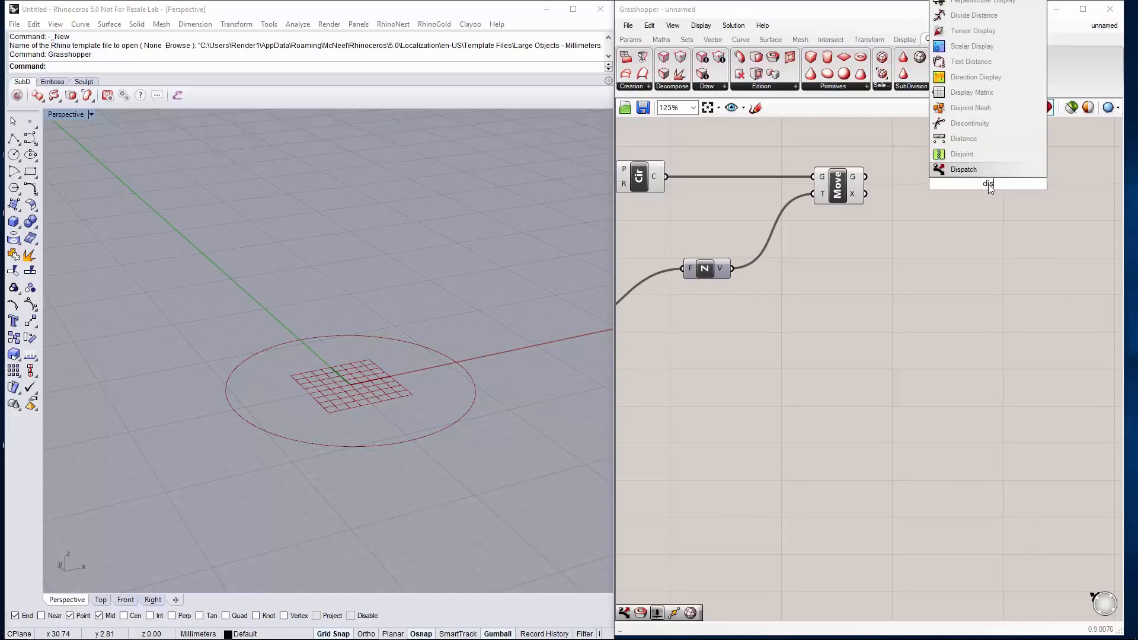
click(964, 169)
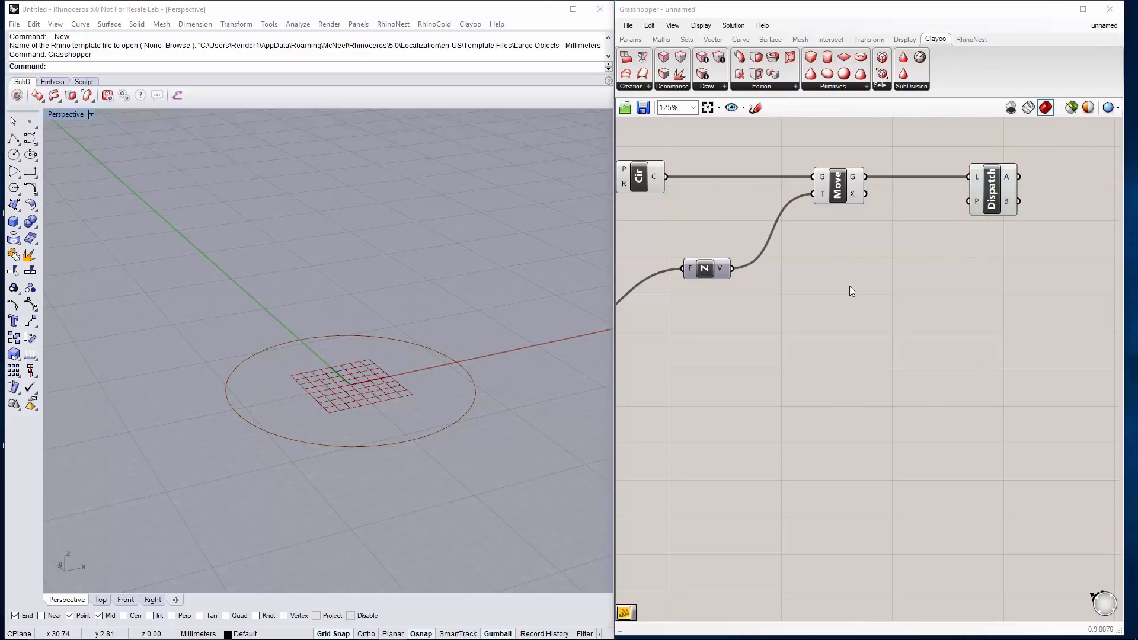
double_click(849, 283)
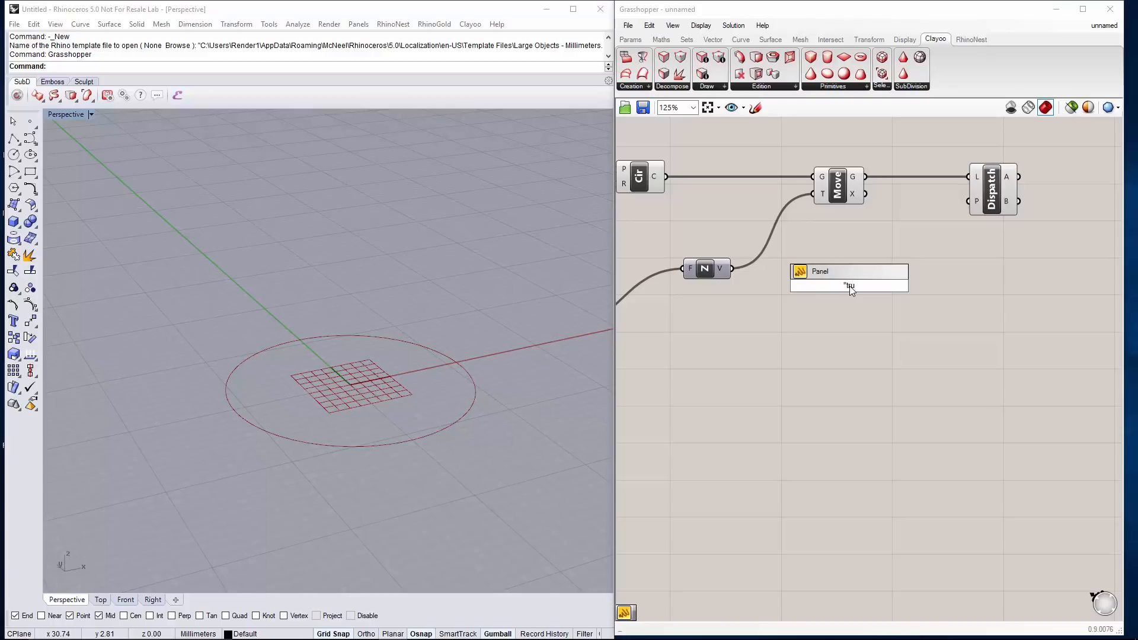
text(true f)
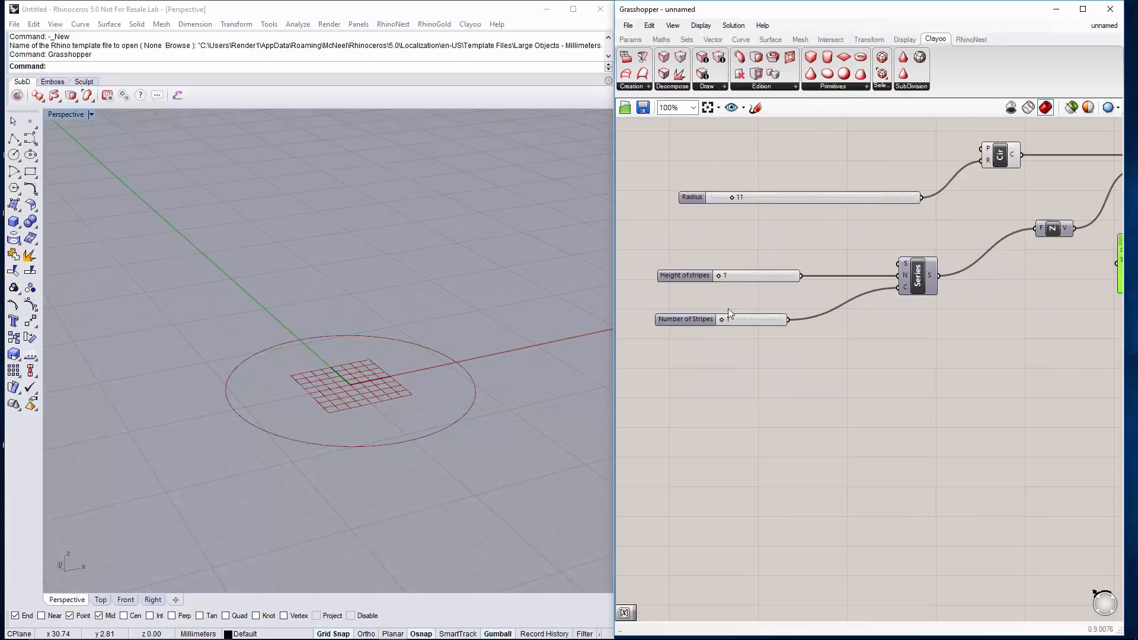
click(748, 320)
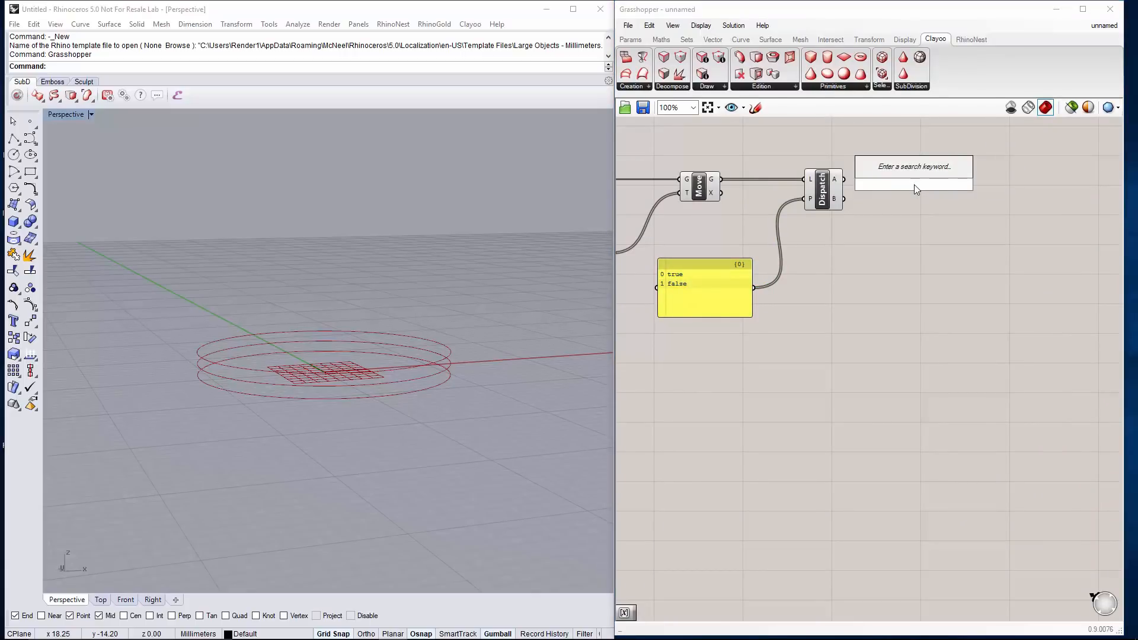
Add a Rotate component with its angle input set to Degrees
text(rot)
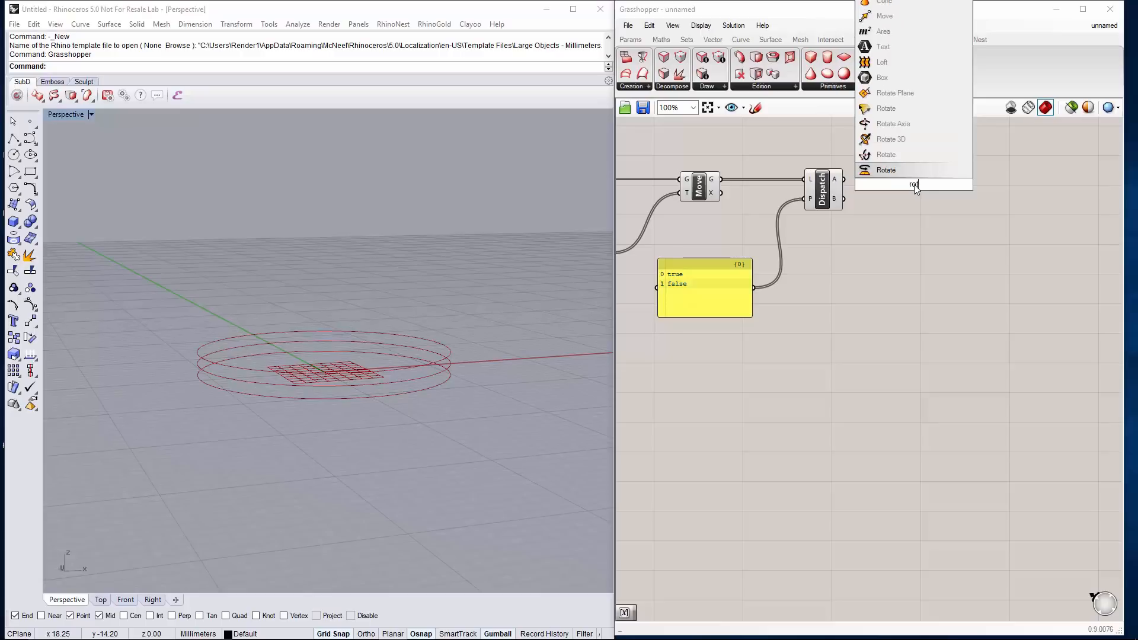
click(886, 169)
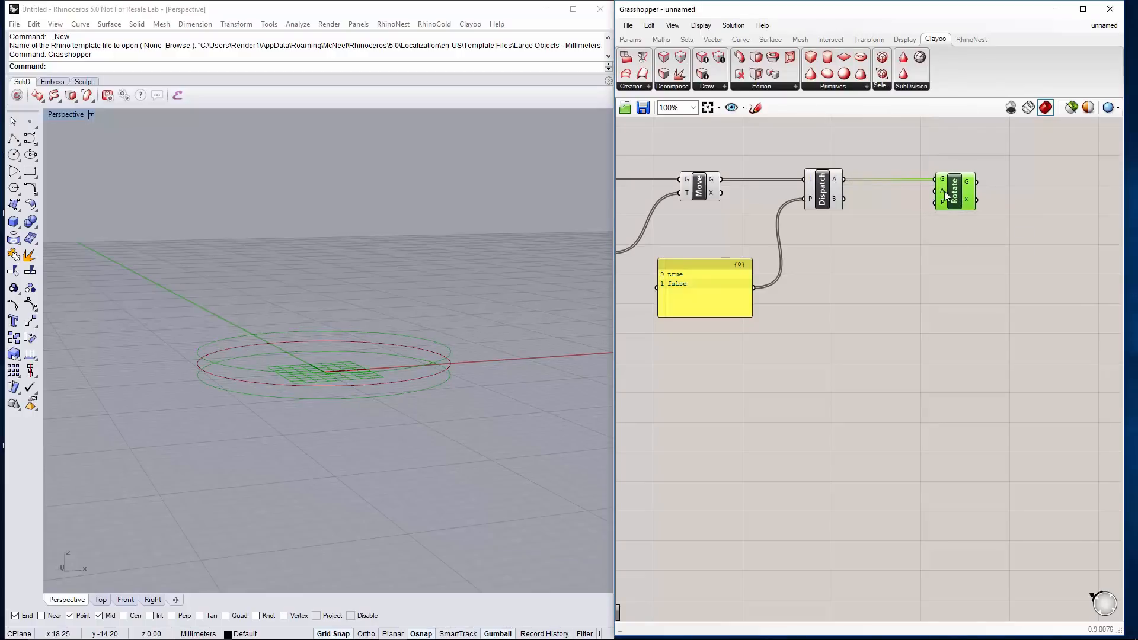
right_click(940, 180)
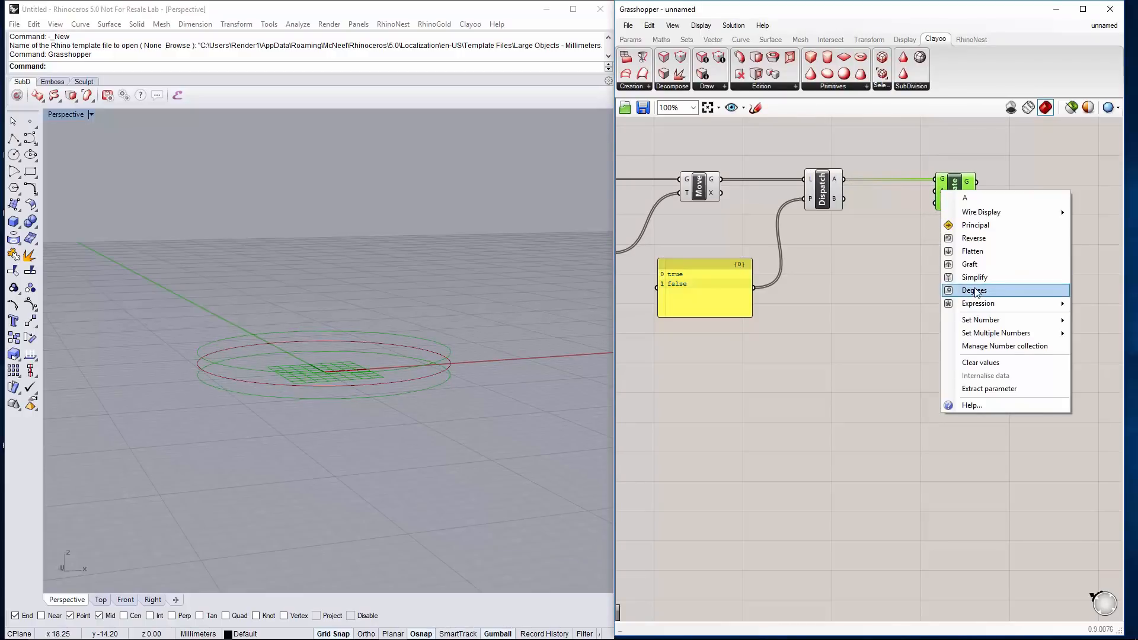
click(975, 290)
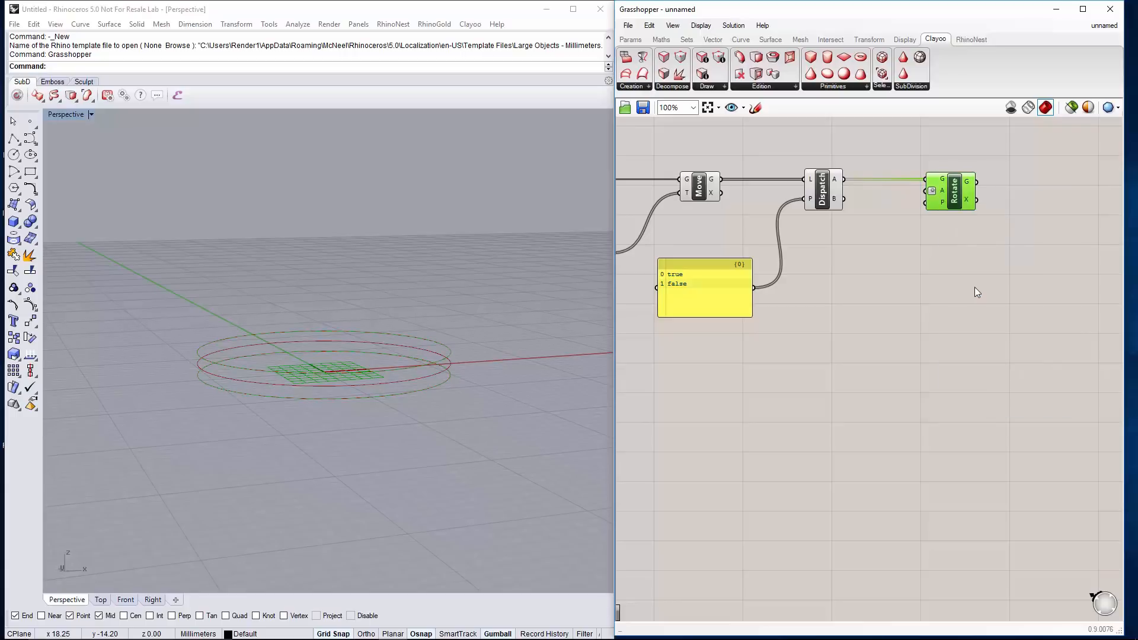
Add a number slider to drive the Rotate angle input
double_click(782, 362)
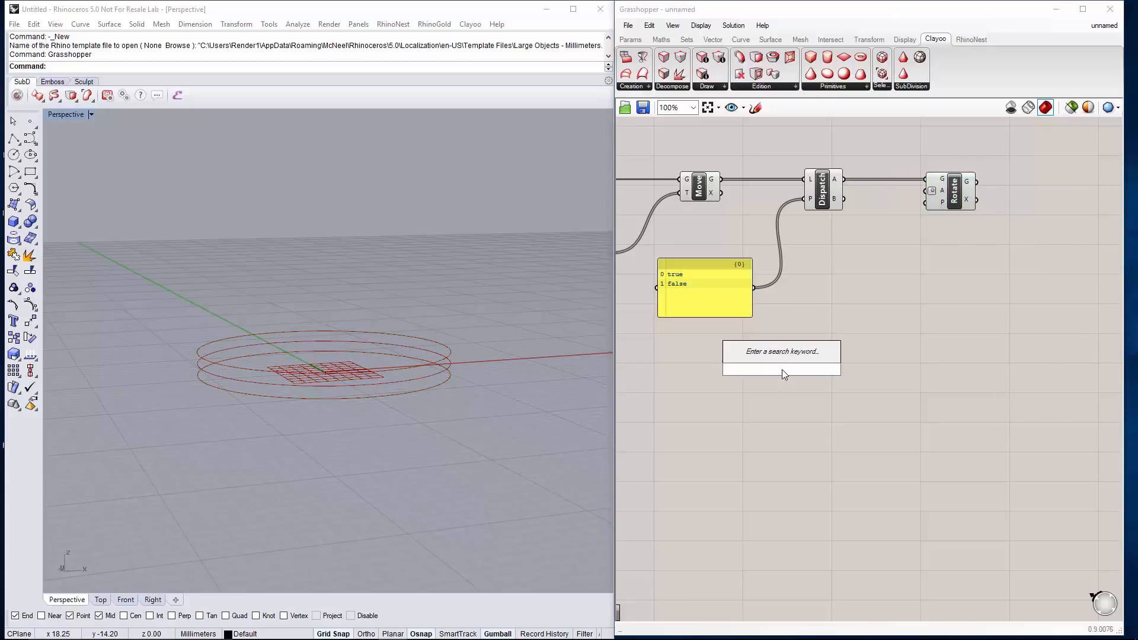
text(Number Slider)
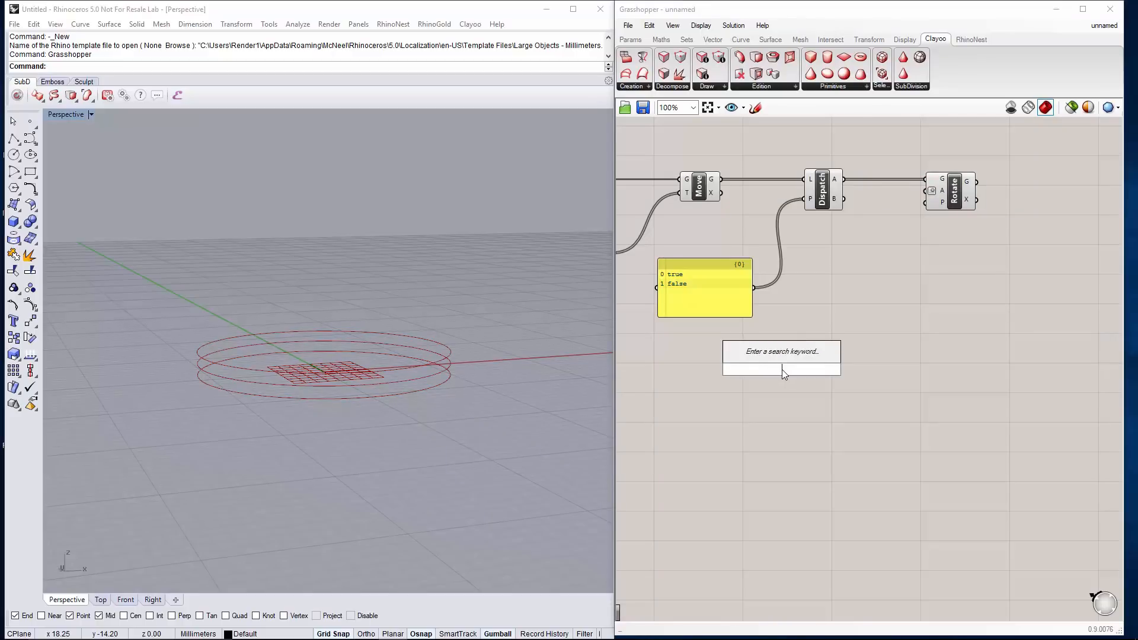
text(Number Slider)
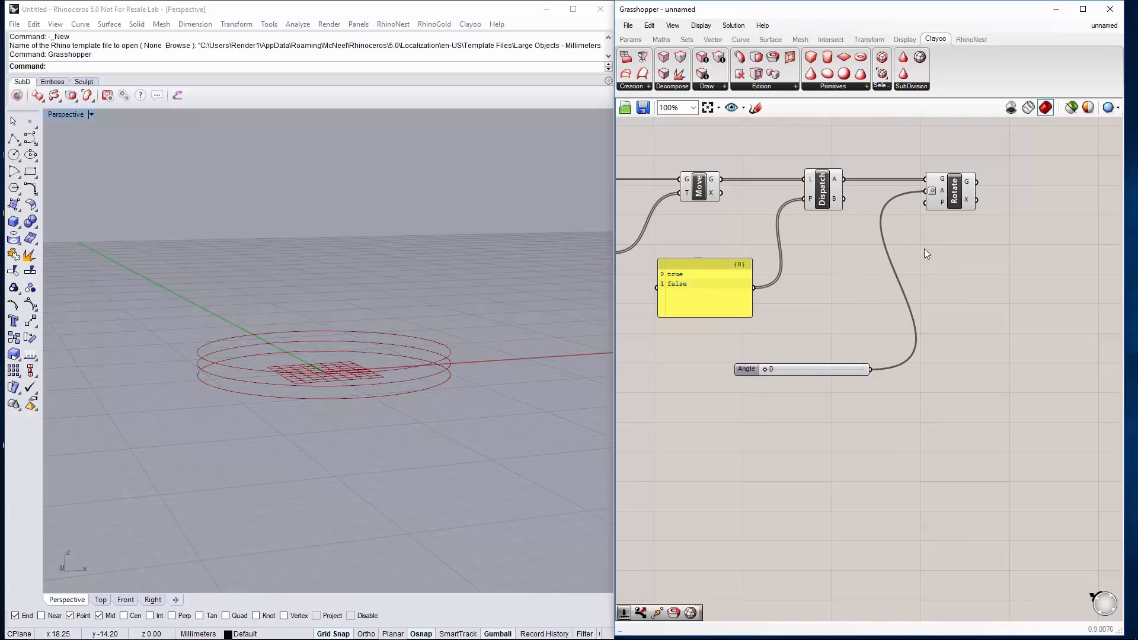
scroll(down, 3)
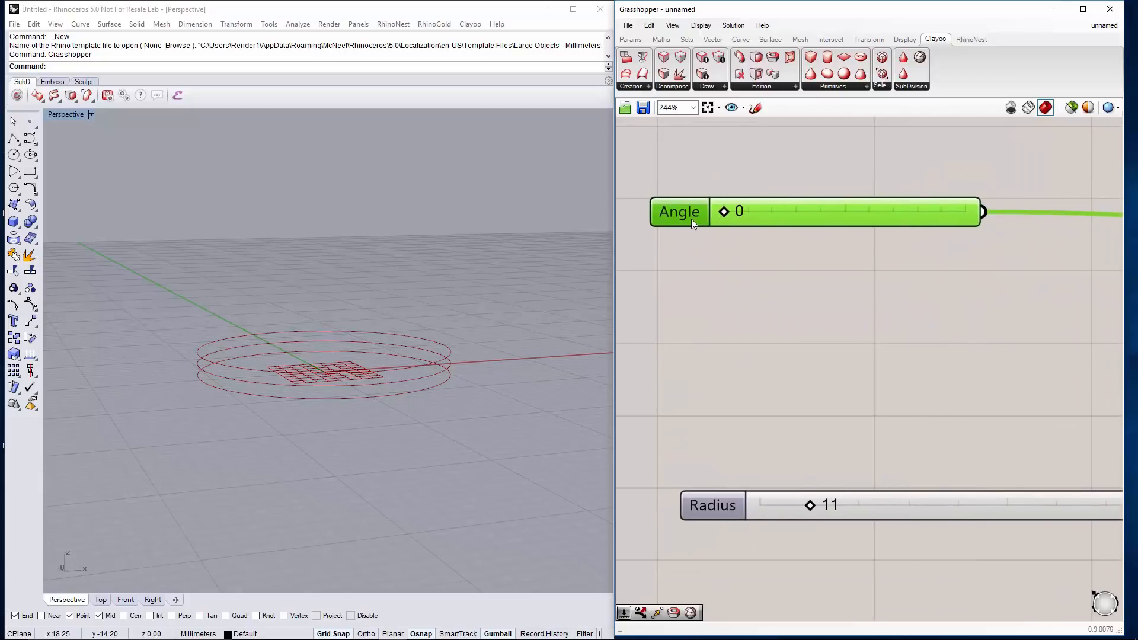
Name the angle slider 'Rotation' in its settings dialog
double_click(679, 211)
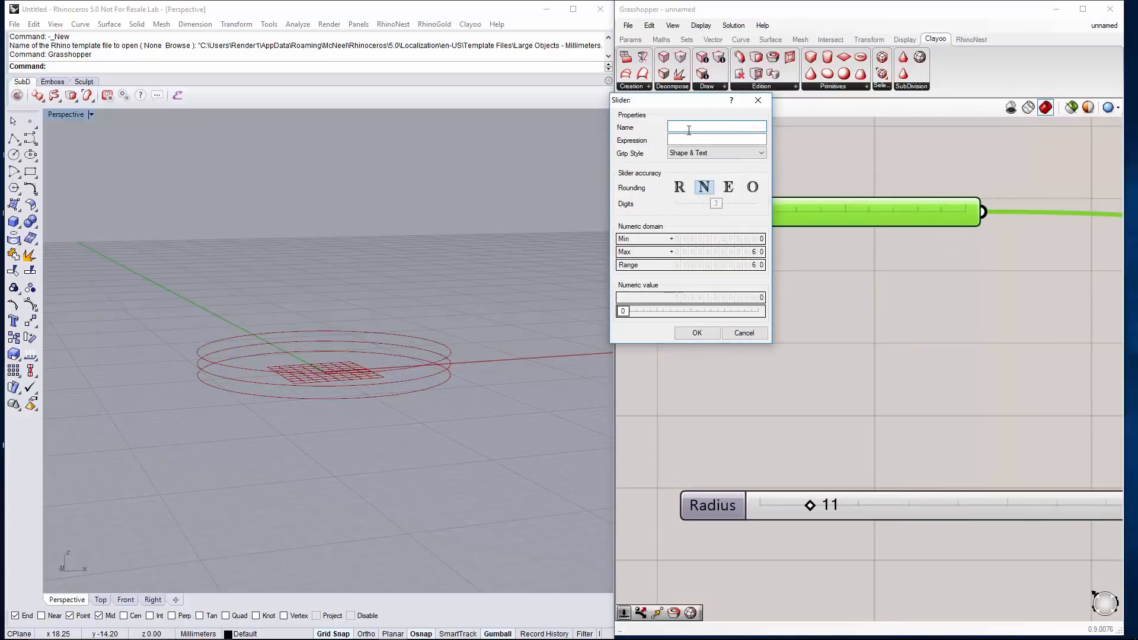
text(Rotation)
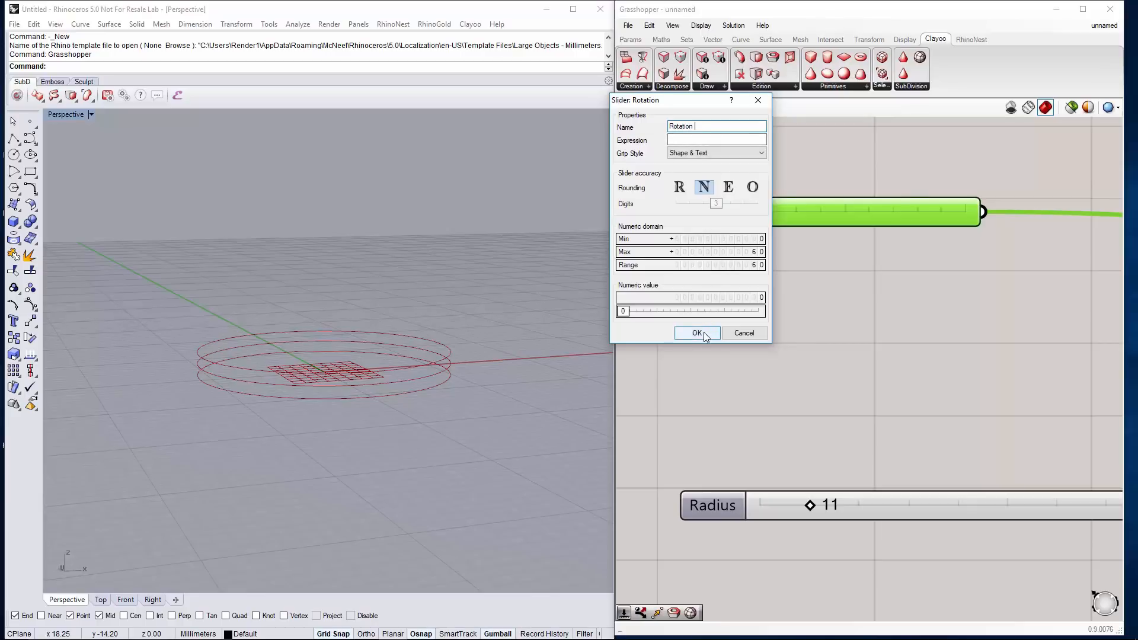
click(696, 334)
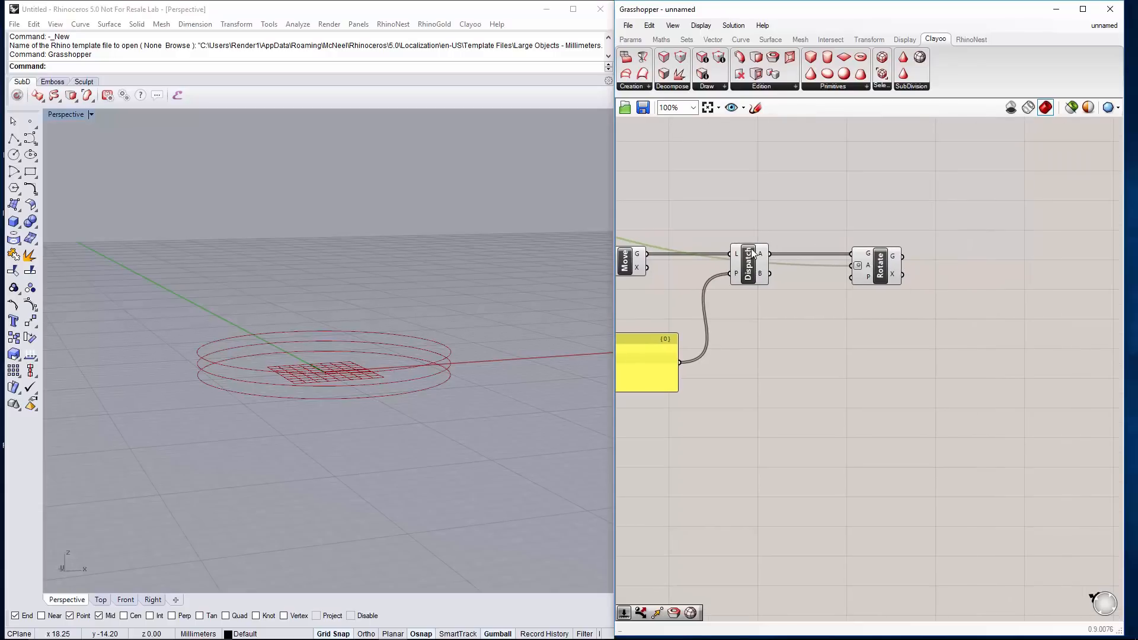
mouse_move(808, 332)
text(repla)
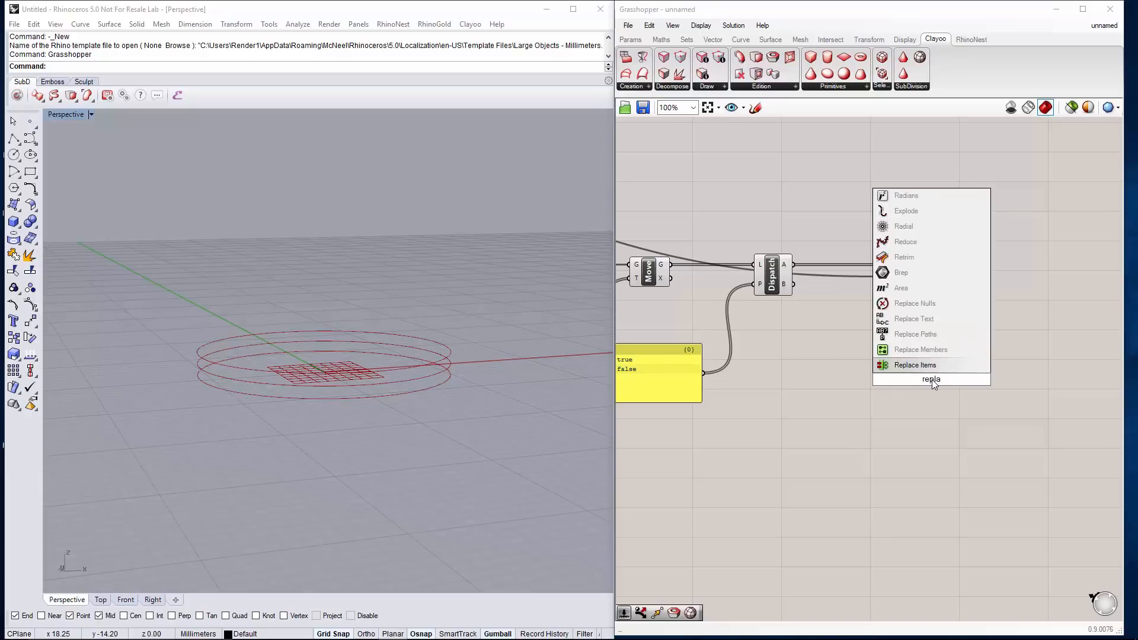
Add Replace Items wired from Dispatch and Rotate, plus an Item Index component
click(915, 364)
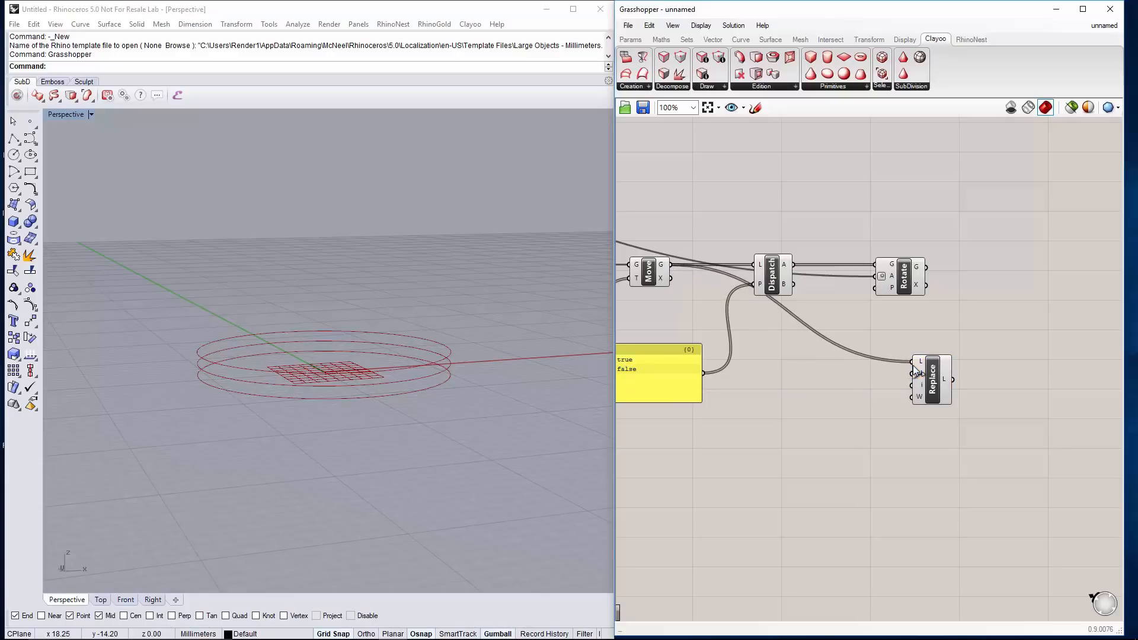
mouse_move(915, 375)
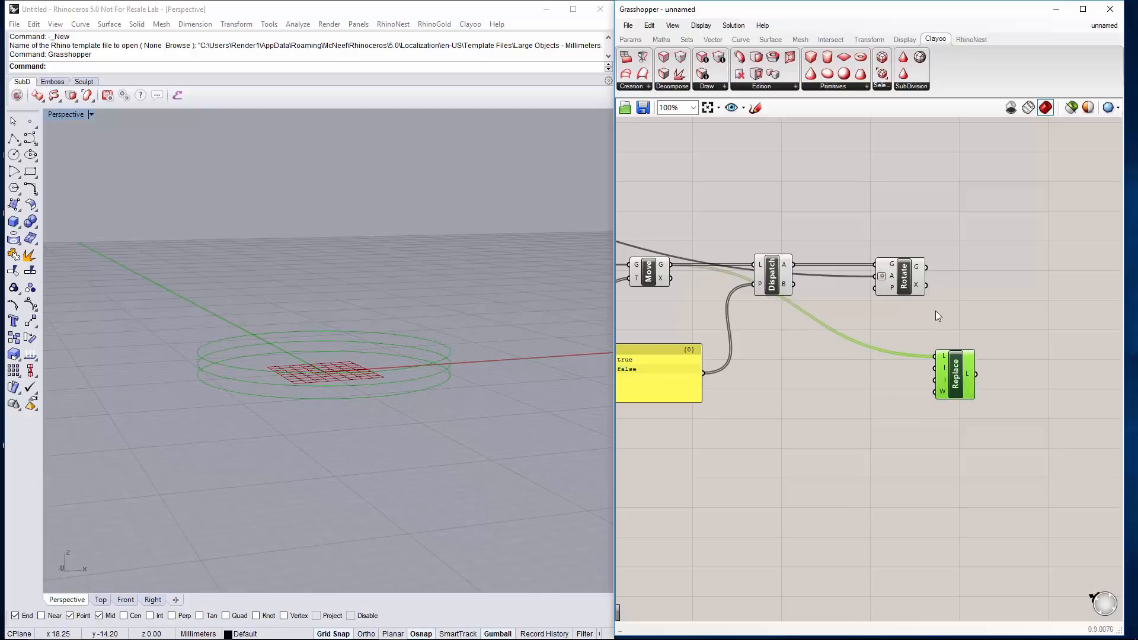
mouse_move(937, 274)
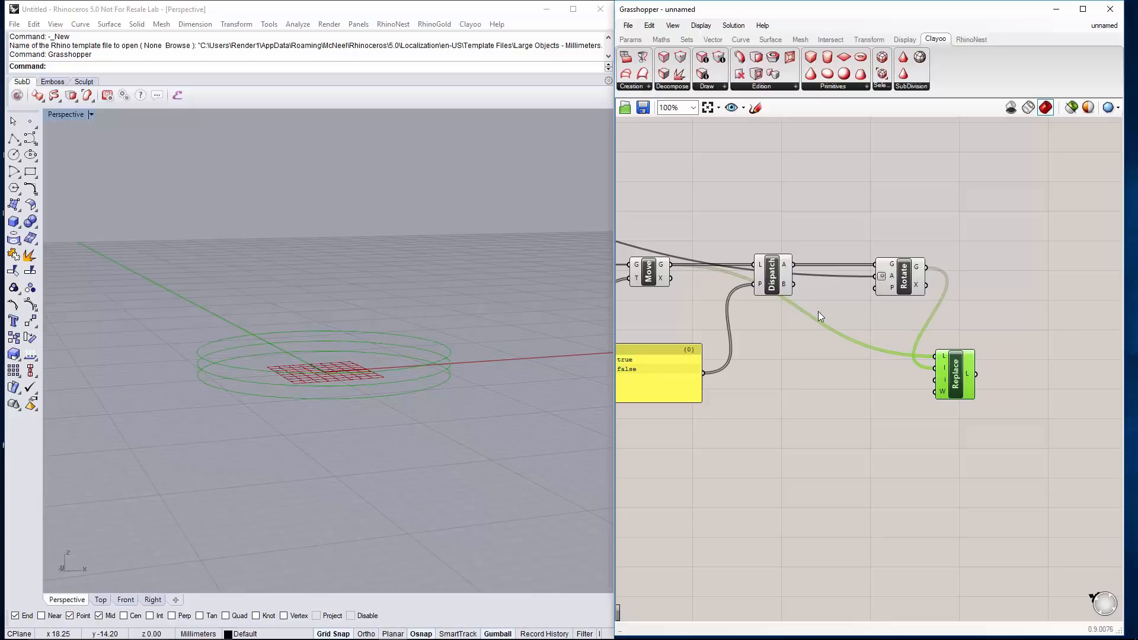
mouse_move(814, 319)
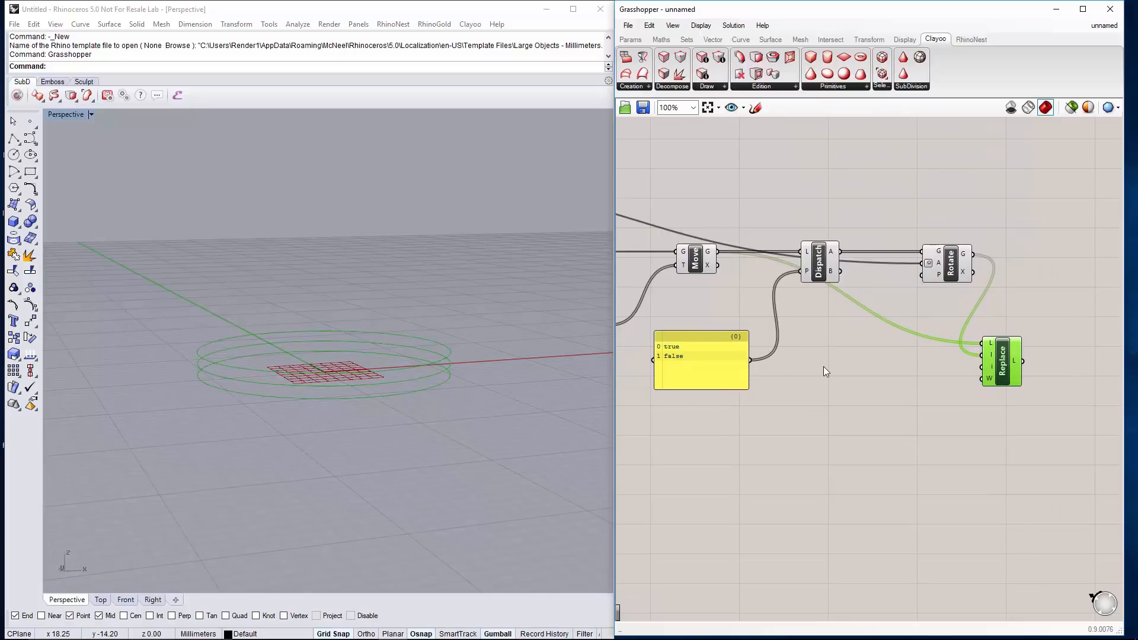
mouse_move(834, 383)
text(item i)
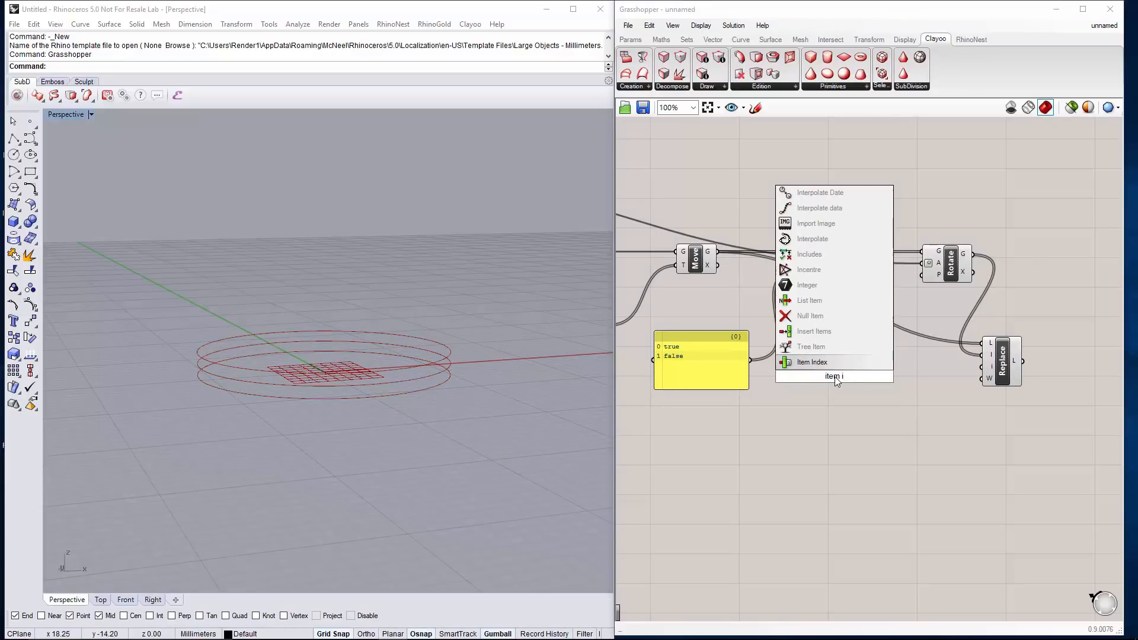
click(812, 363)
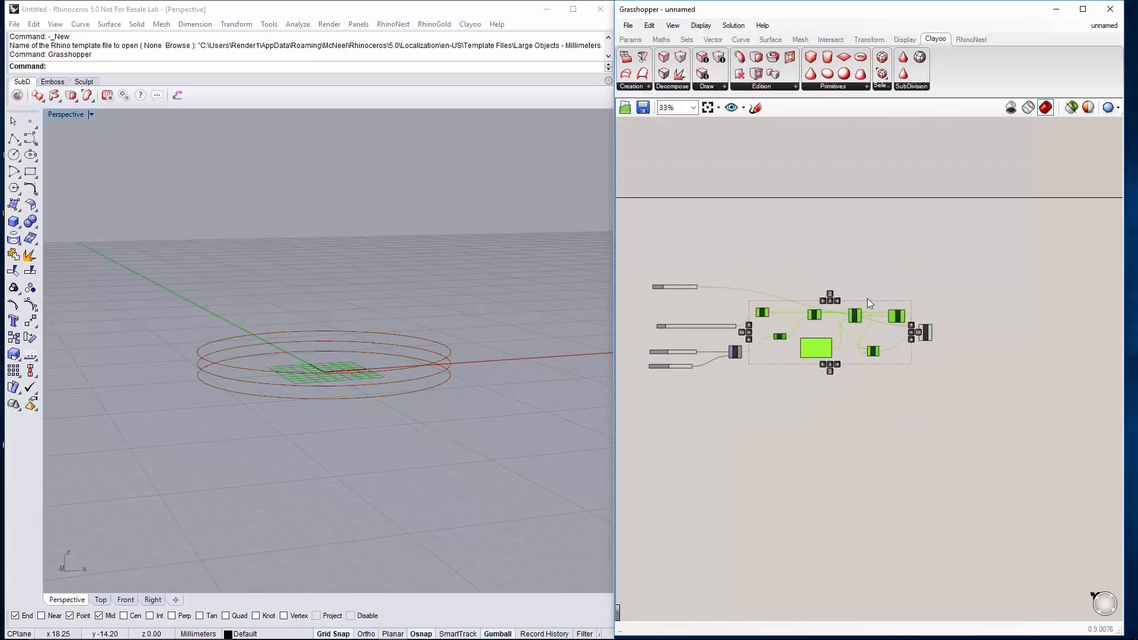
Turn Preview Off for the selected earlier components
right_click(870, 303)
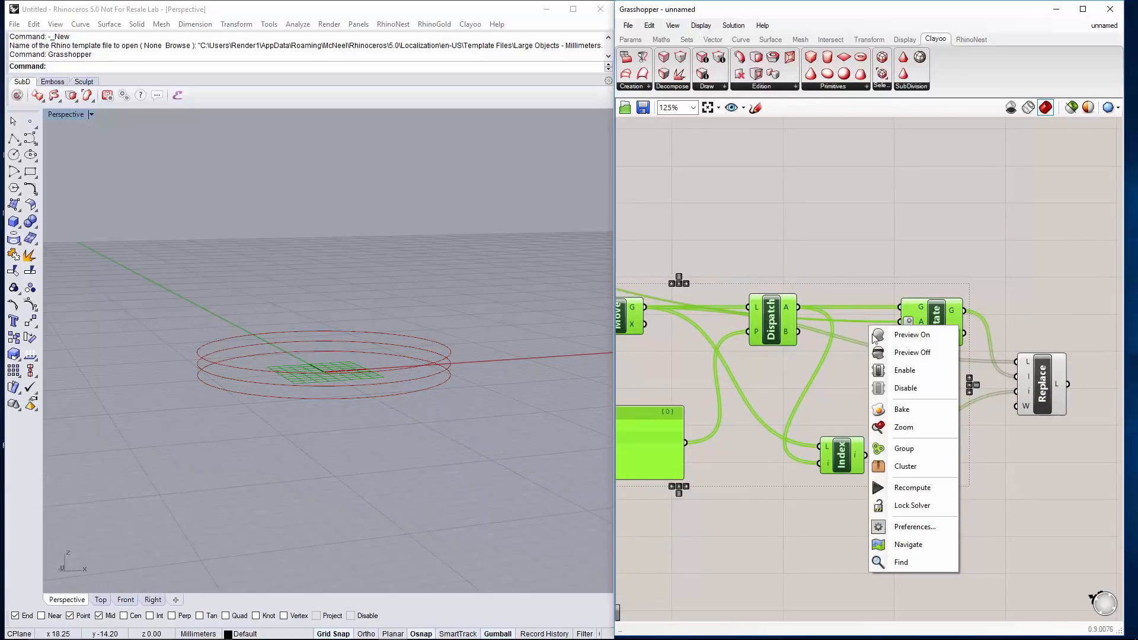
mouse_move(912, 353)
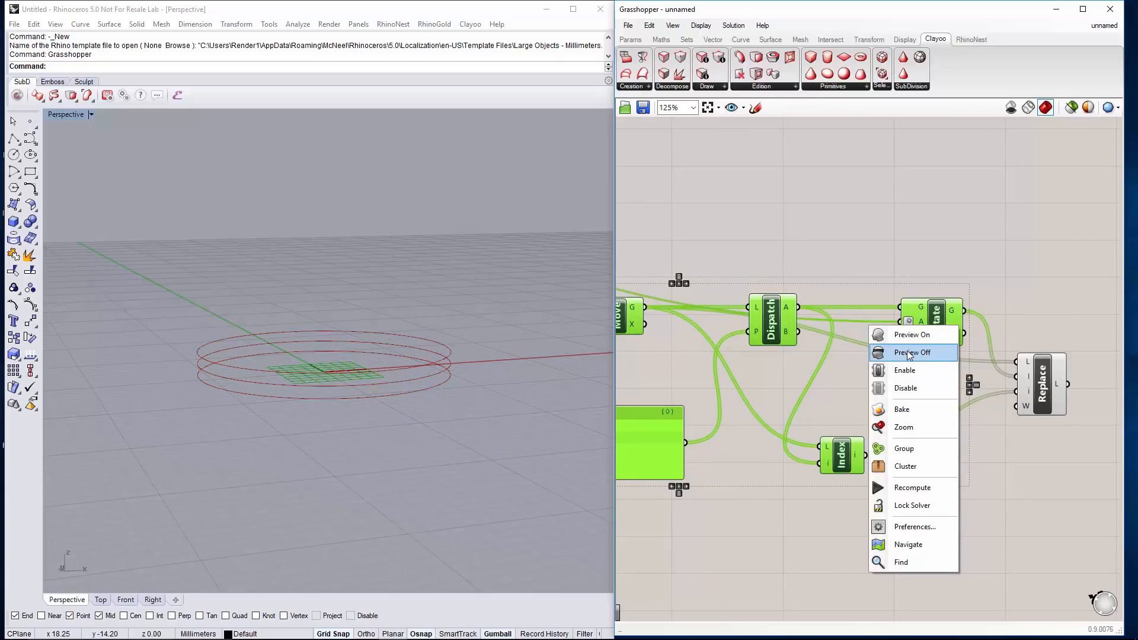
click(912, 352)
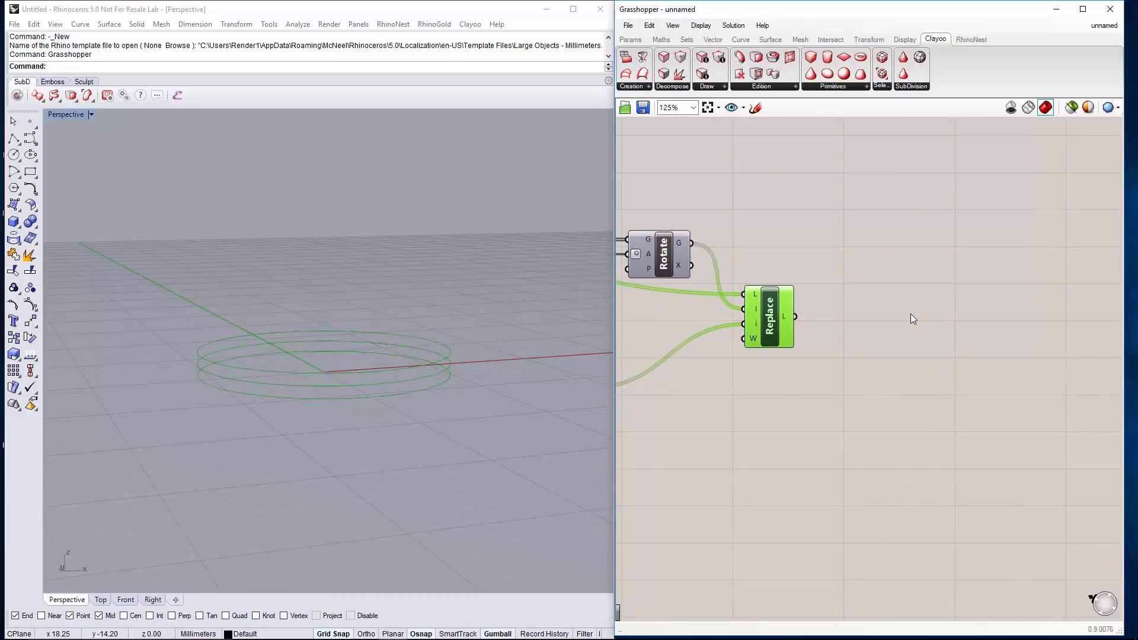
Place a Clayoo Clay Loft component lofting the Replace Items curves
double_click(932, 319)
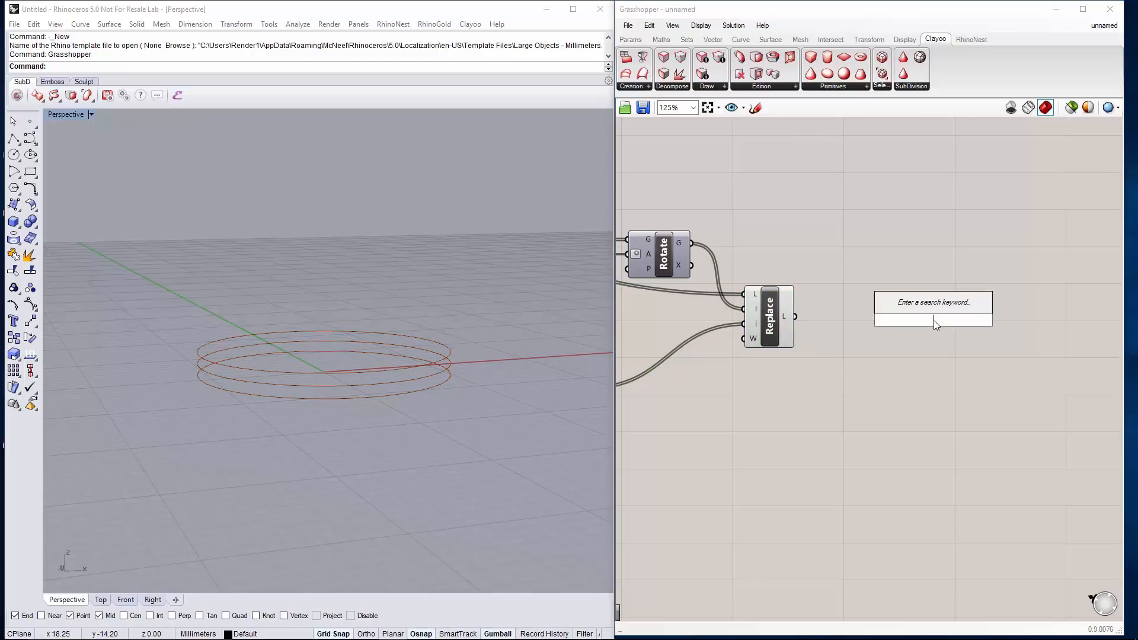
text(lo)
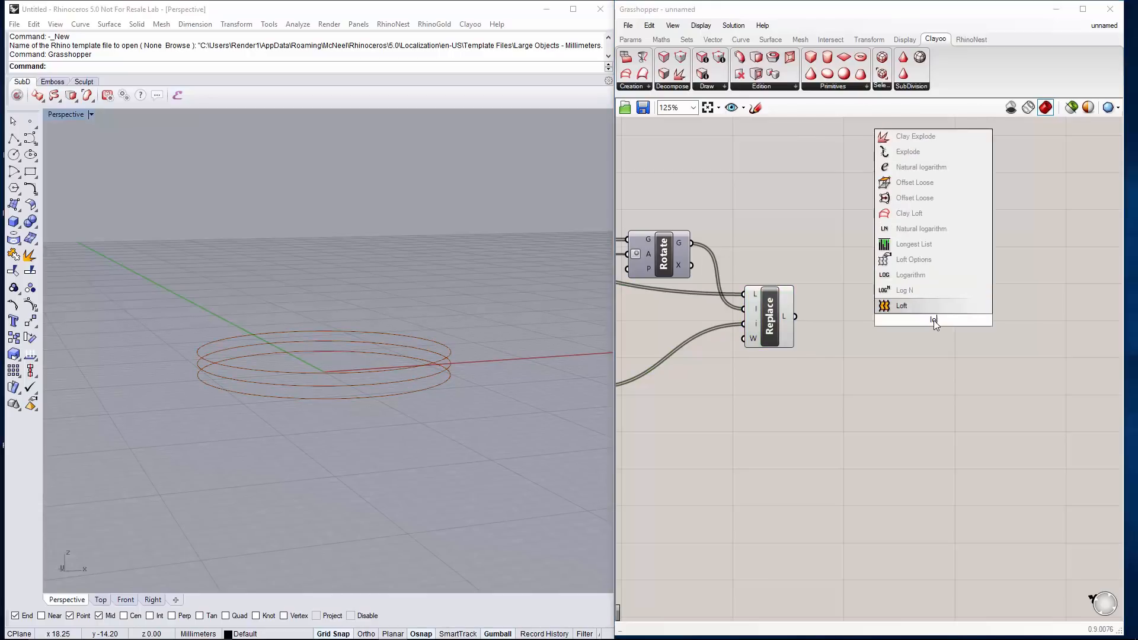
text(clay)
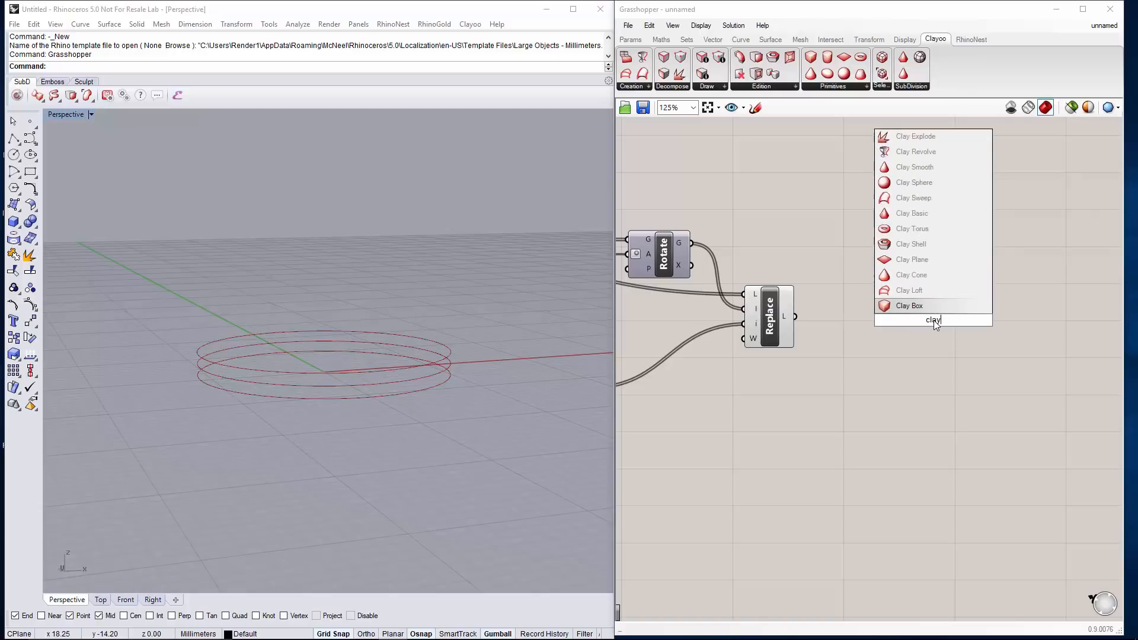
text(lof)
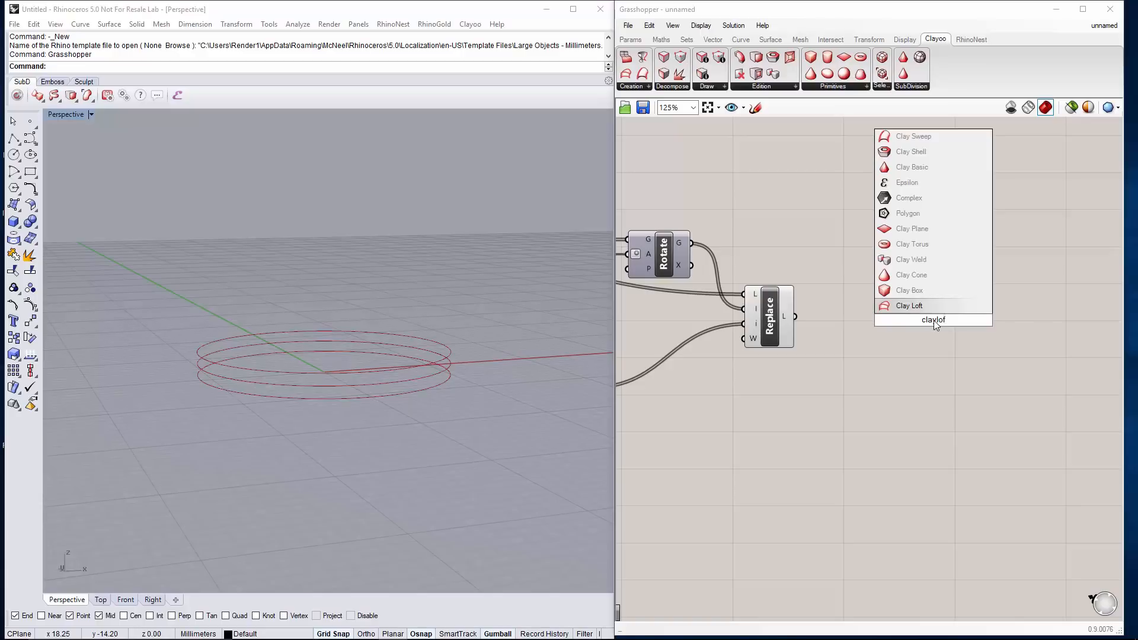
click(909, 306)
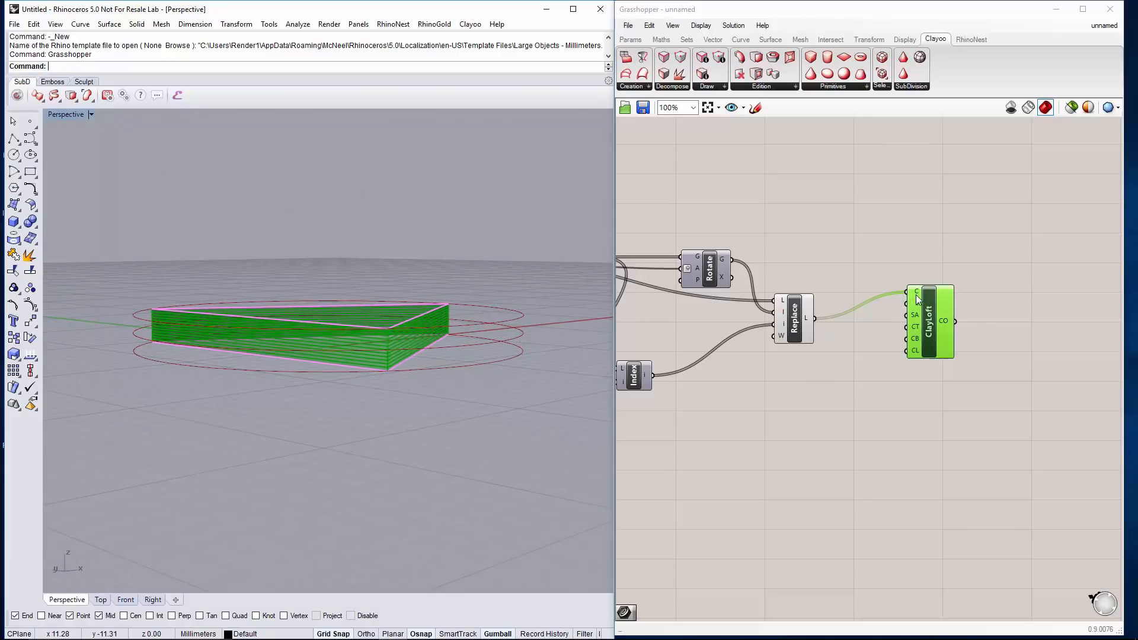
mouse_move(917, 314)
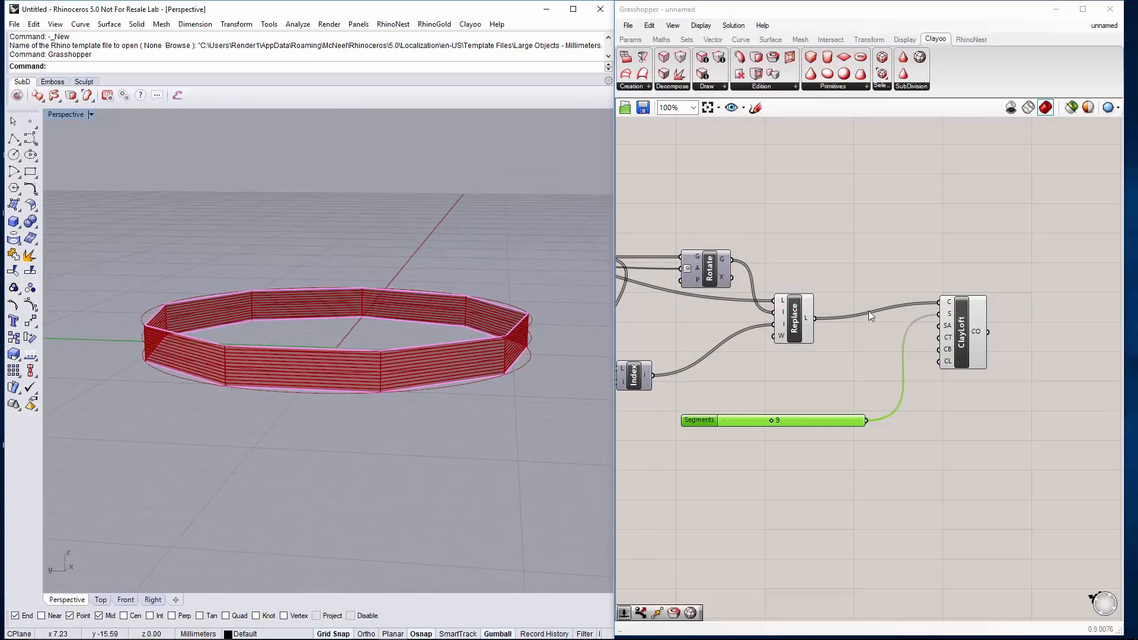
mouse_move(949, 325)
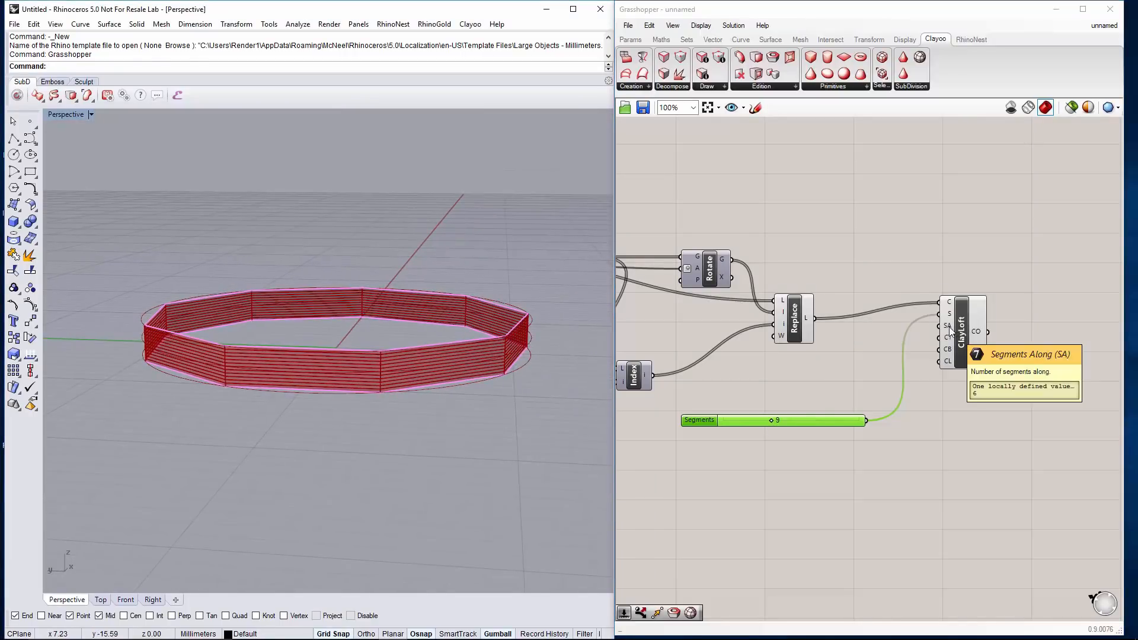
Set Clay Loft's segments-along input to a fixed value of 1
right_click(948, 326)
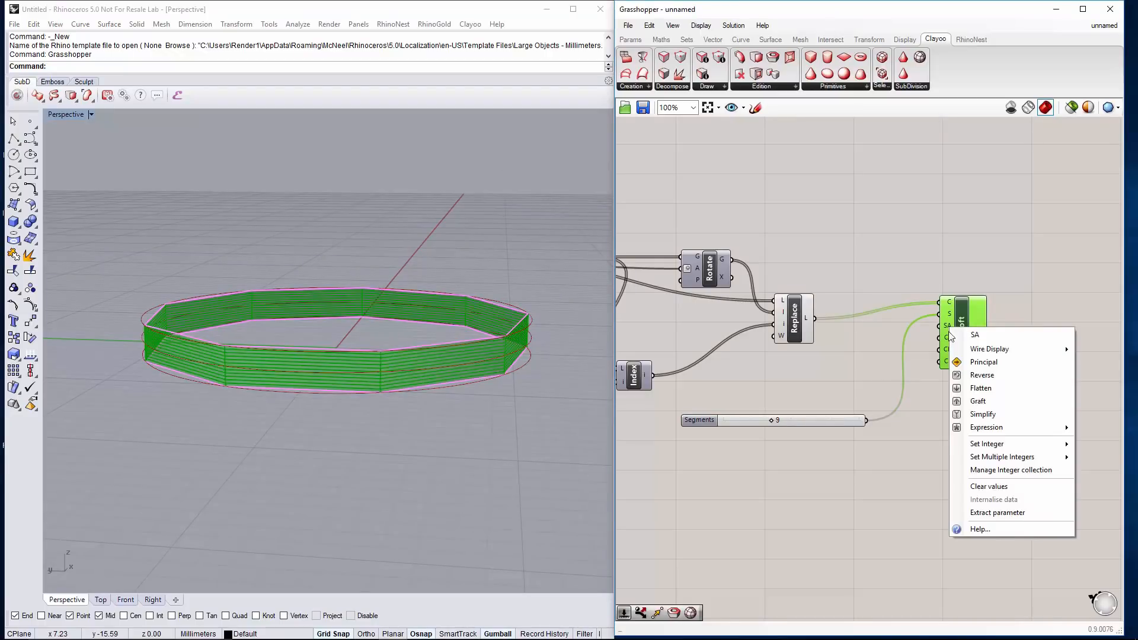
click(987, 443)
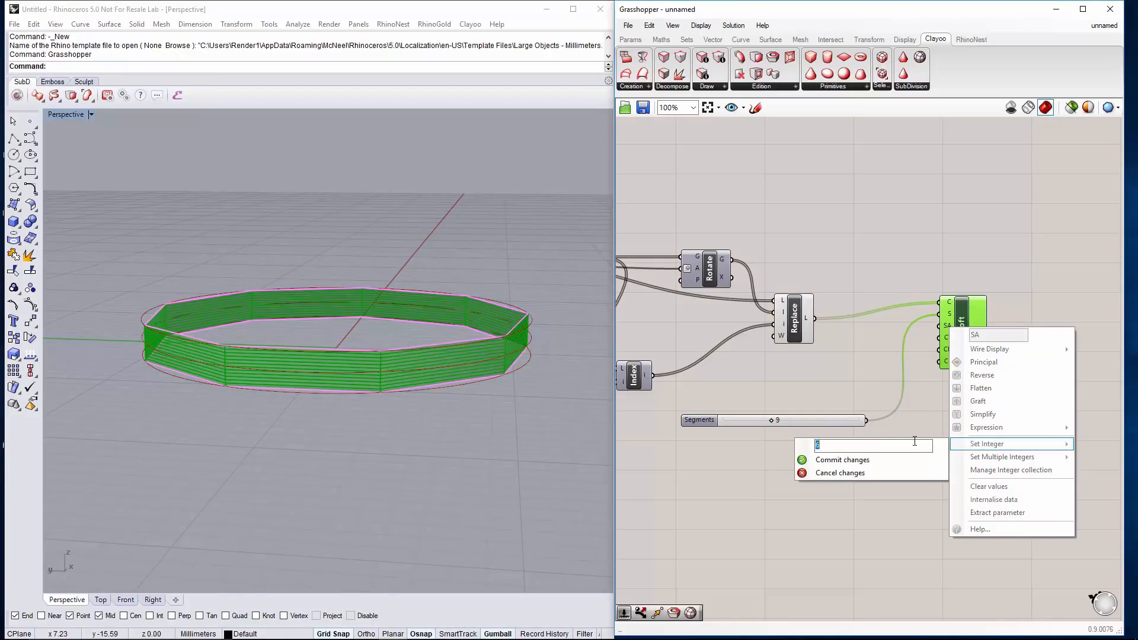
text(1)
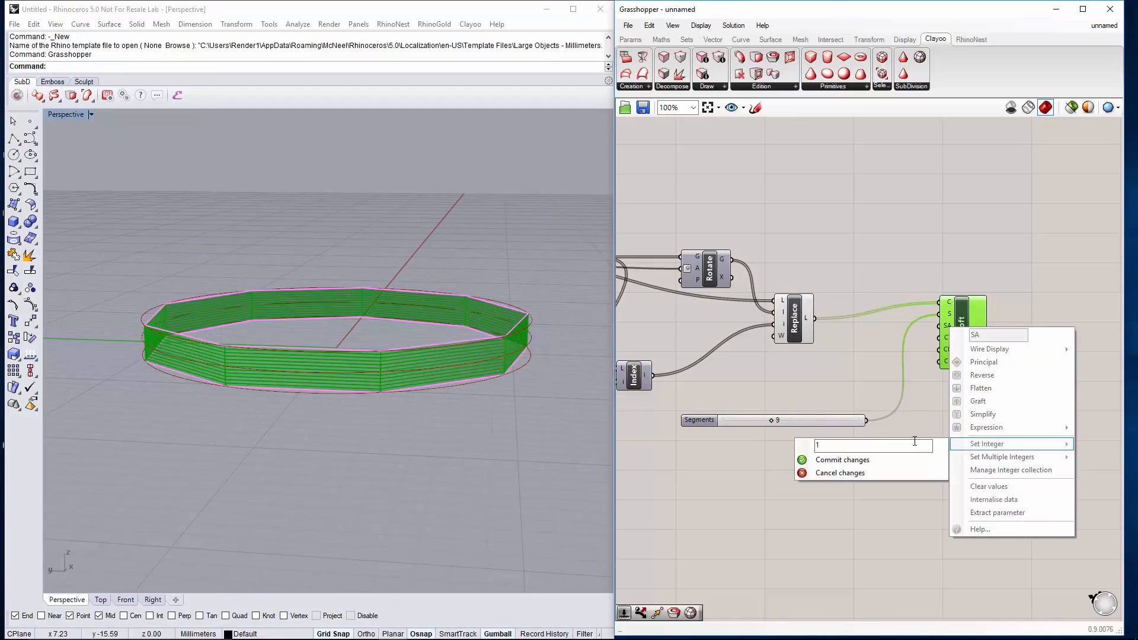
click(838, 468)
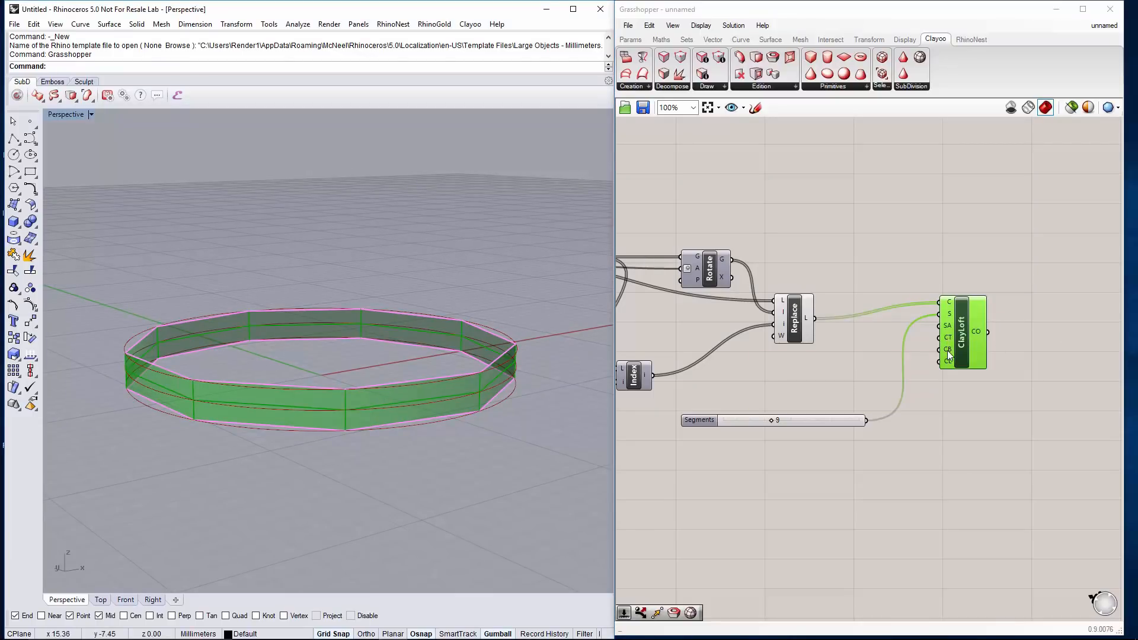
mouse_move(948, 350)
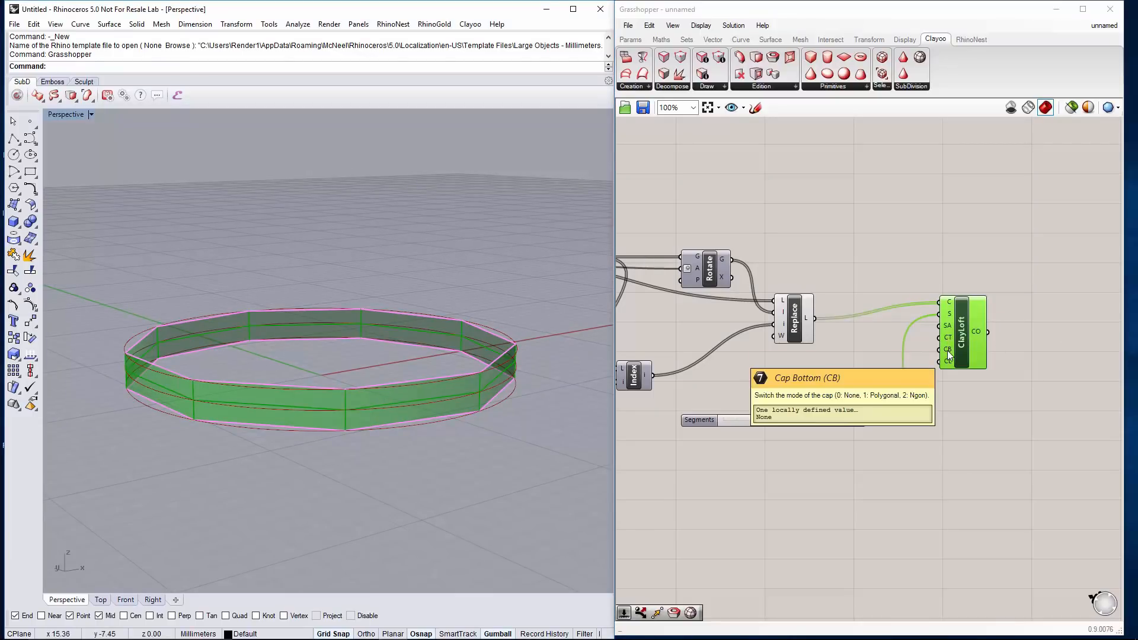
mouse_move(949, 362)
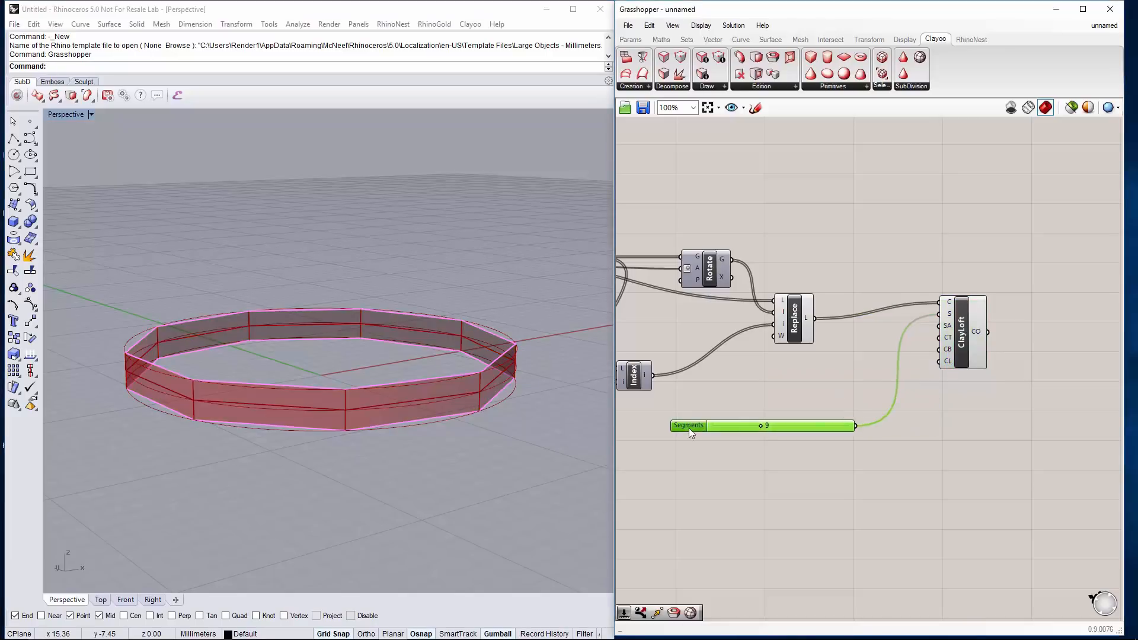
Zoom around the definition to inspect the Segments, Rotation, Radius and stripe sliders
scroll(down, 3)
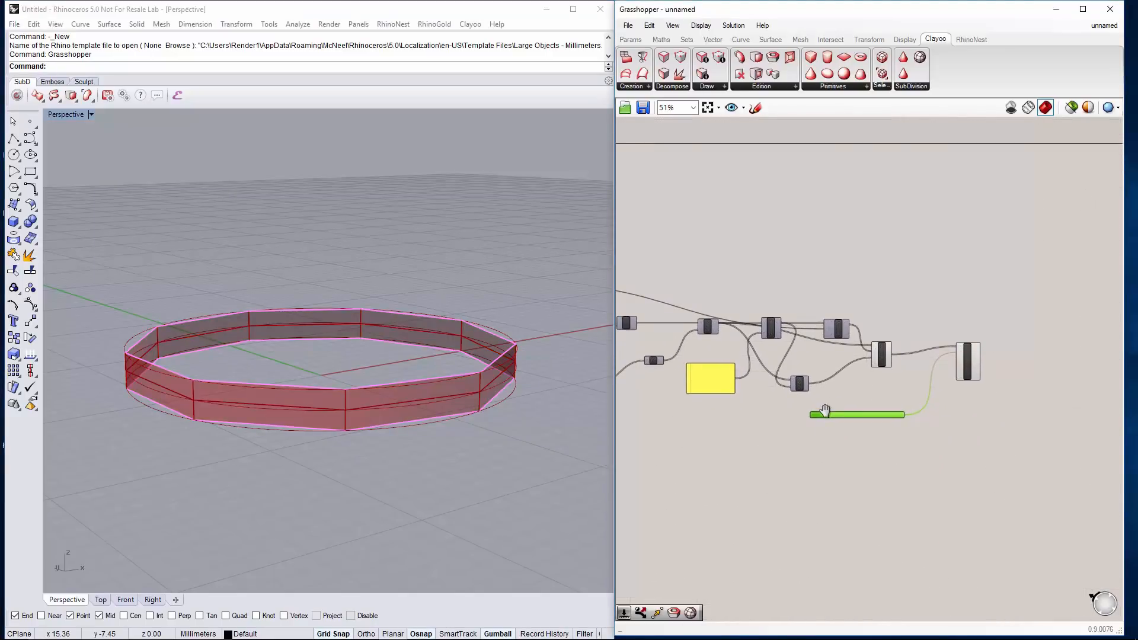
scroll(down, 3)
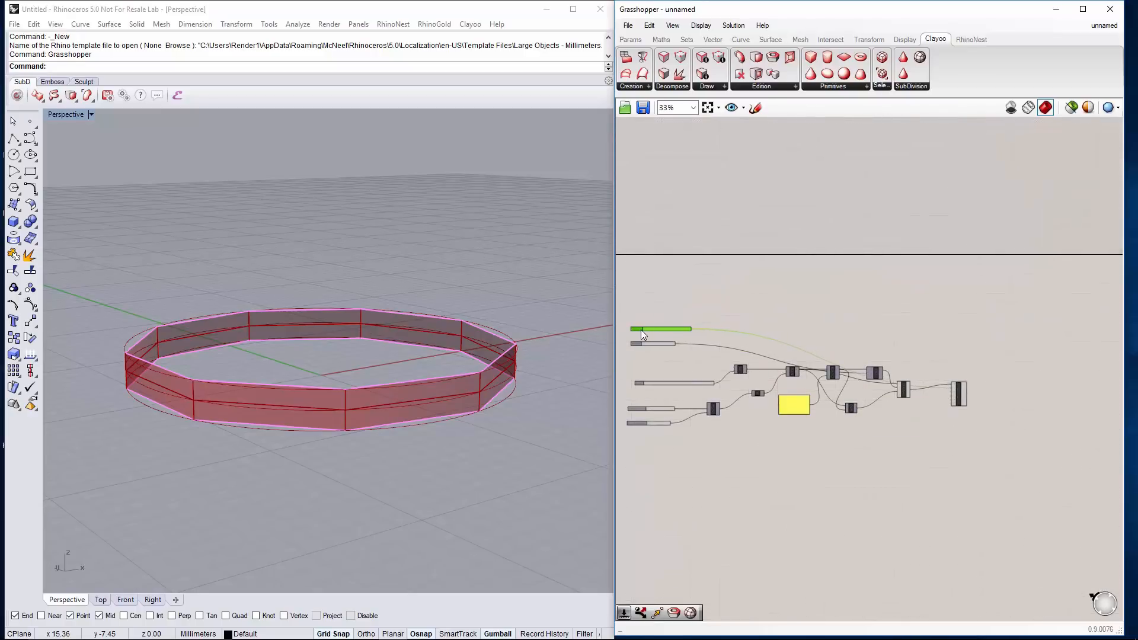
scroll(up, 3)
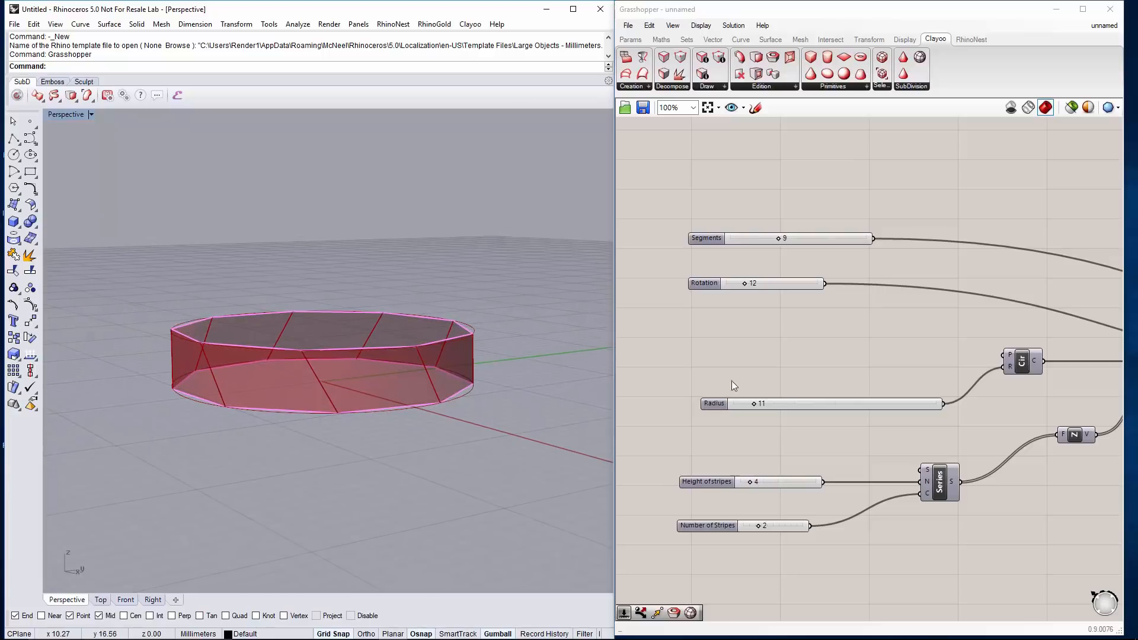
scroll(down, 3)
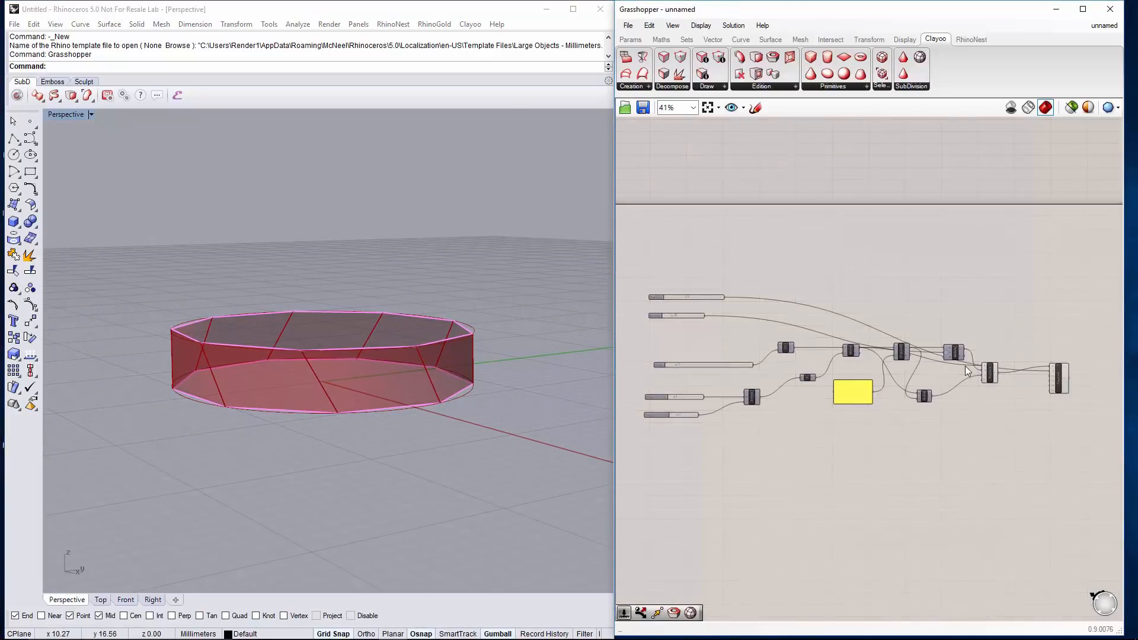
scroll(up, 3)
text(clay)
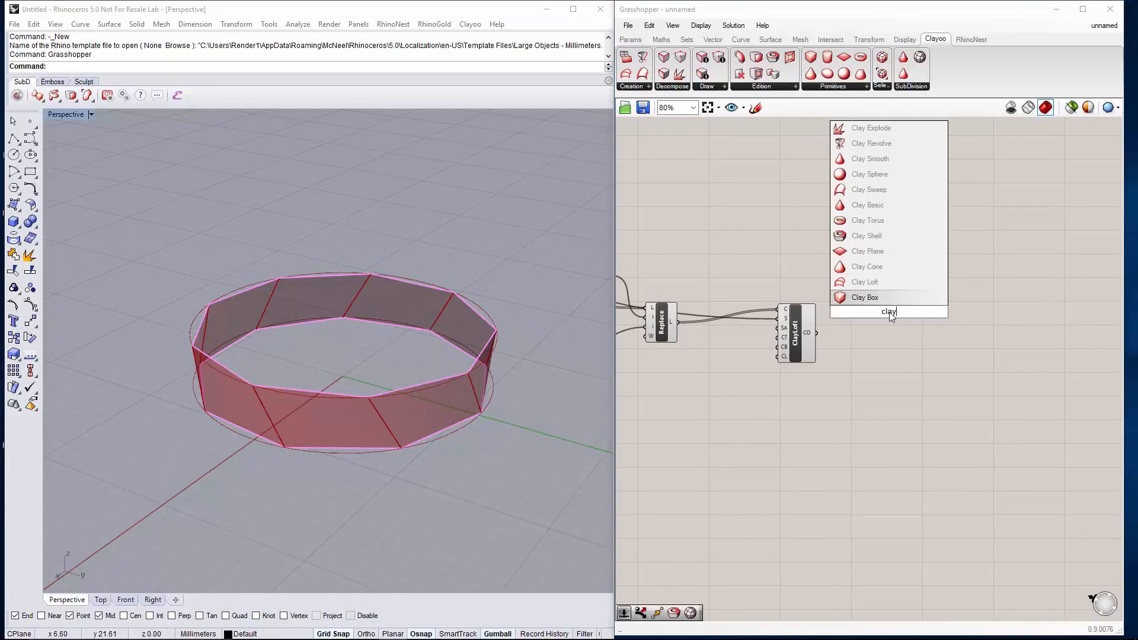
Place Clay Window and ClayDecomposeFaces, feeding the loft and its faces into Clay Window
text(w)
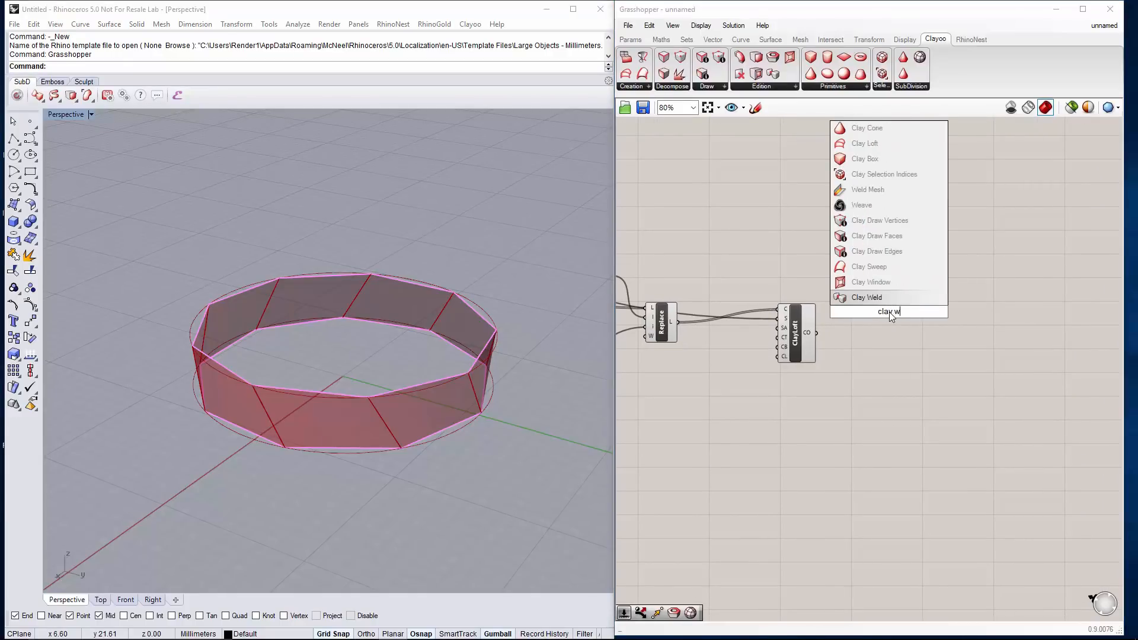
click(870, 281)
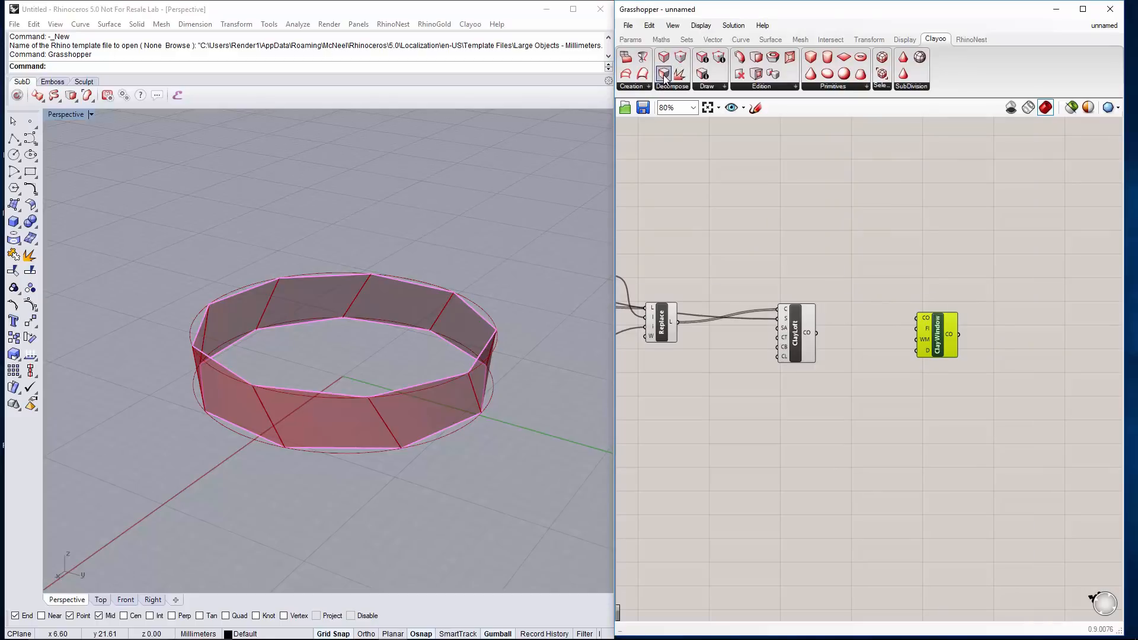
click(663, 74)
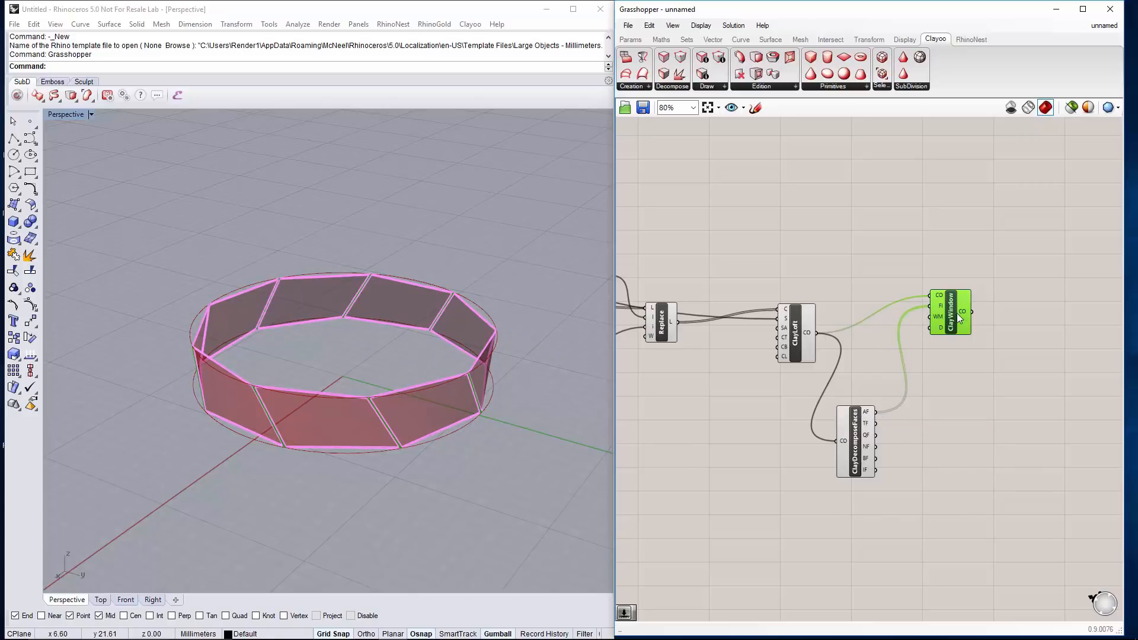
mouse_move(982, 325)
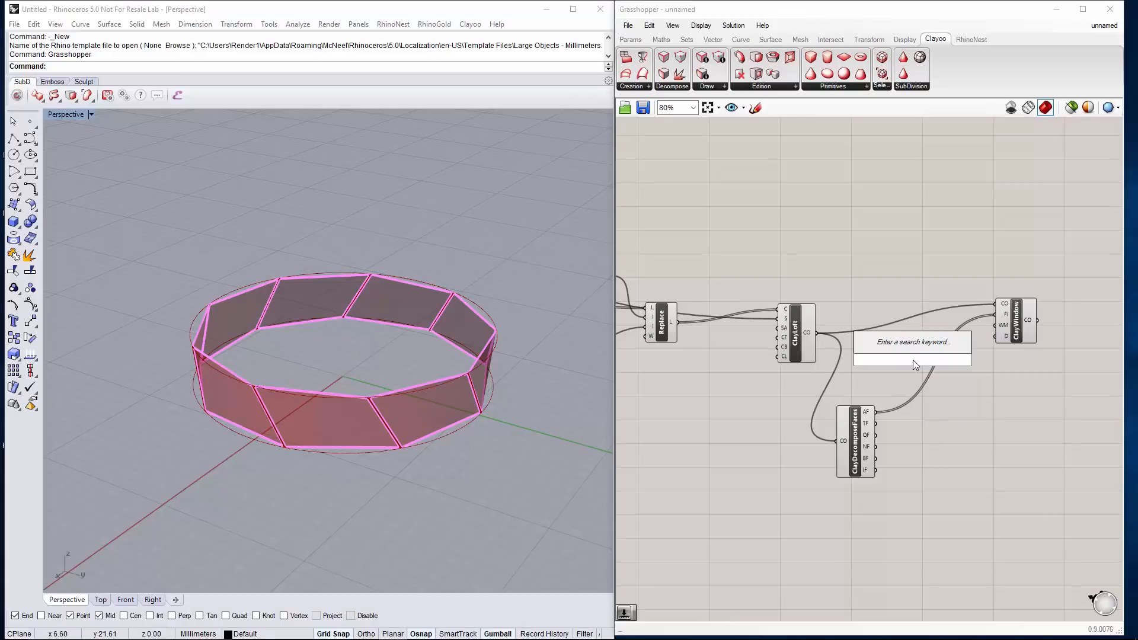
Add a Number Slider at 1 driving Clay Window's D input
text(Number Slider)
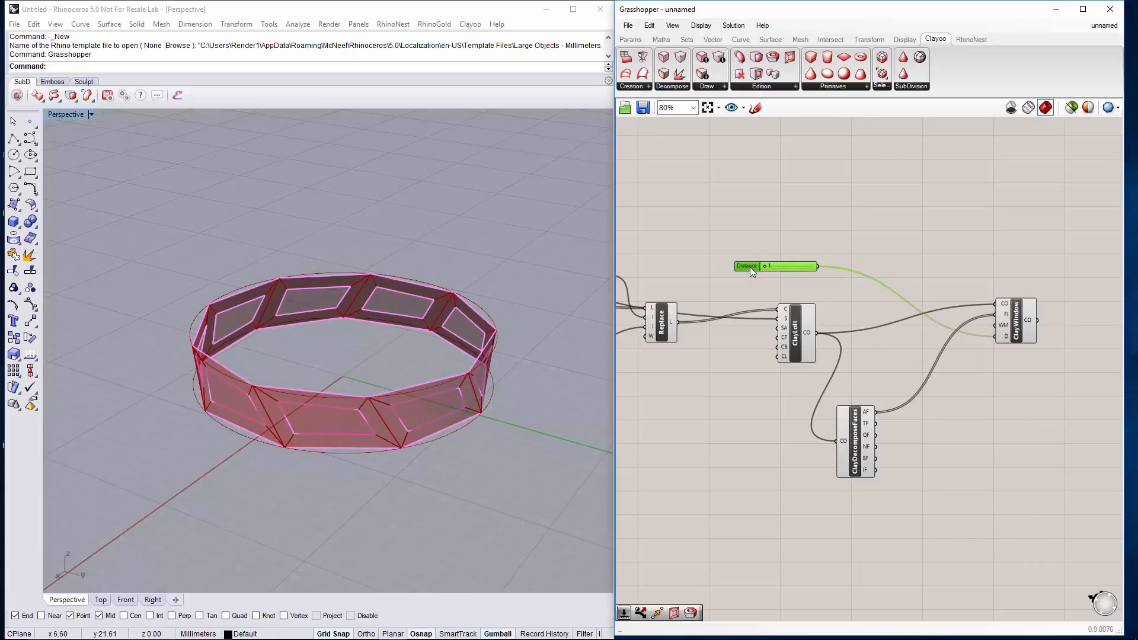
scroll(down, 3)
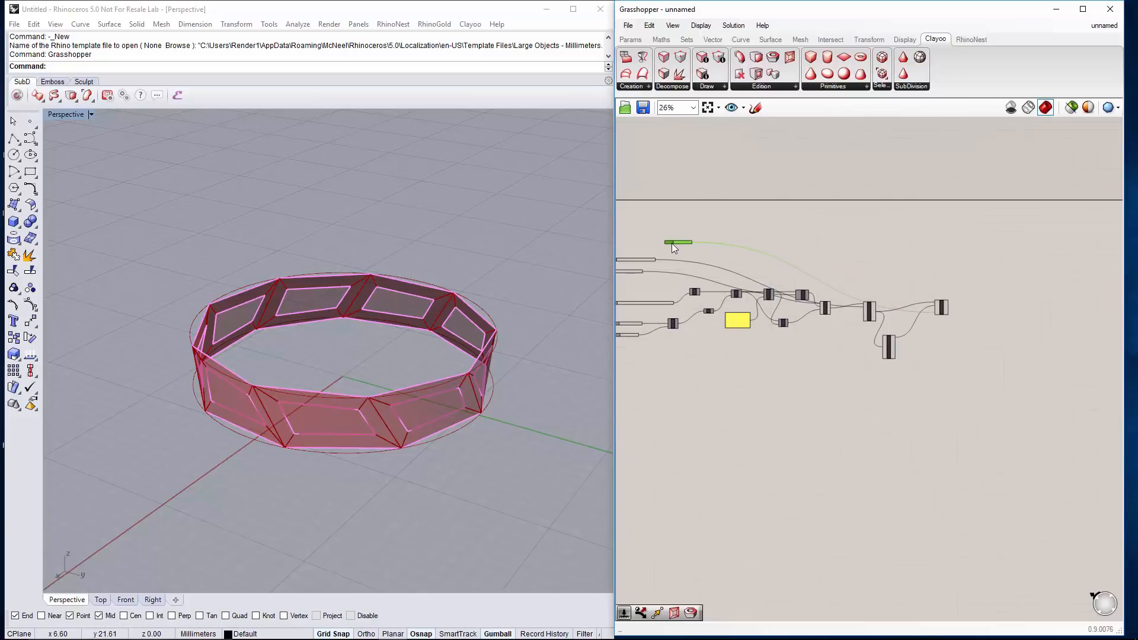
scroll(up, 3)
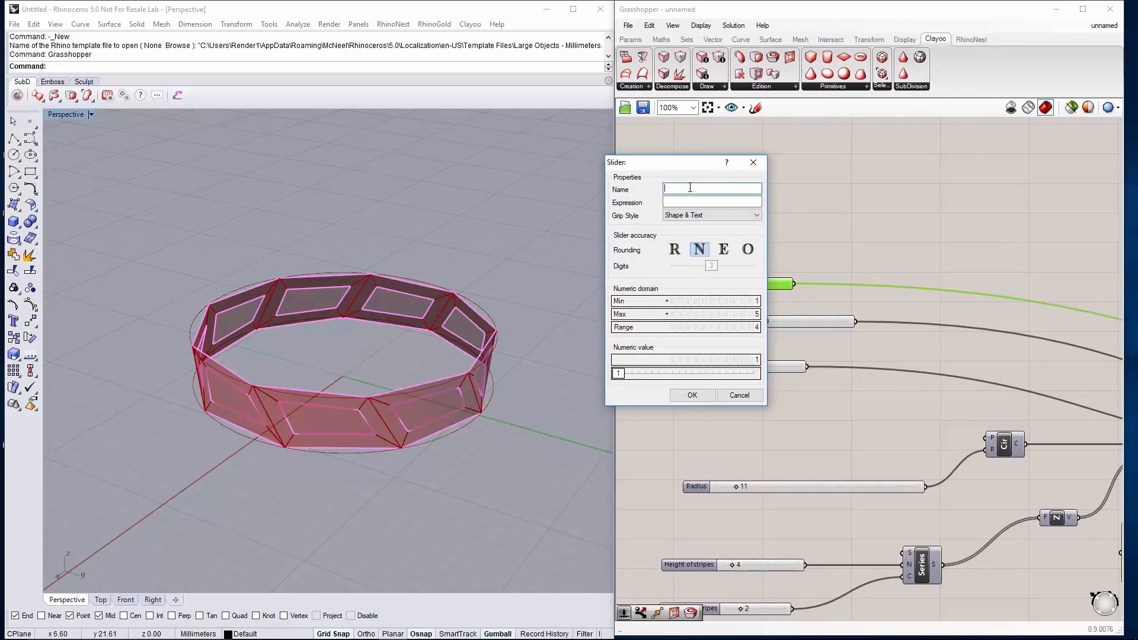
Enter 'Gap Size' as the slider name and confirm it
text(Wi)
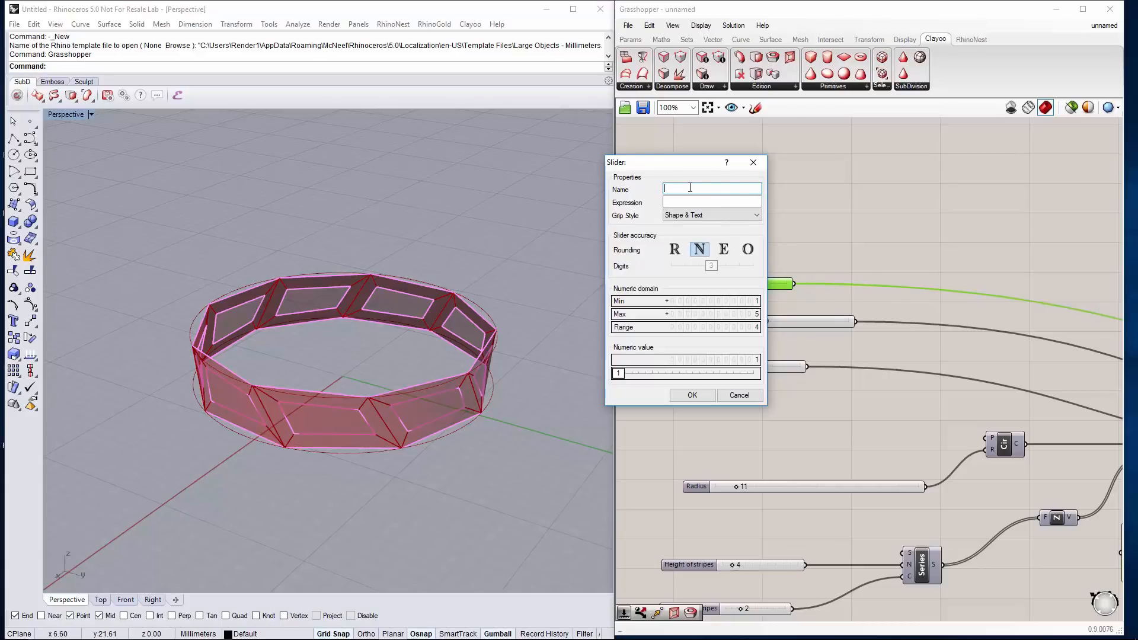
text(Gap)
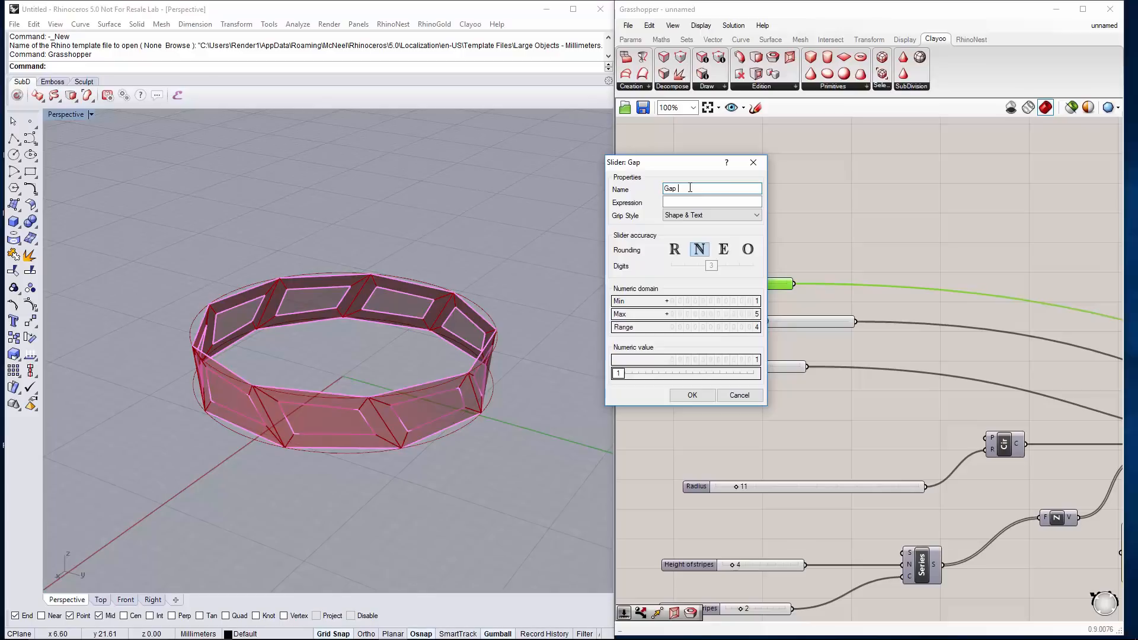
text(Six)
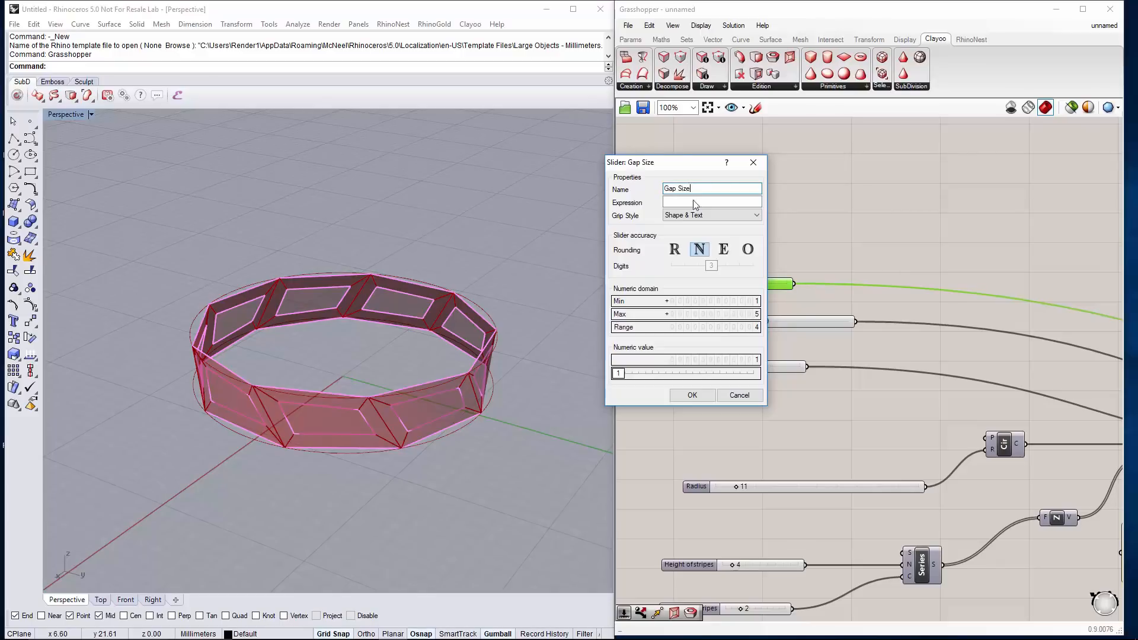
click(691, 395)
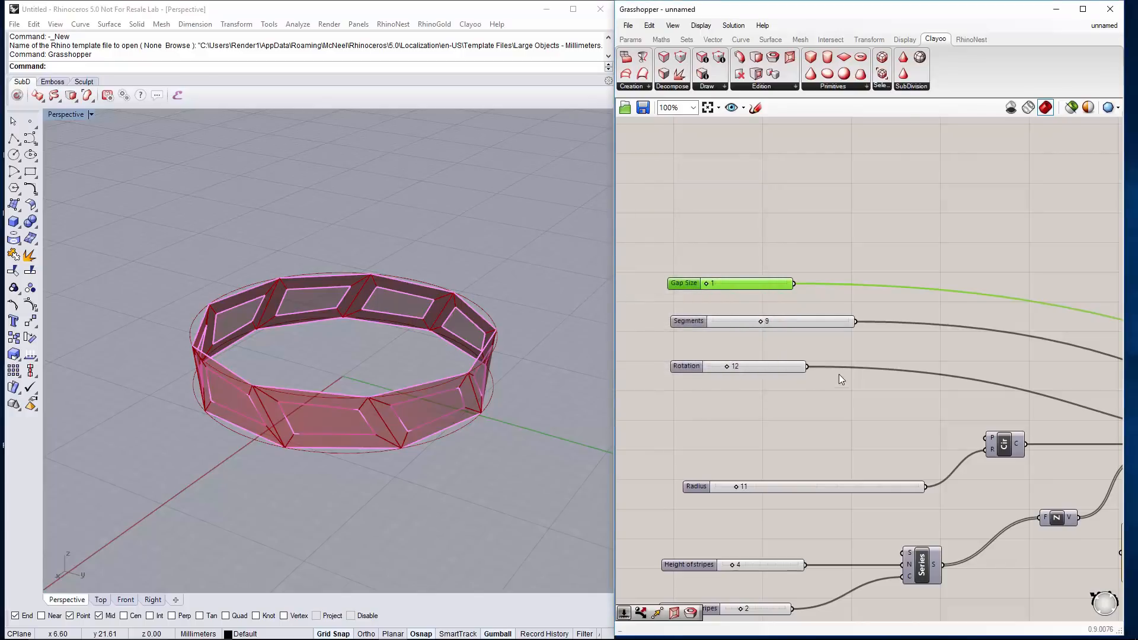
scroll(down, 3)
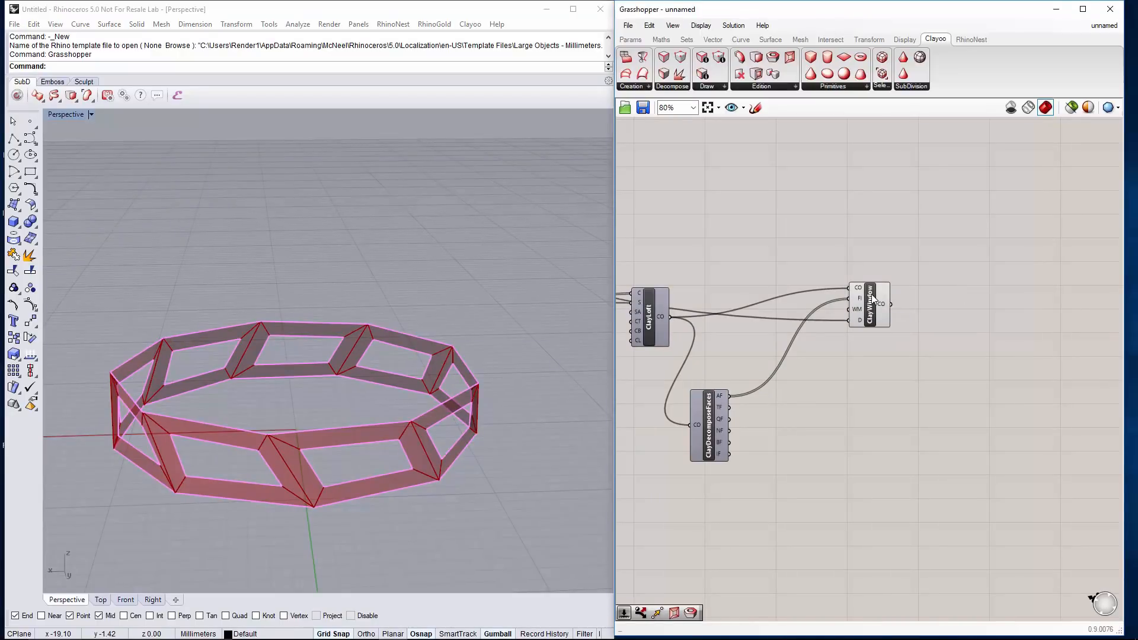
mouse_move(928, 460)
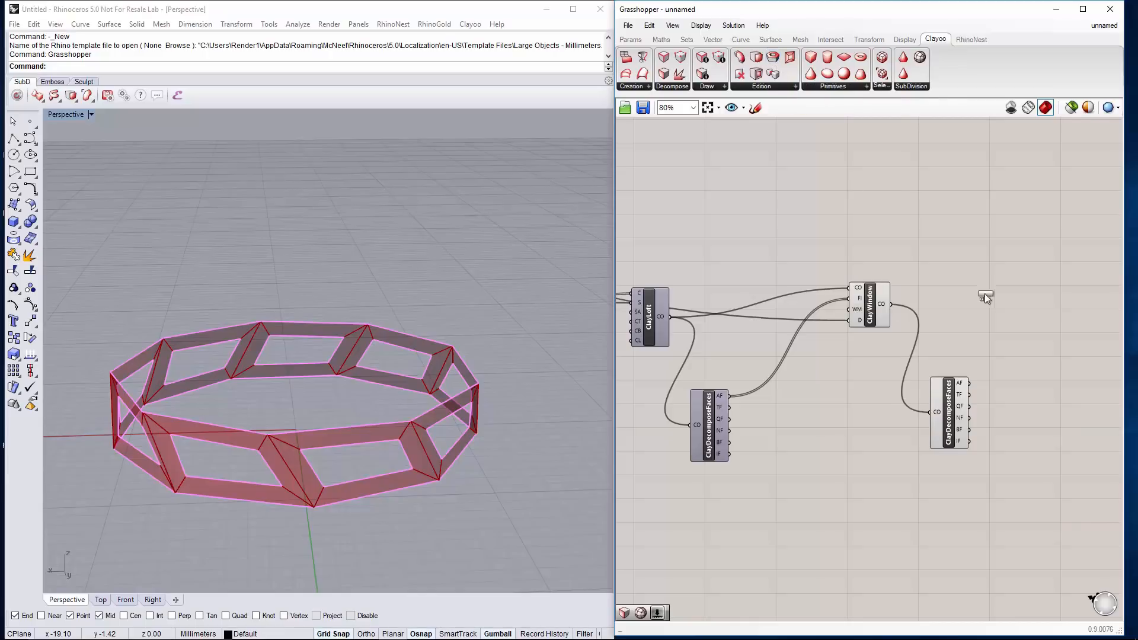
Add ClayDecomposeFaces and ClayShell after Clay Window, with a distance slider at 1
click(985, 296)
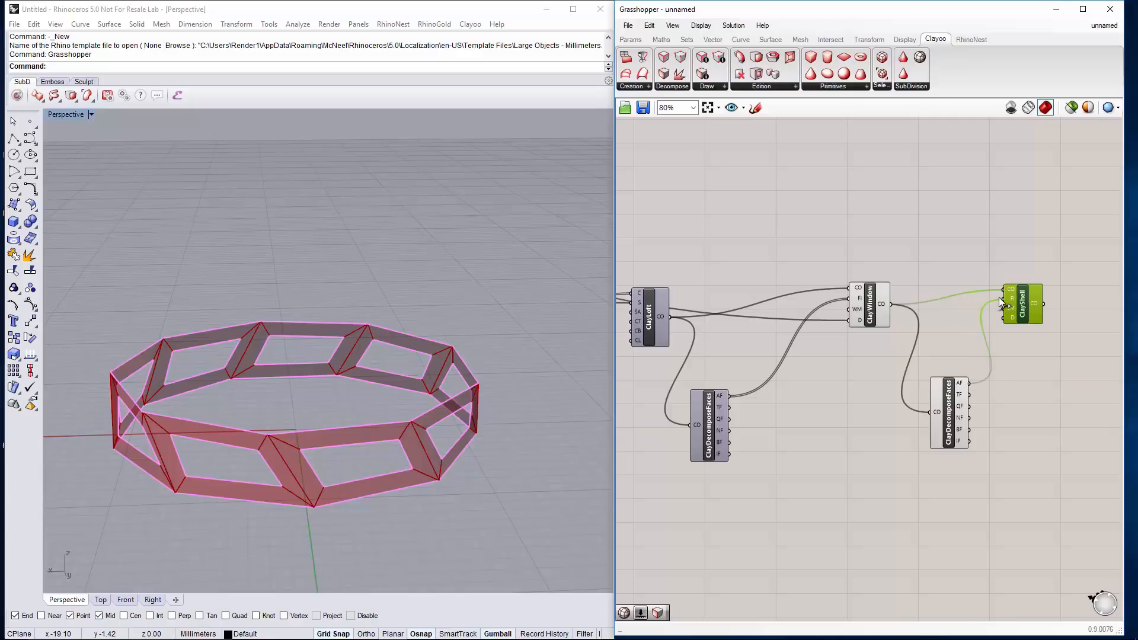
click(1022, 303)
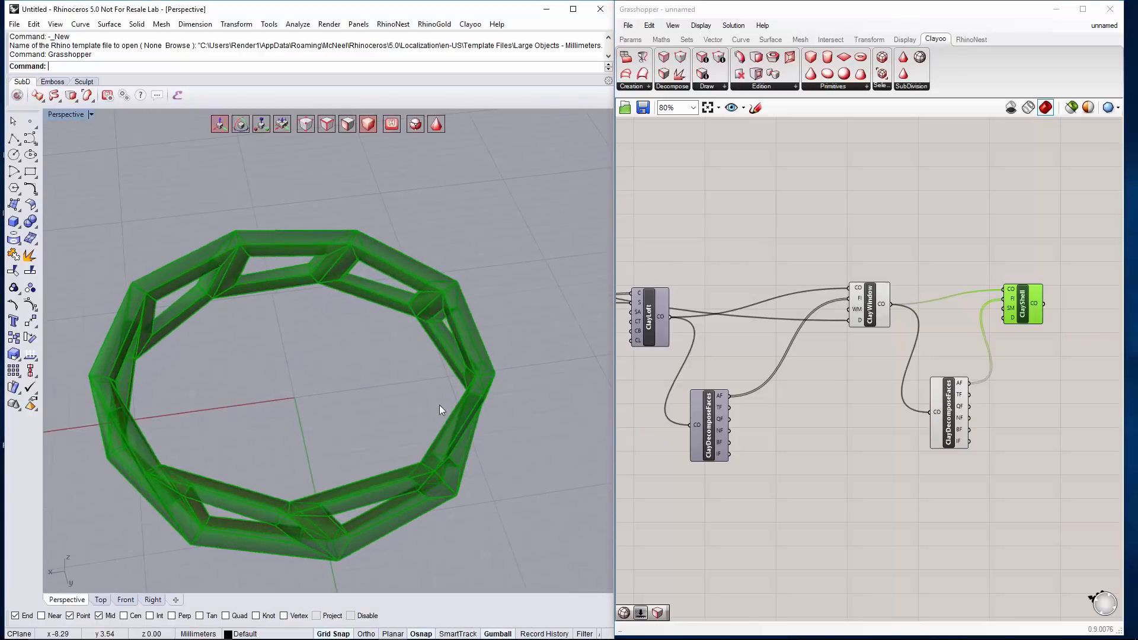
scroll(up, 3)
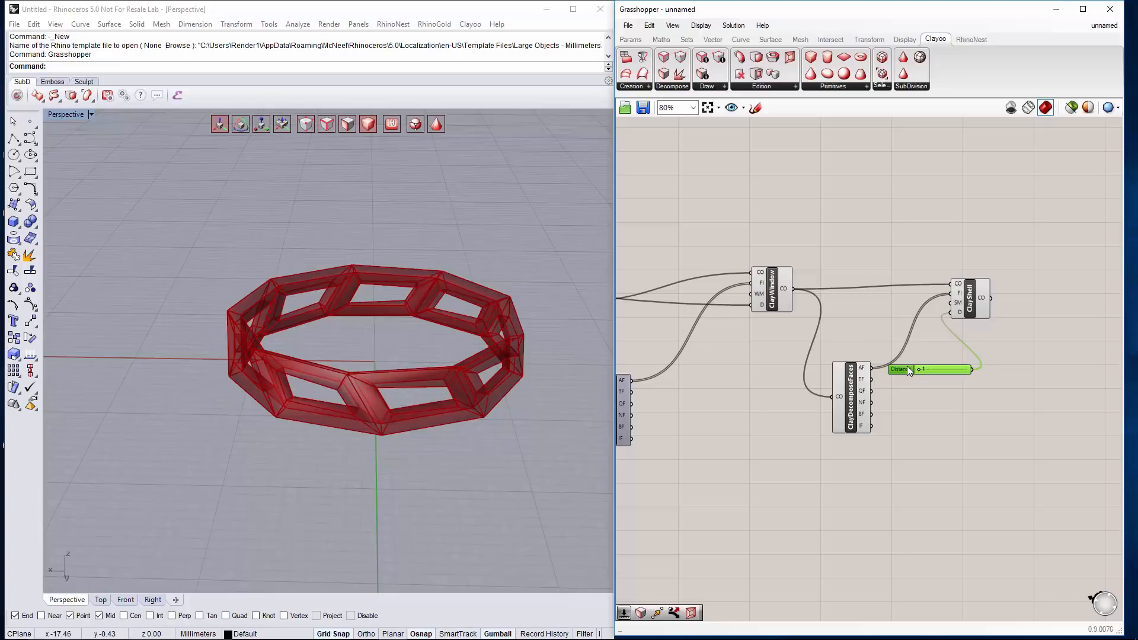
Rename the shell slider to 'Thickness' and zoom out to review
double_click(932, 369)
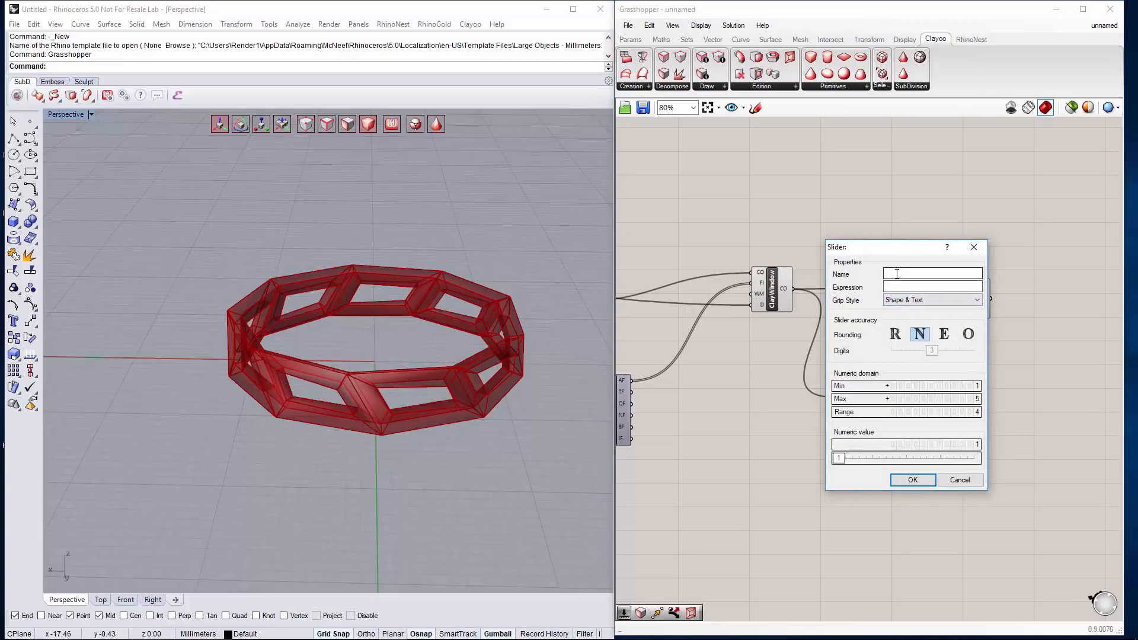
text(Th)
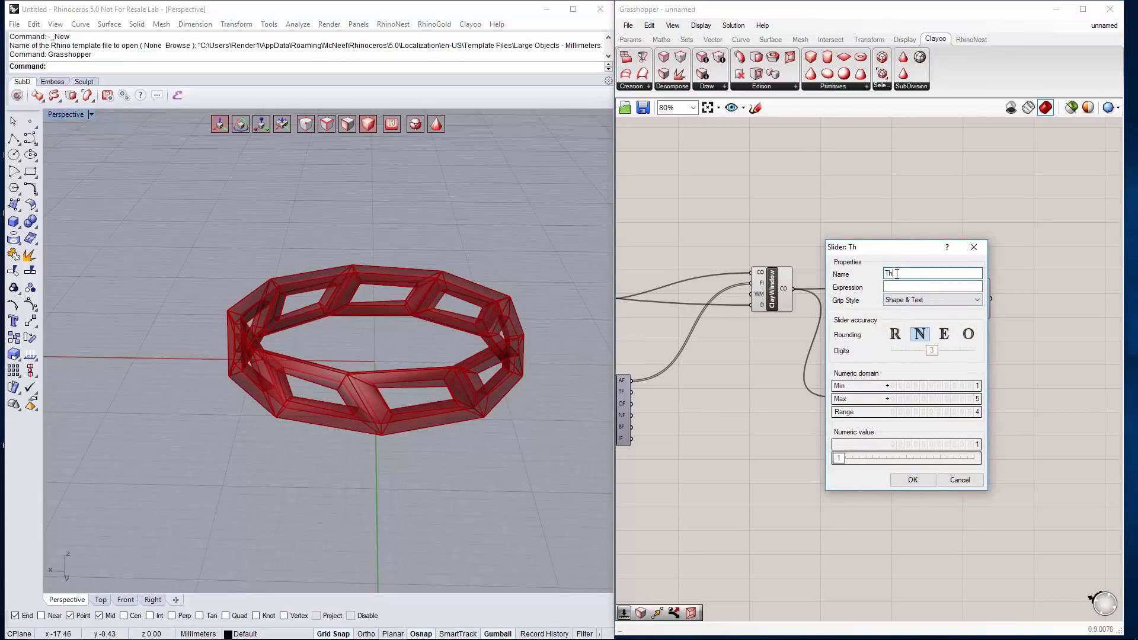
text(ickness)
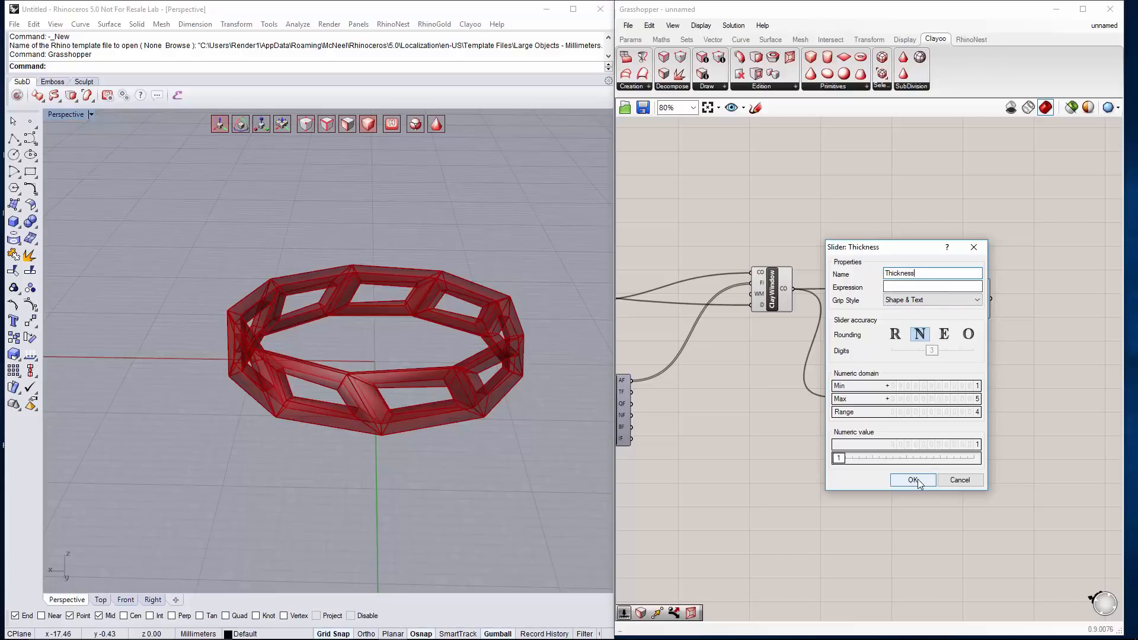
click(913, 480)
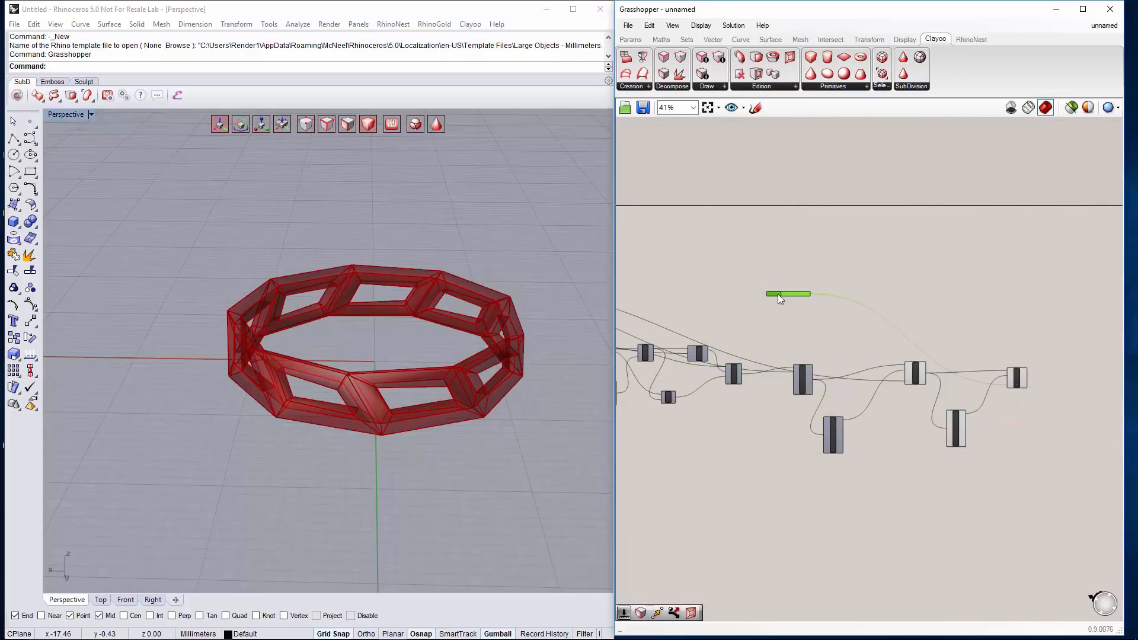
scroll(down, 3)
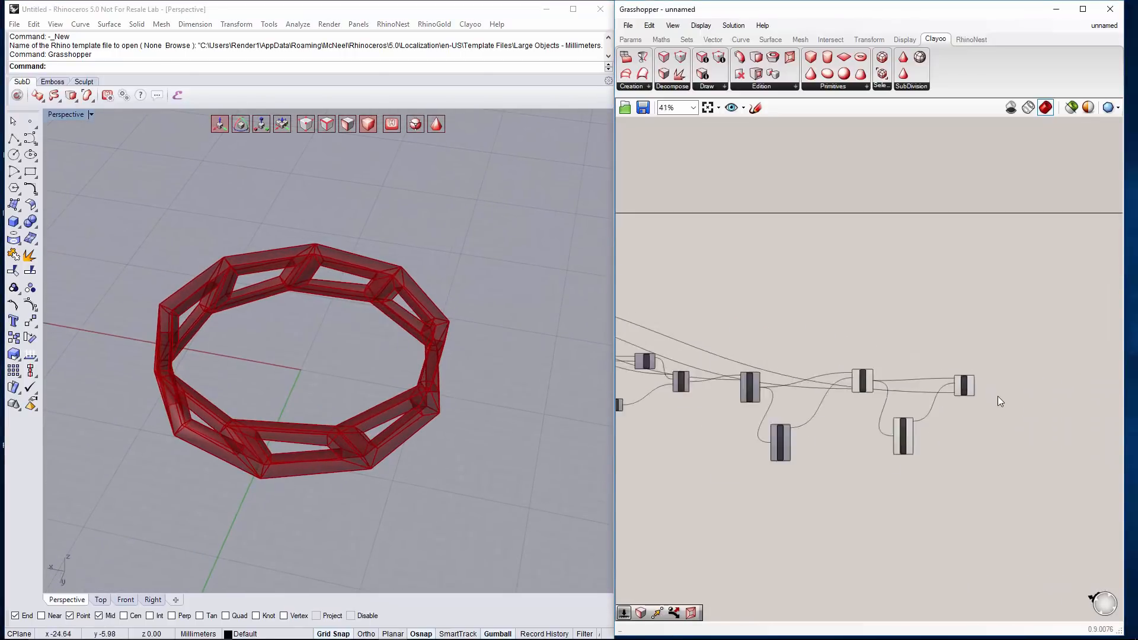
scroll(up, 3)
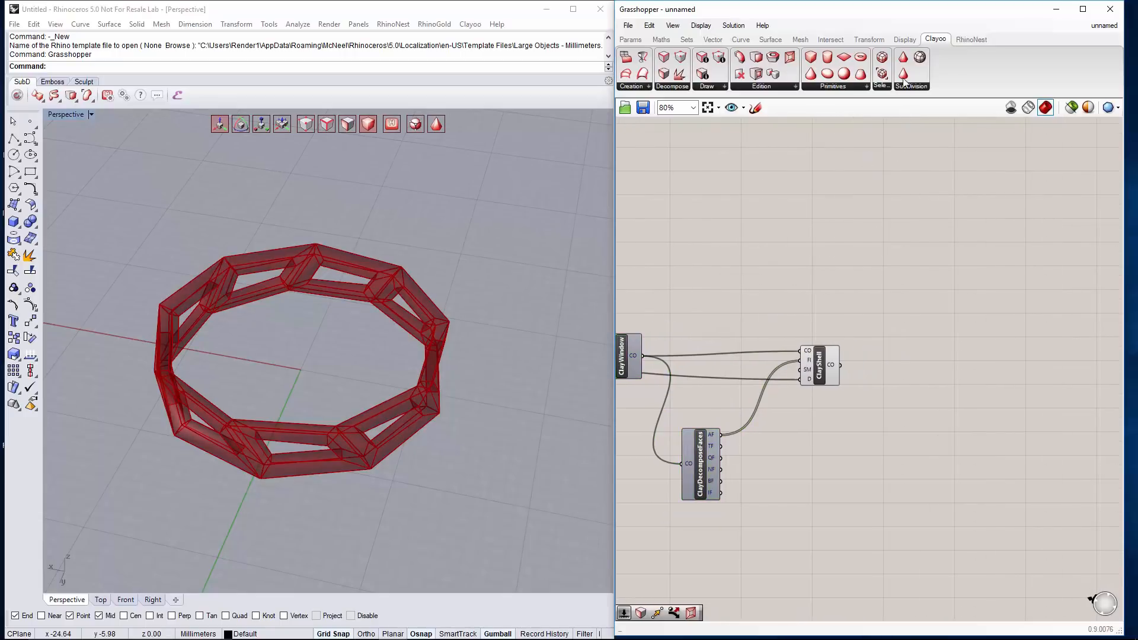
Add Clay Smooth after the shell and turn off ClayShell's preview
click(904, 57)
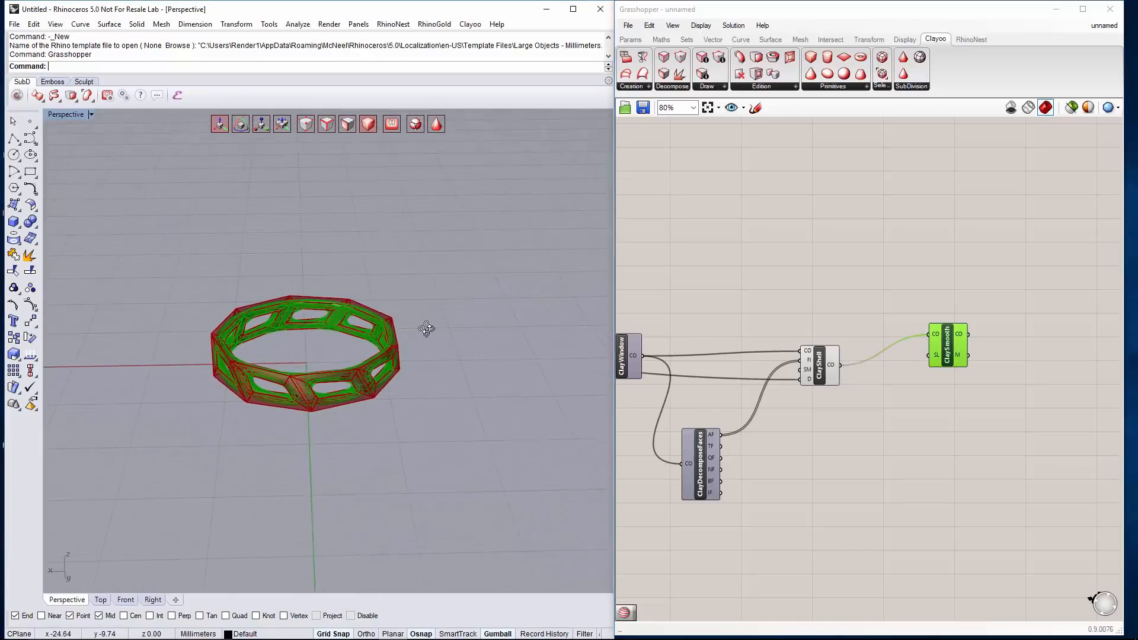
right_click(820, 363)
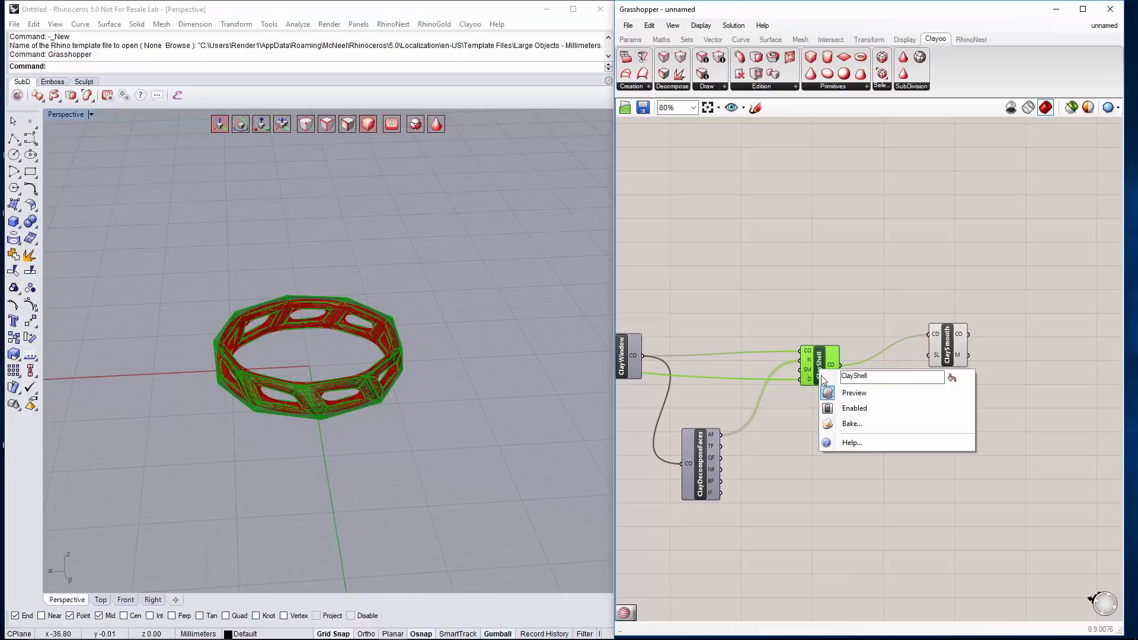
mouse_move(851, 393)
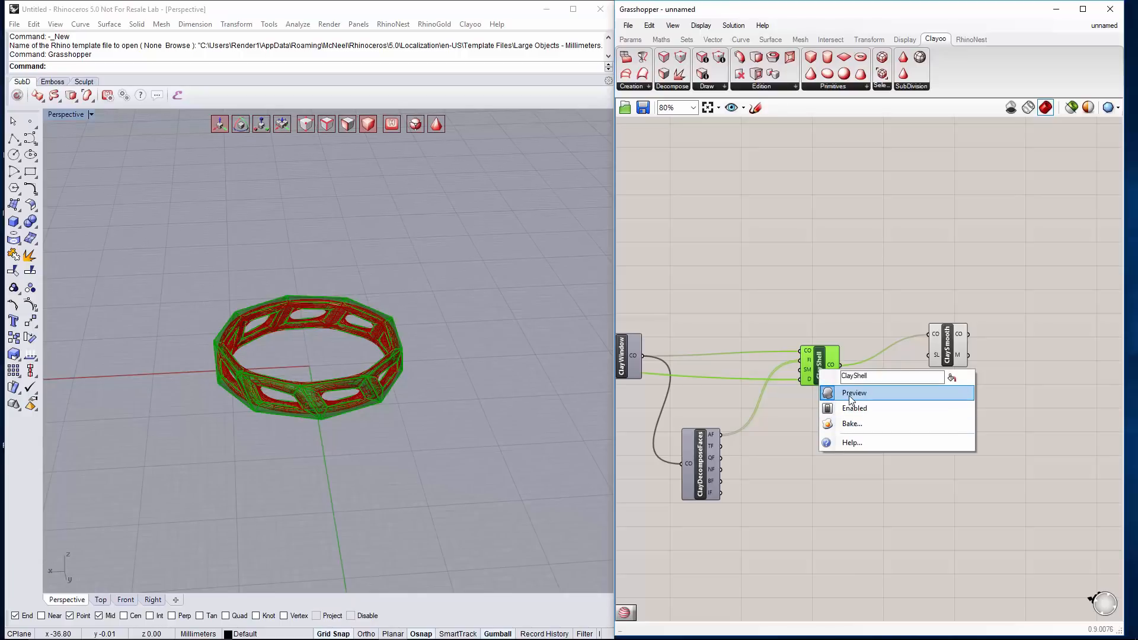
click(853, 392)
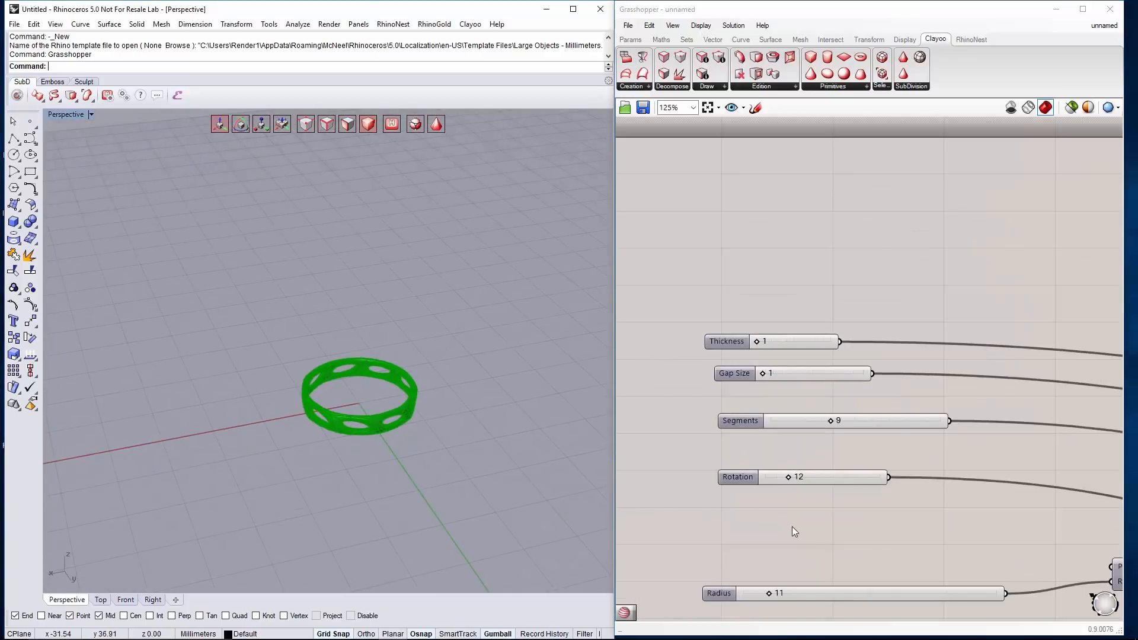
Set Radius to 6 and Rotation to 34, then select the Gap Size slider
scroll(down, 3)
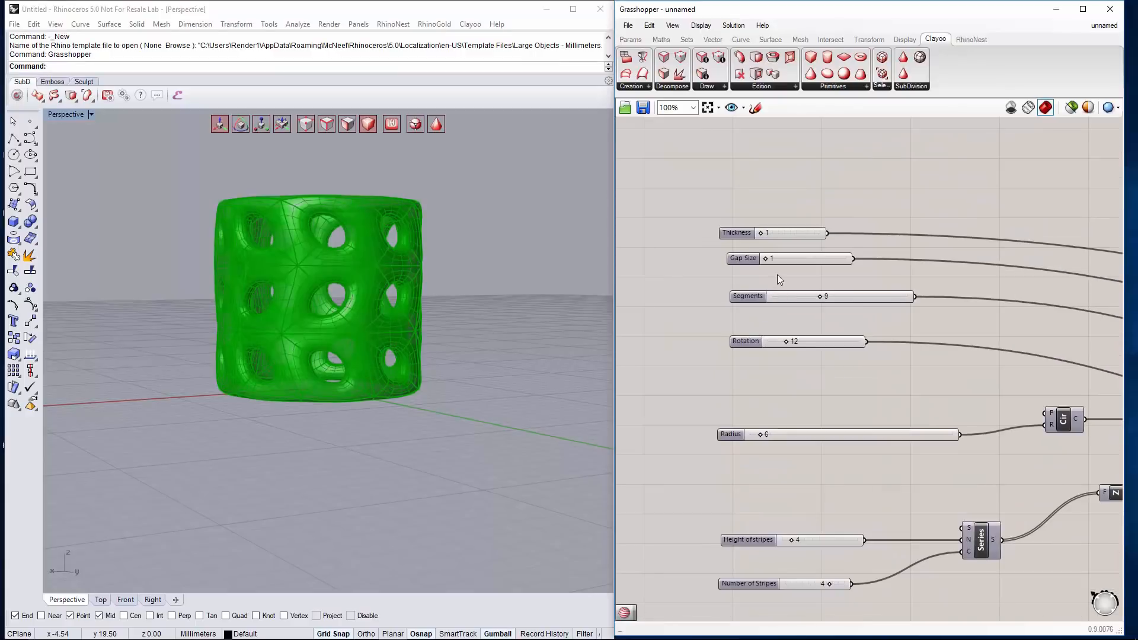
scroll(down, 3)
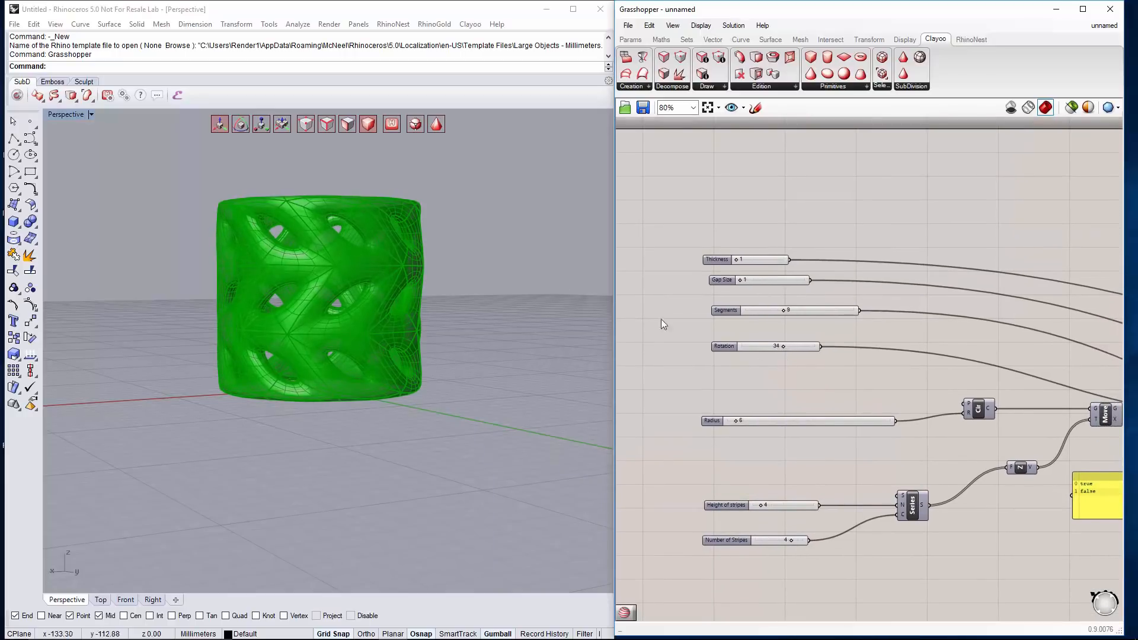
scroll(up, 3)
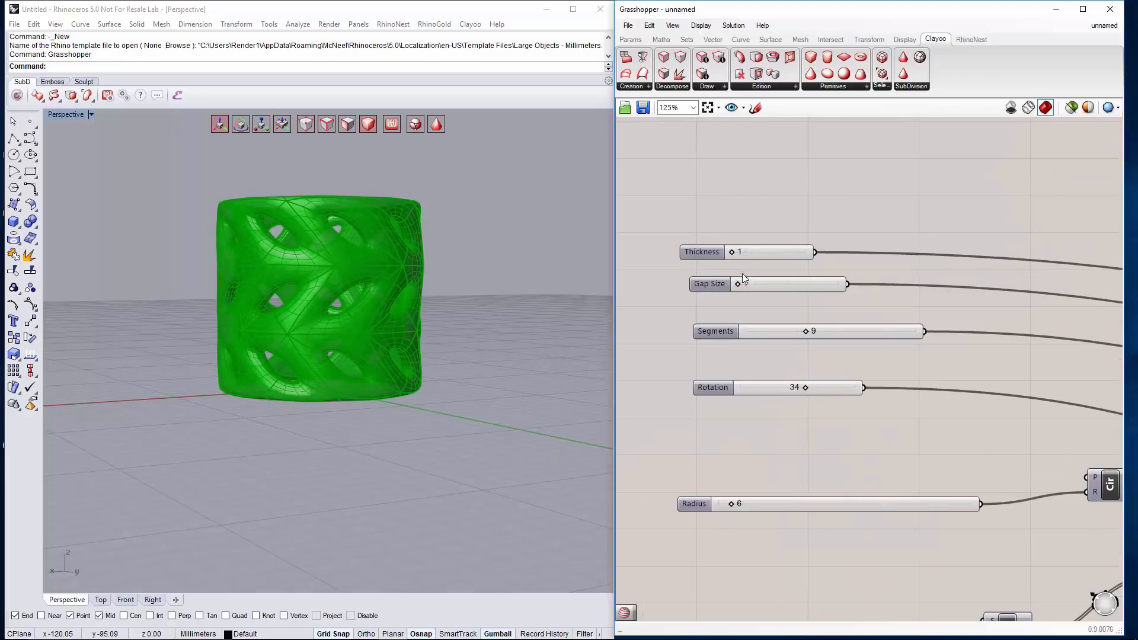
click(740, 287)
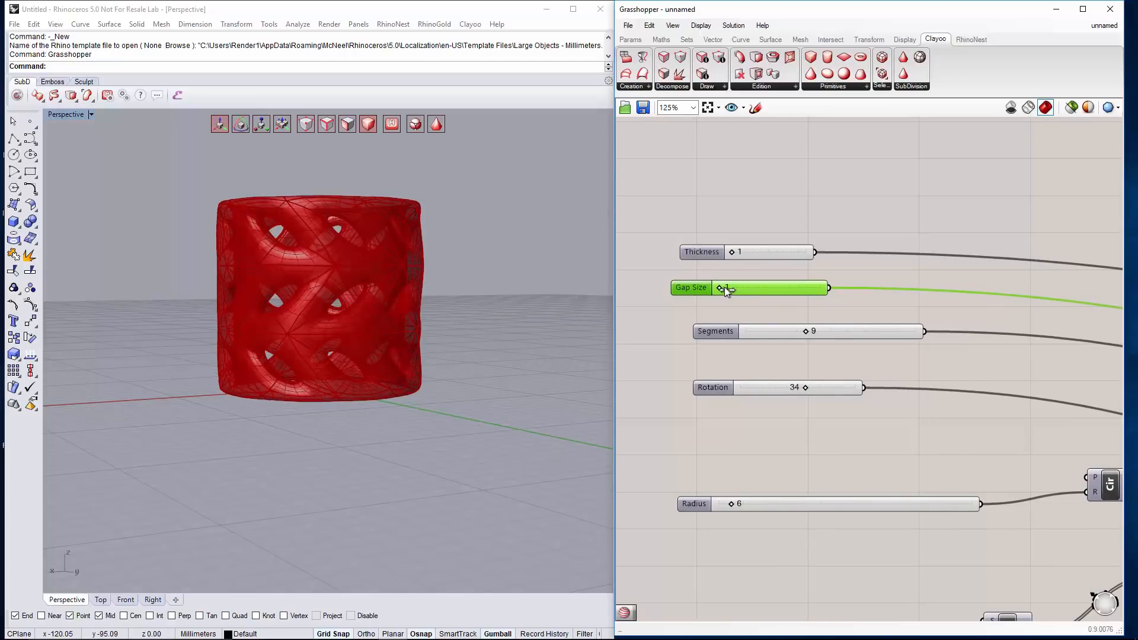
Give Gap Size decimal rounding, set it to 0.4, and lower Height of stripes
double_click(750, 288)
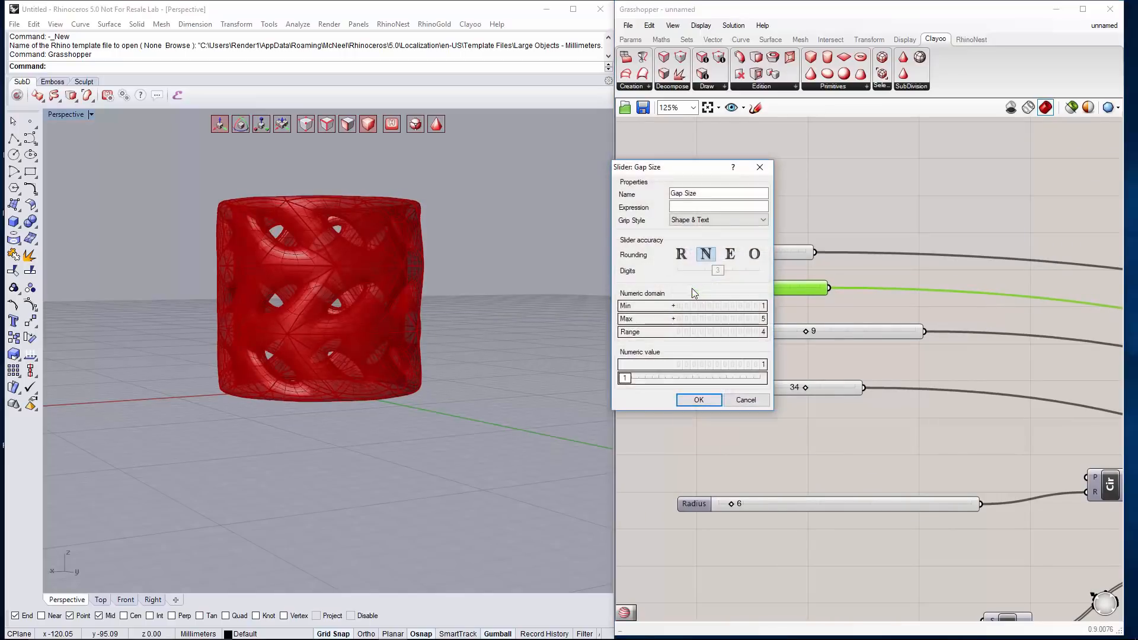
click(681, 254)
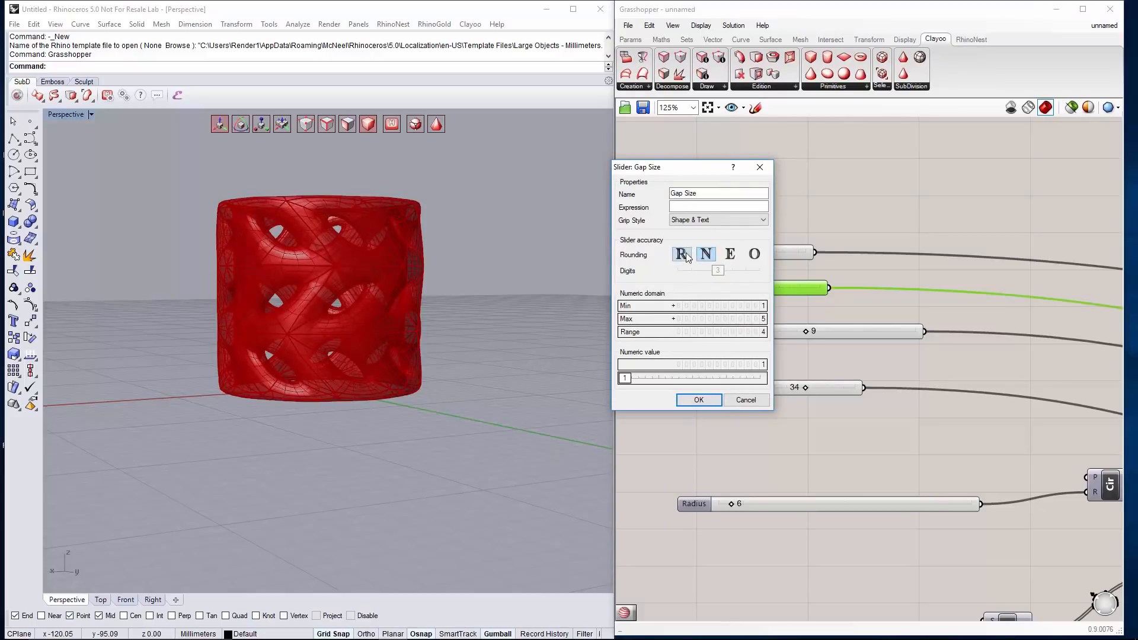
click(705, 254)
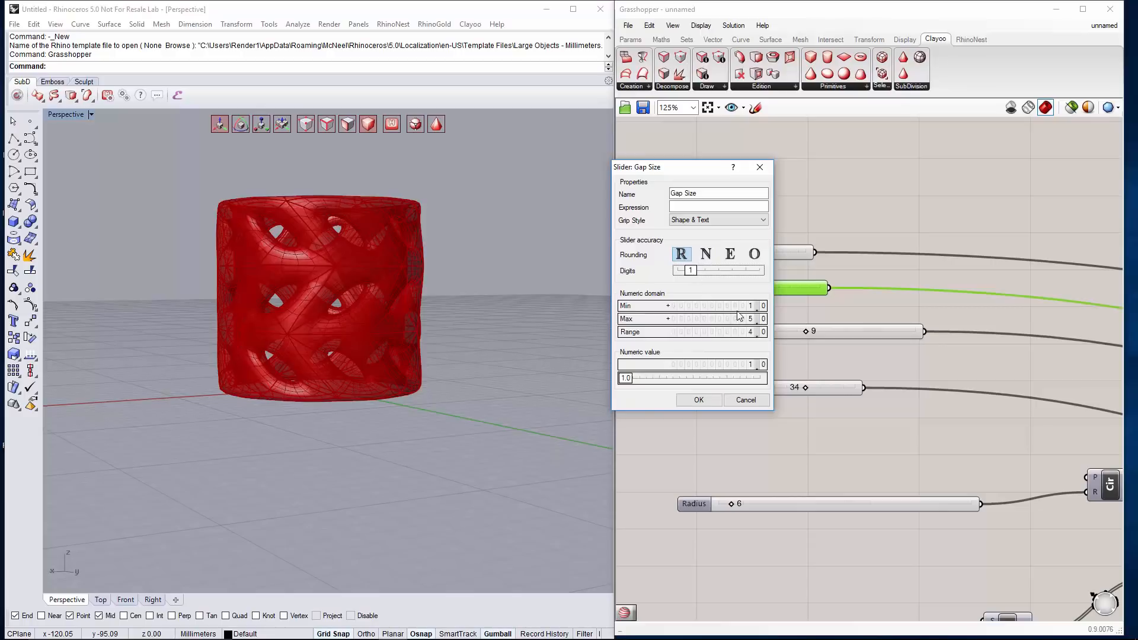
click(678, 306)
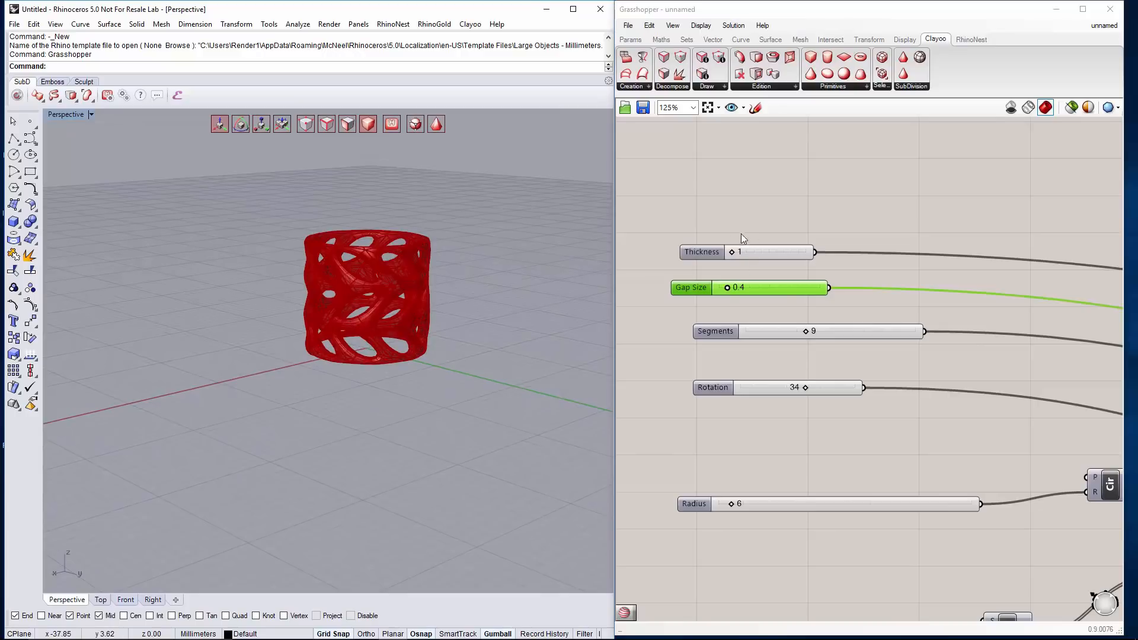
scroll(down, 3)
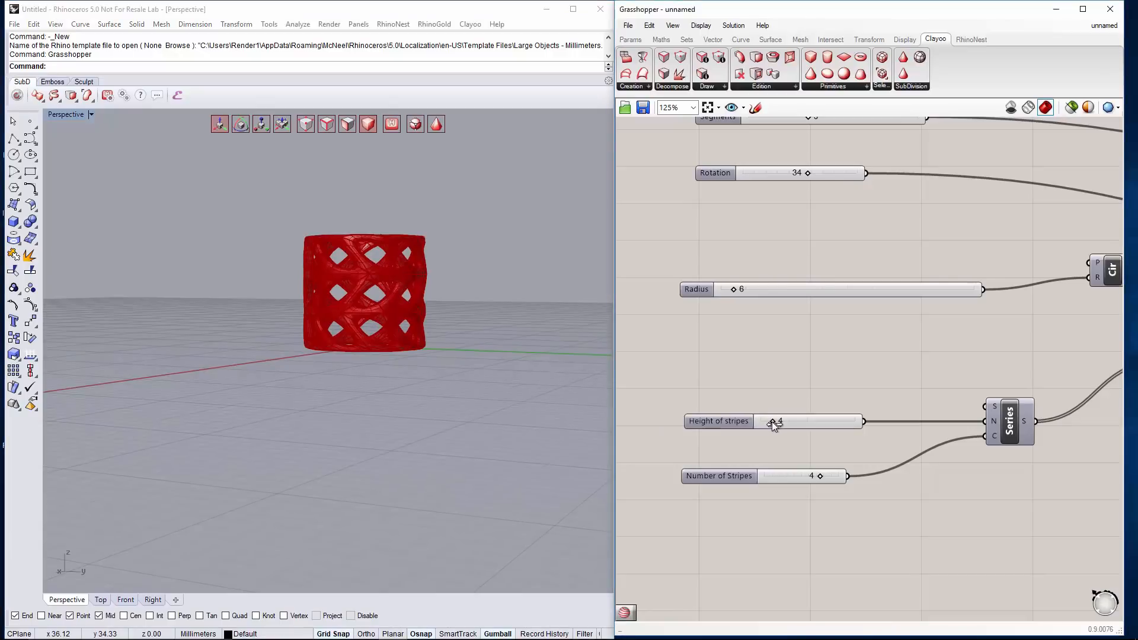
click(773, 421)
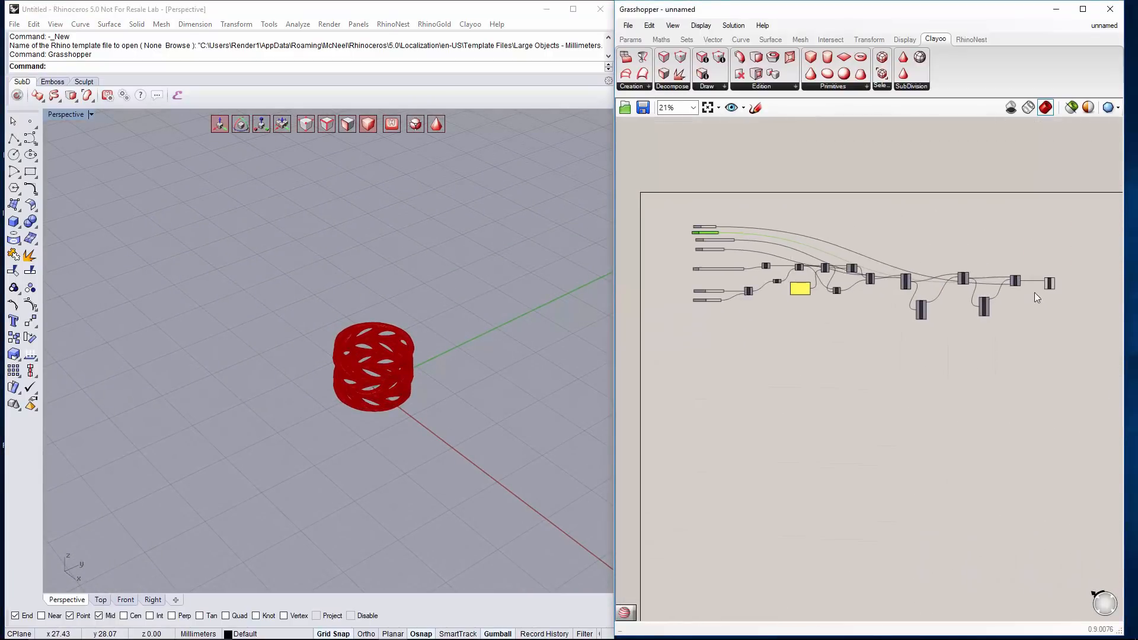
Bake the ClaySmooth CO output onto a chosen layer and move the baked mesh aside
scroll(down, 3)
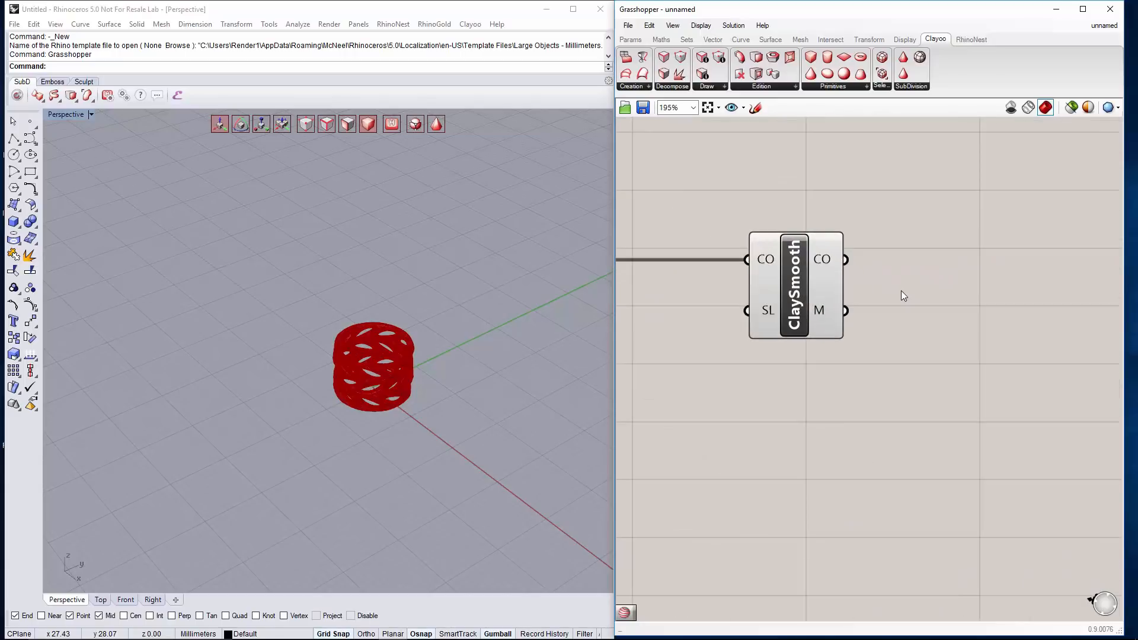
right_click(823, 259)
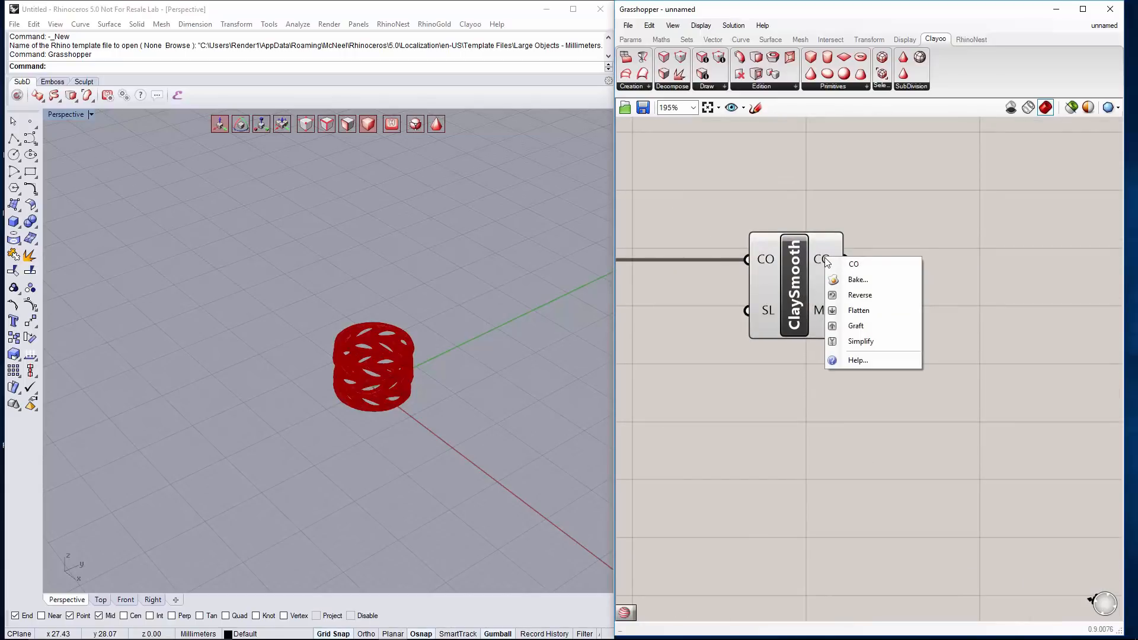
click(870, 286)
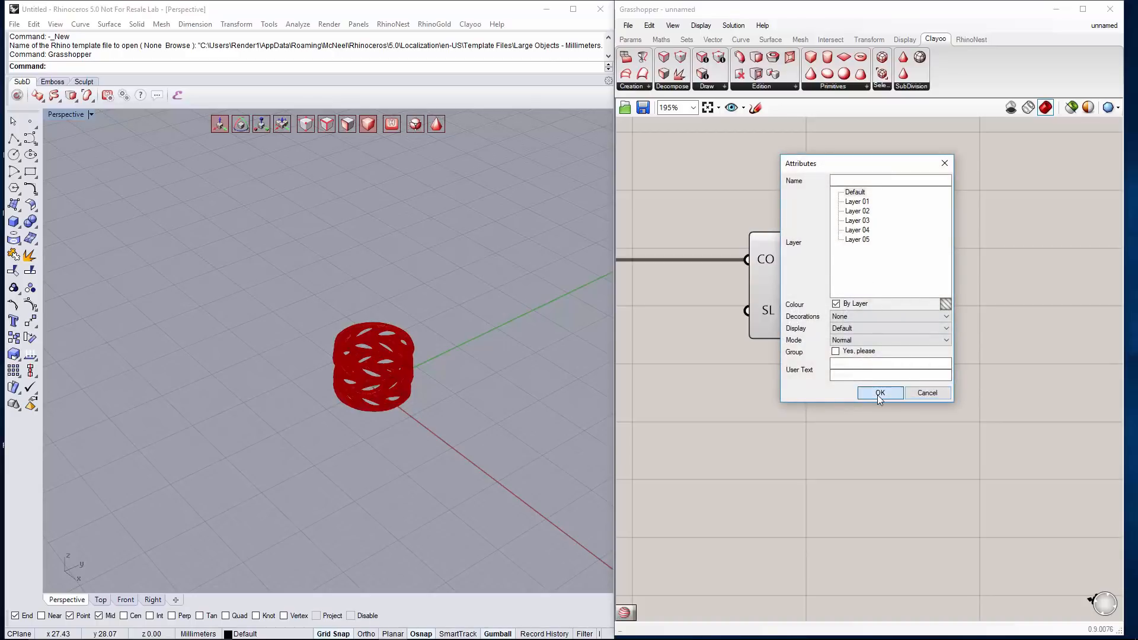
mouse_move(843, 394)
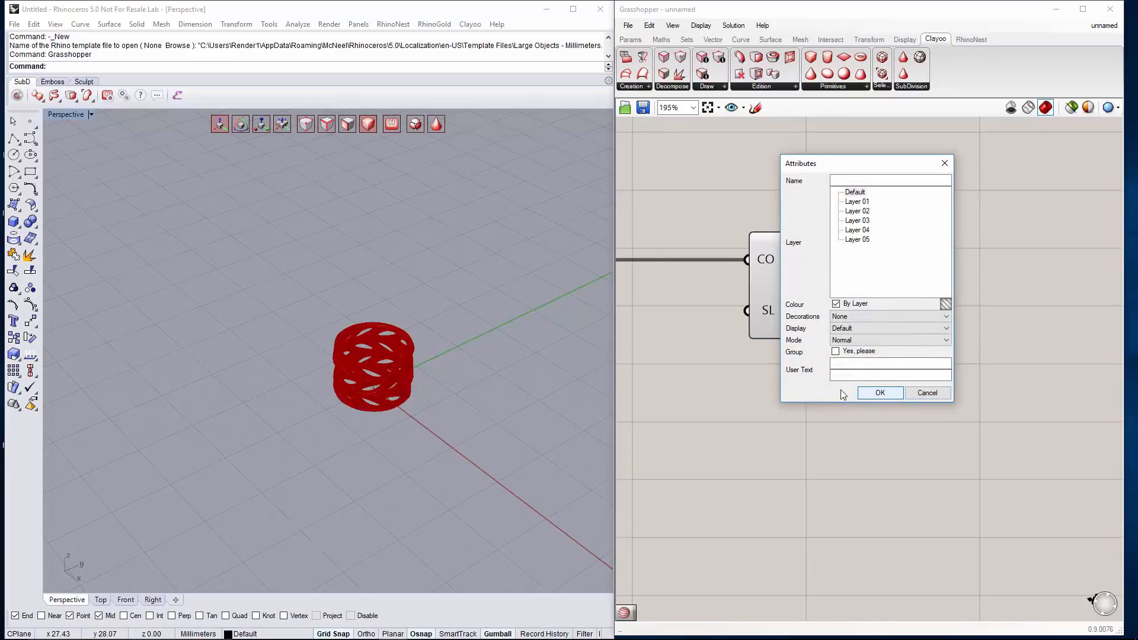
click(857, 201)
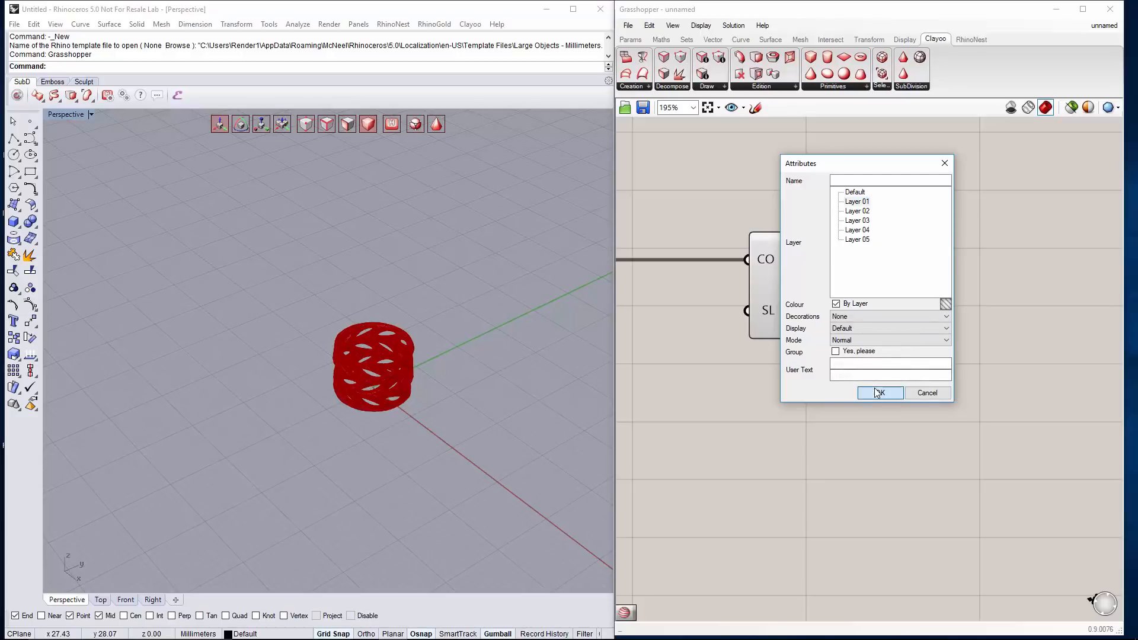
click(879, 392)
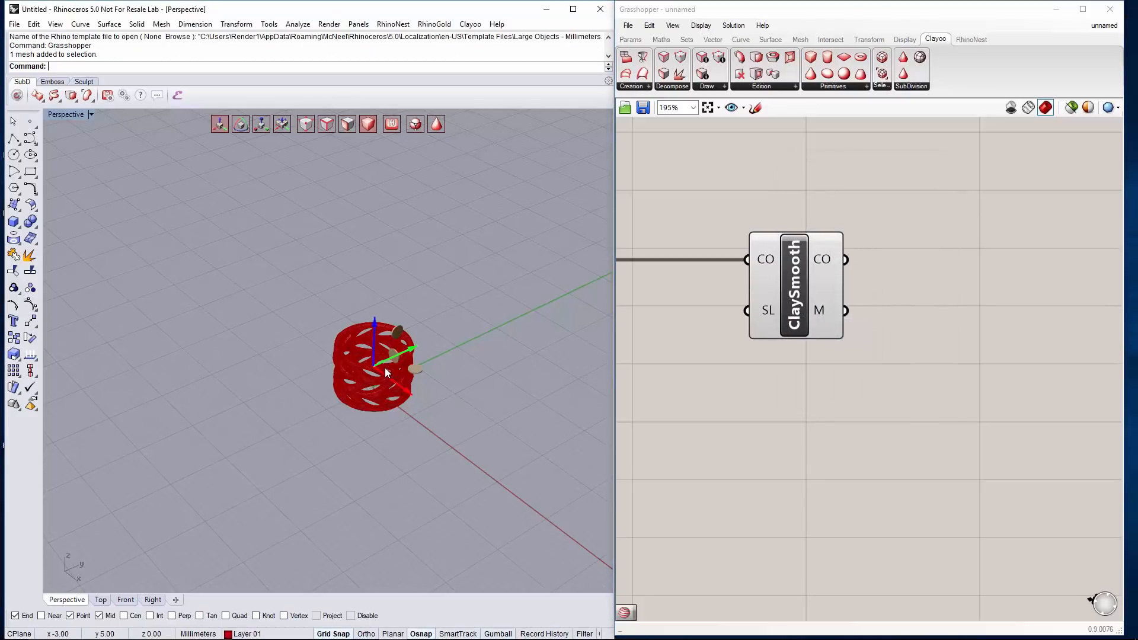
mouse_move(424, 353)
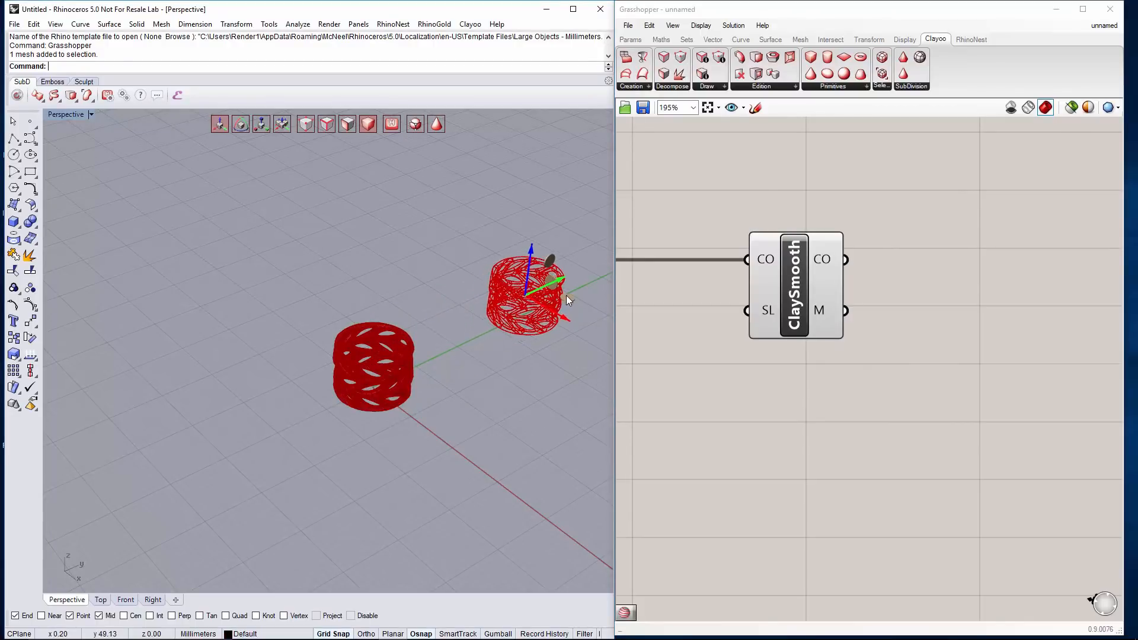
scroll(down, 3)
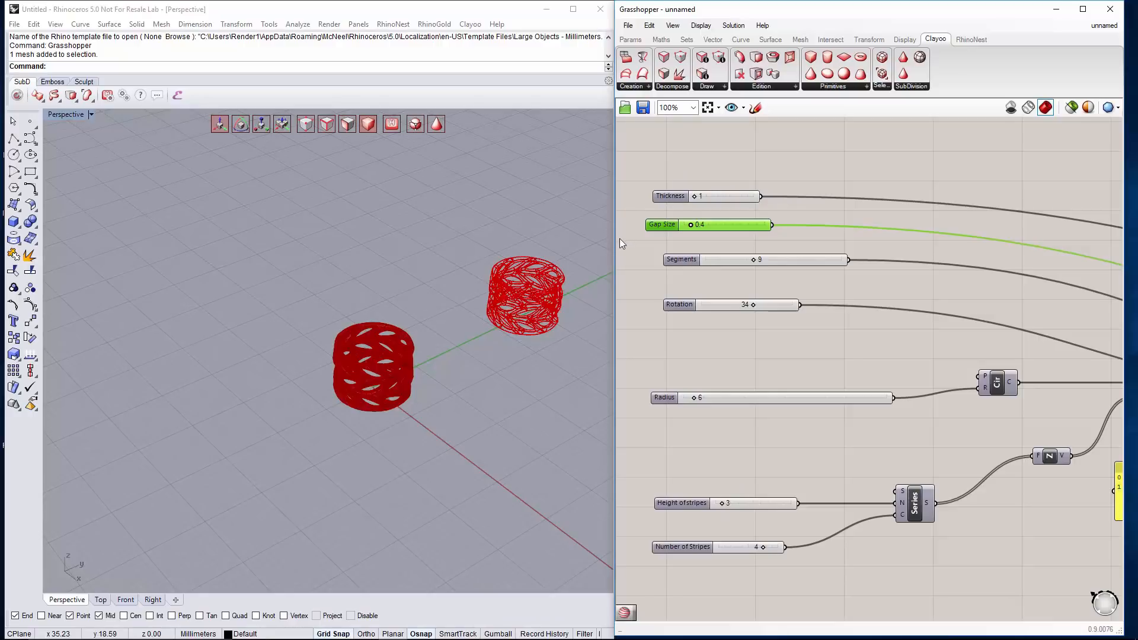
mouse_move(686, 243)
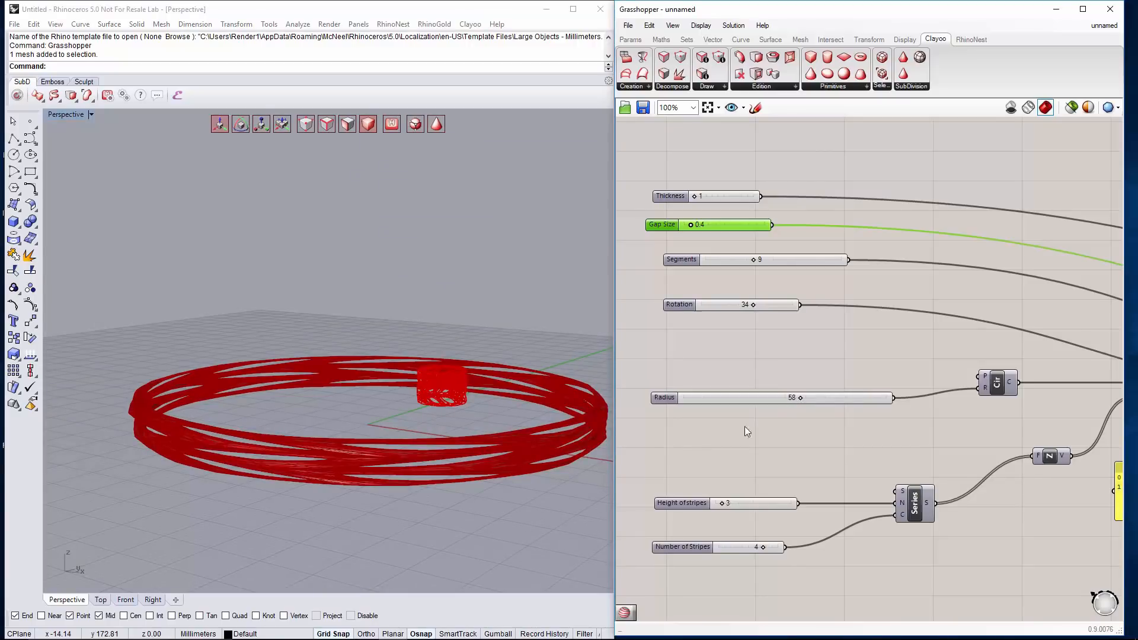
Set Radius 58, Thickness 3, Gap Size 3.2 and Height of stripes 19
scroll(down, 3)
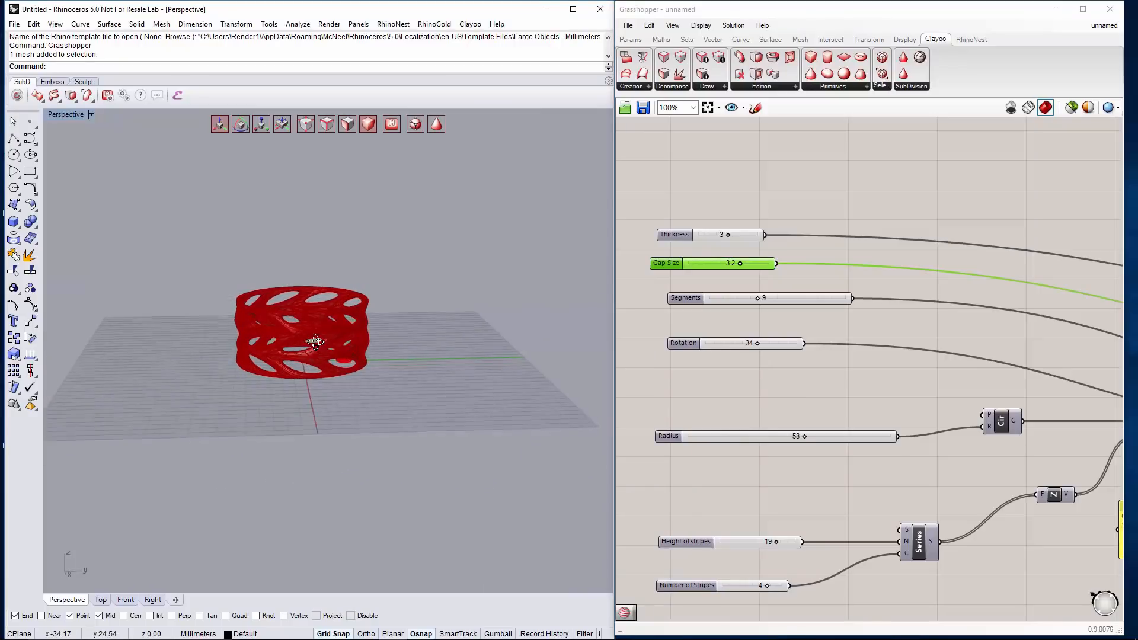
scroll(down, 3)
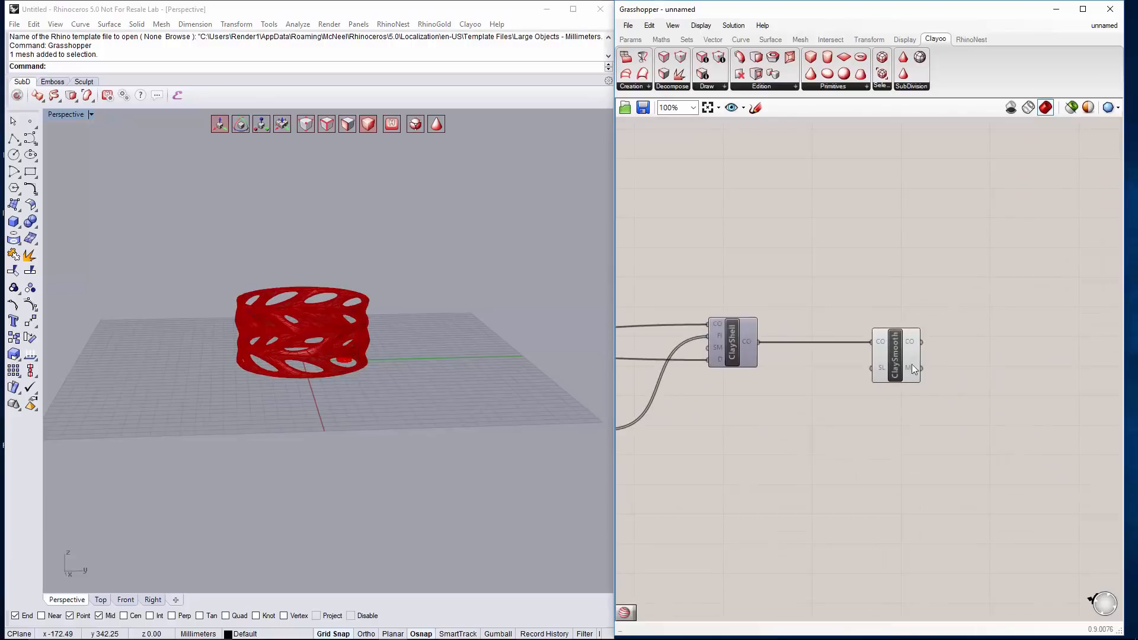
Bake the enlarged ClaySmooth bracelet mesh onto Layer 01
scroll(up, 3)
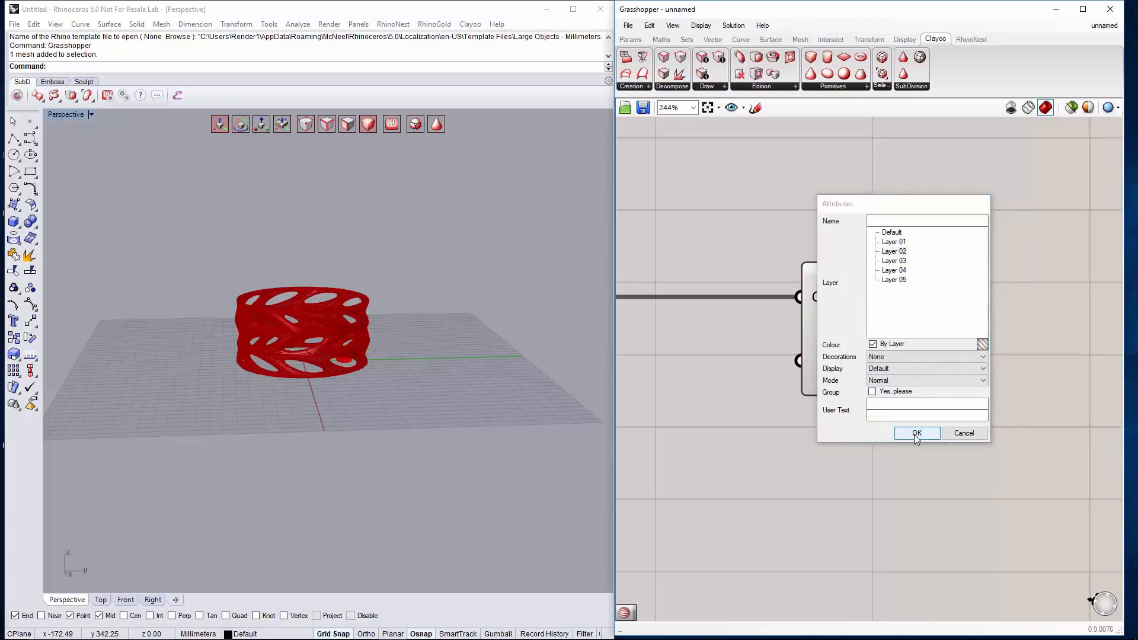
click(917, 434)
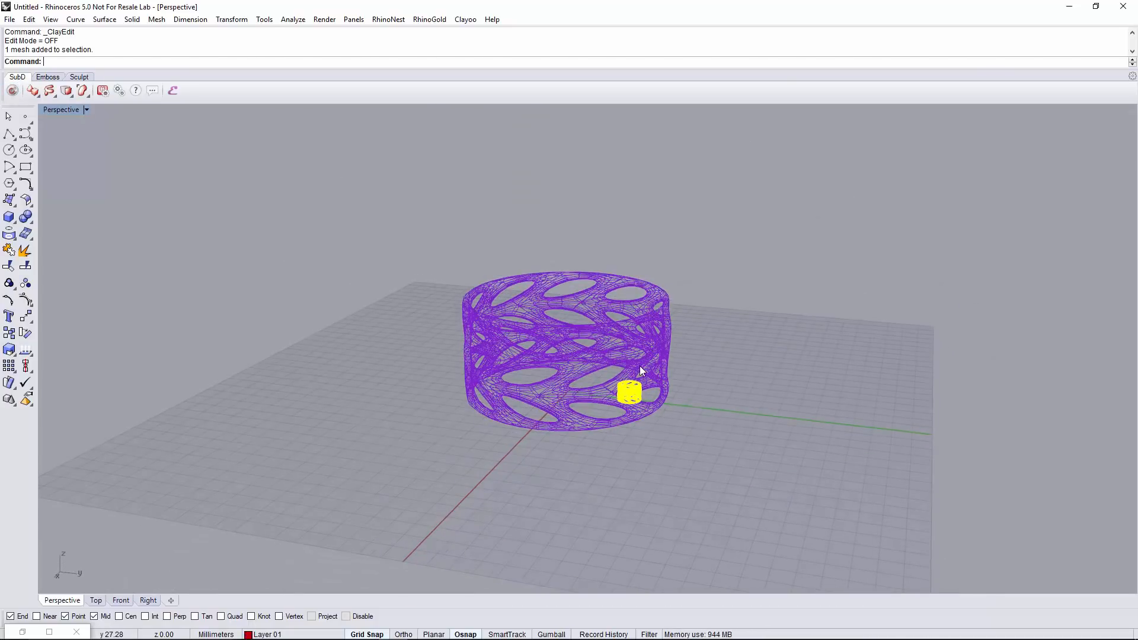
Move the small ring beside the bracelet with Gumball and render the Perspective view
text(Gumball)
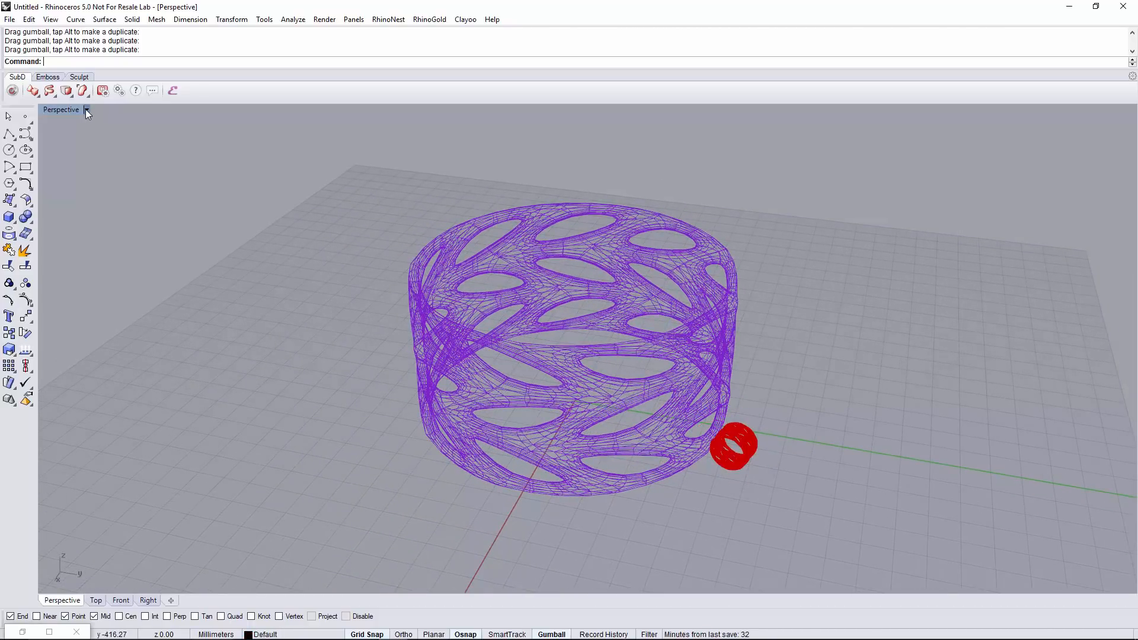
click(85, 110)
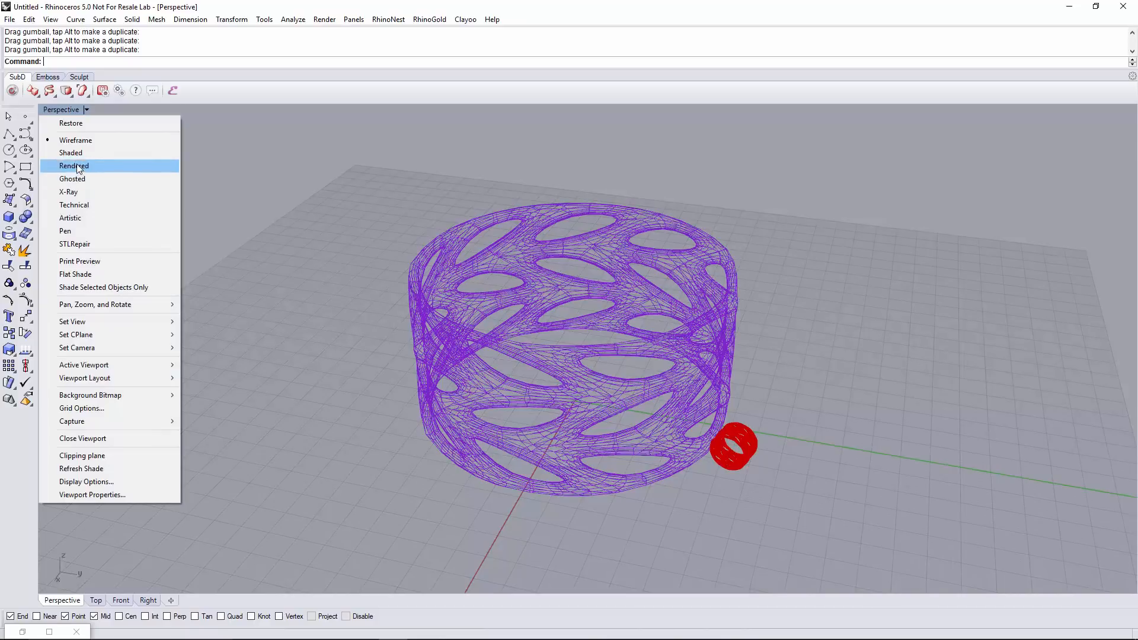
click(74, 165)
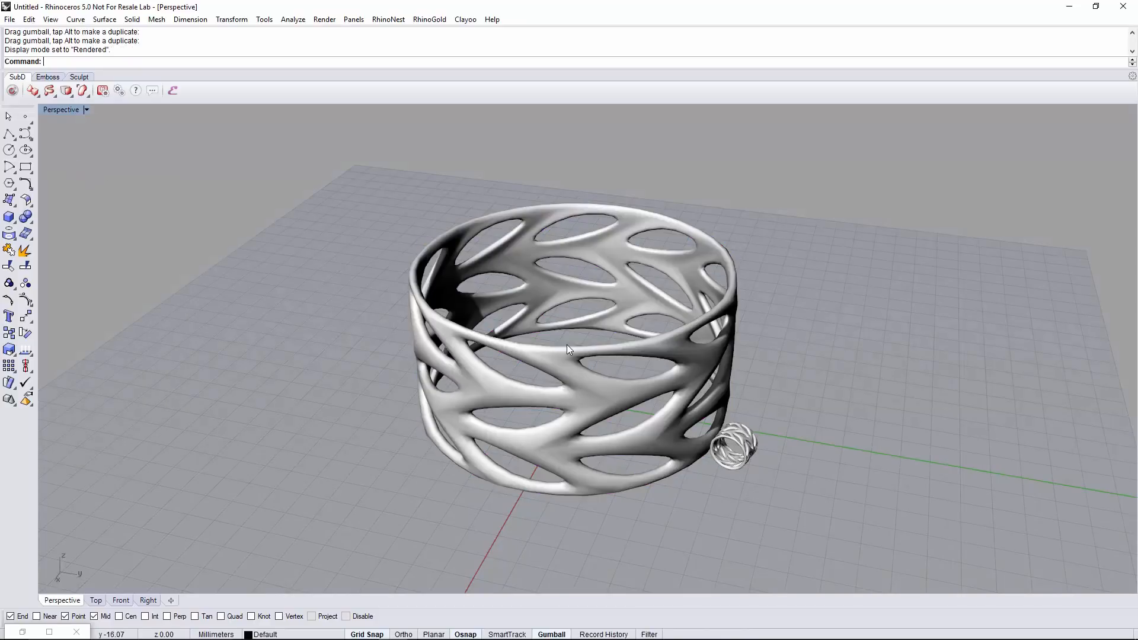